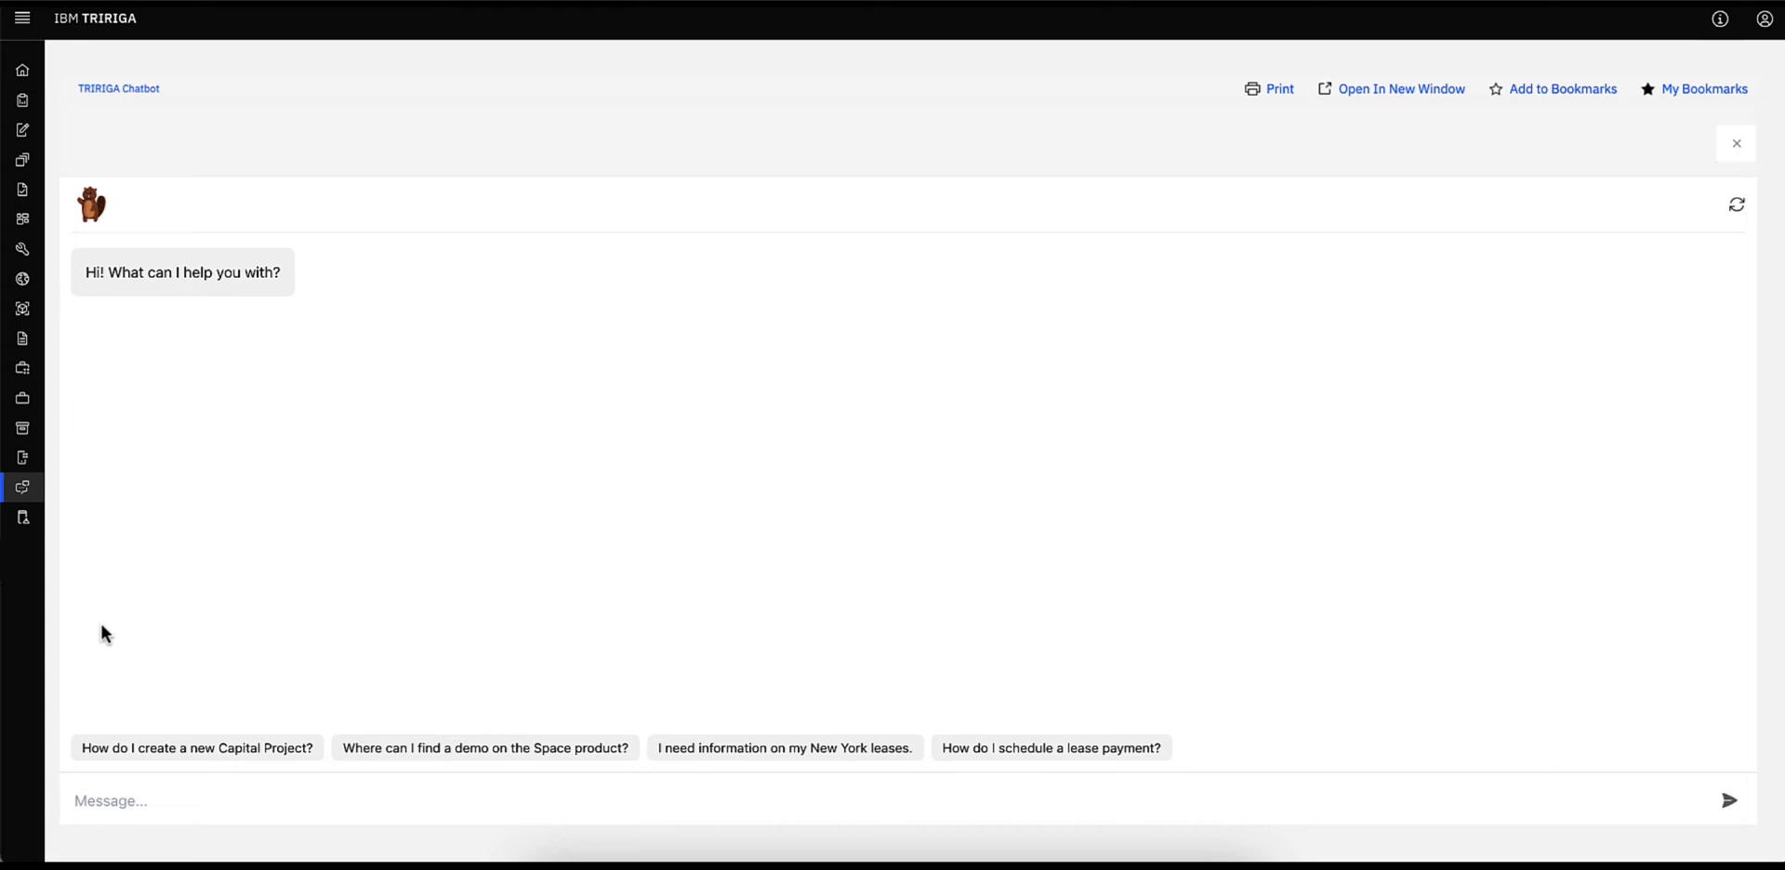
pyautogui.moveTo(22, 487)
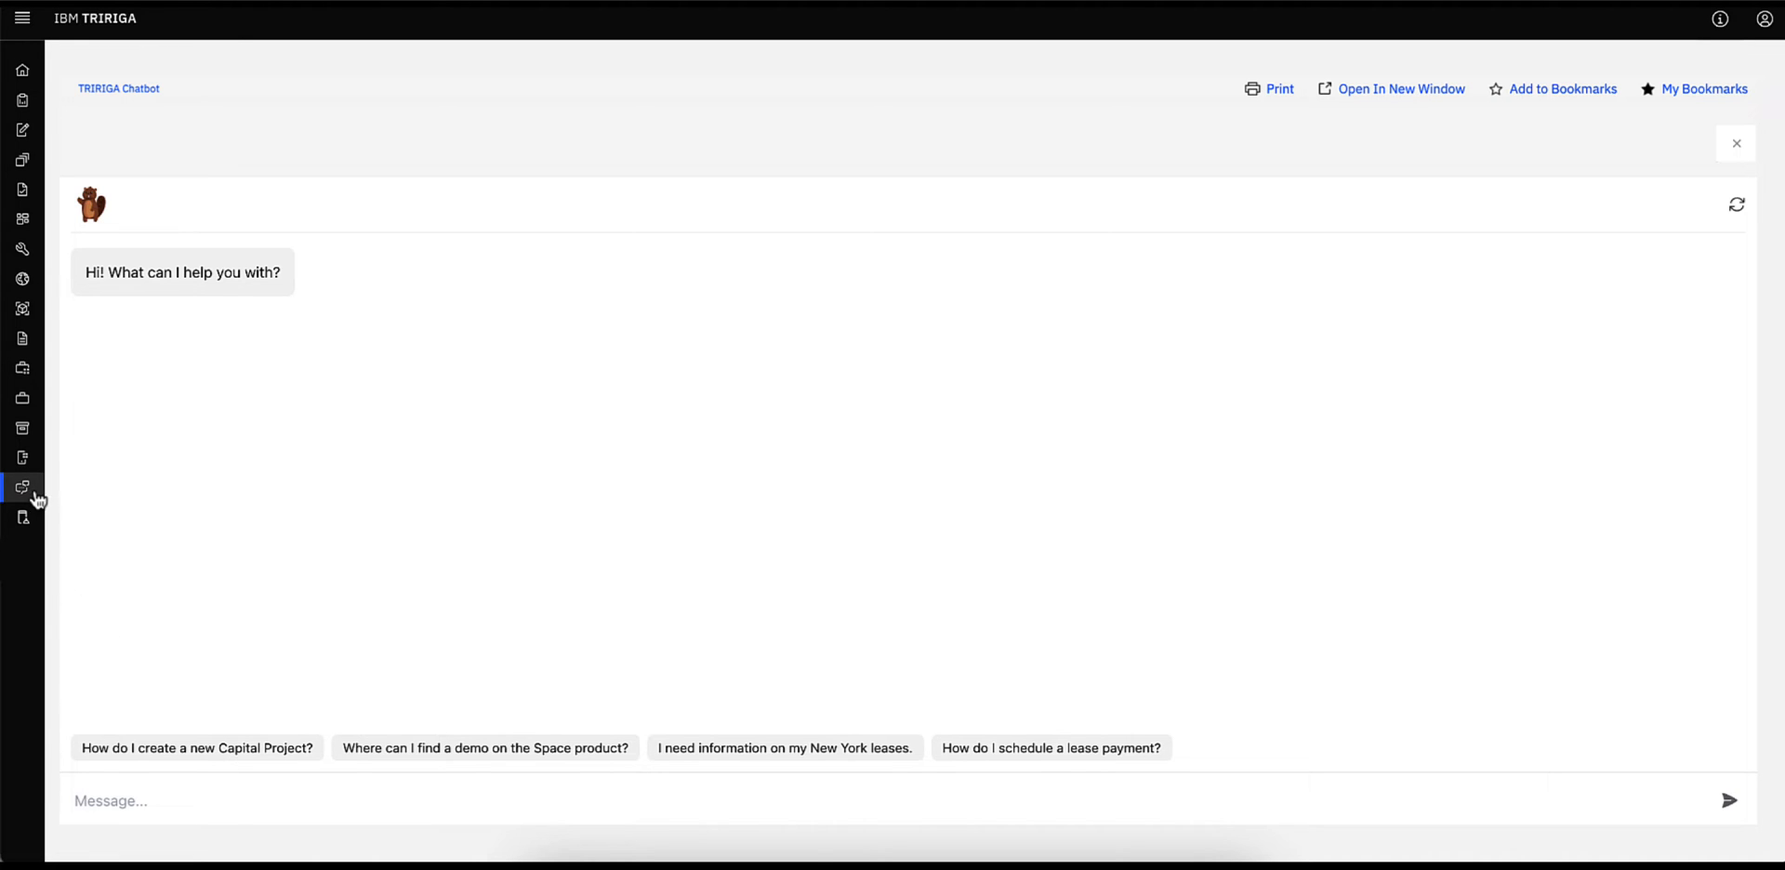
# - Return to the TRIRIGA Chatbot page and ask how to create a new Capital Project
pyautogui.click(21, 17)
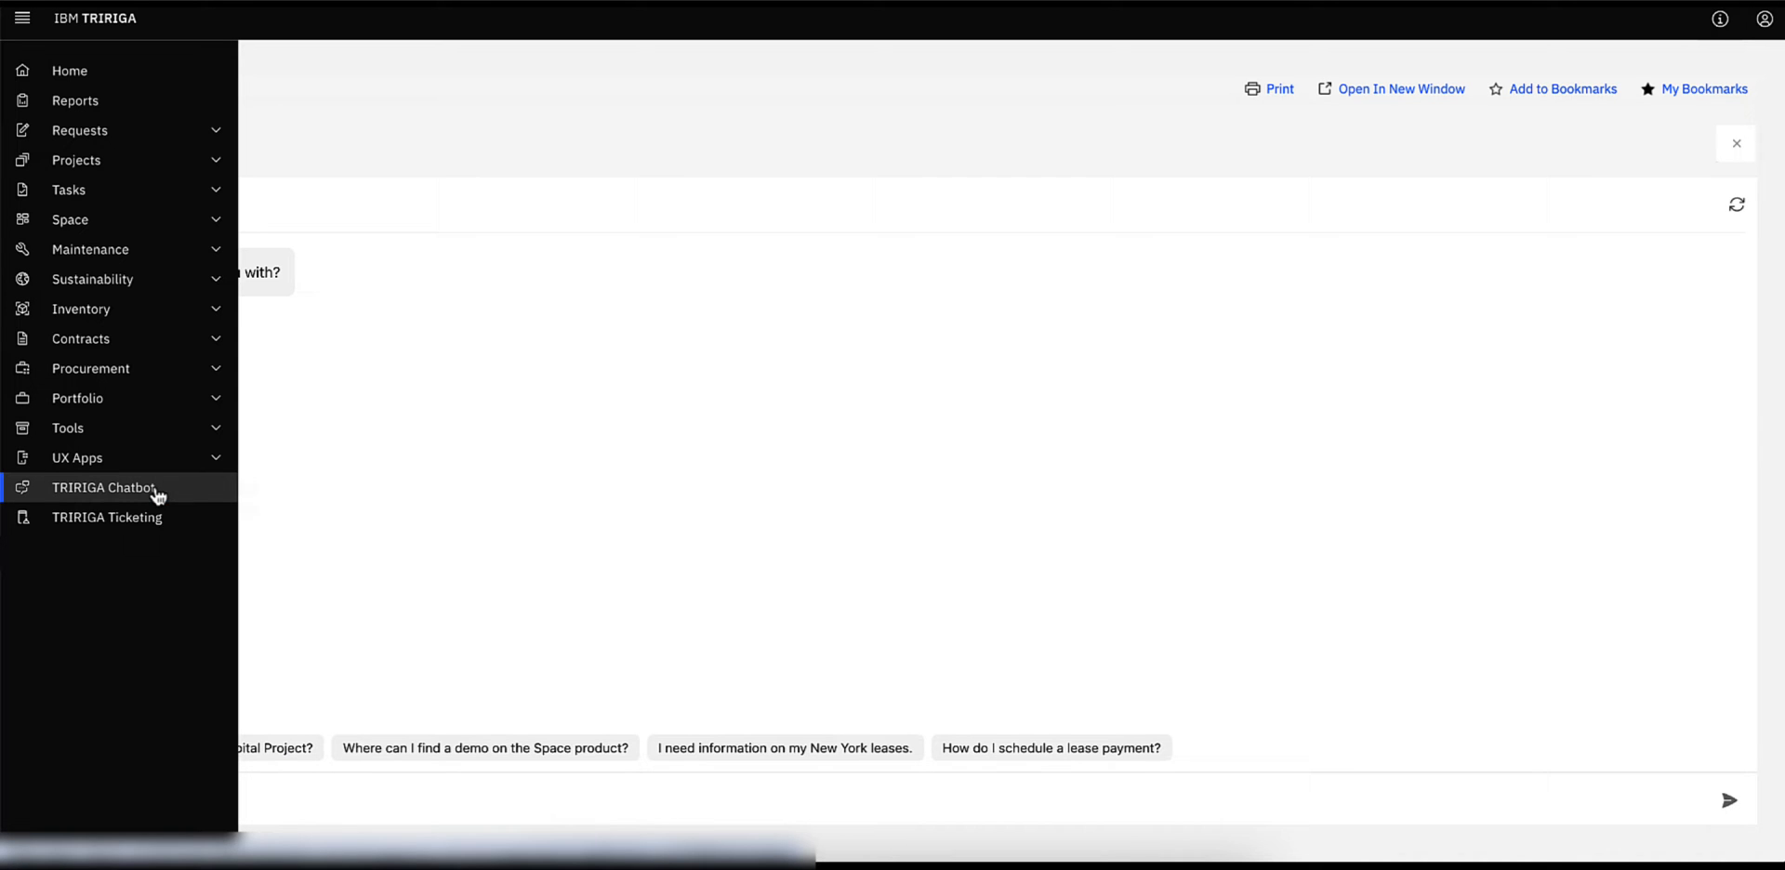
pyautogui.click(103, 487)
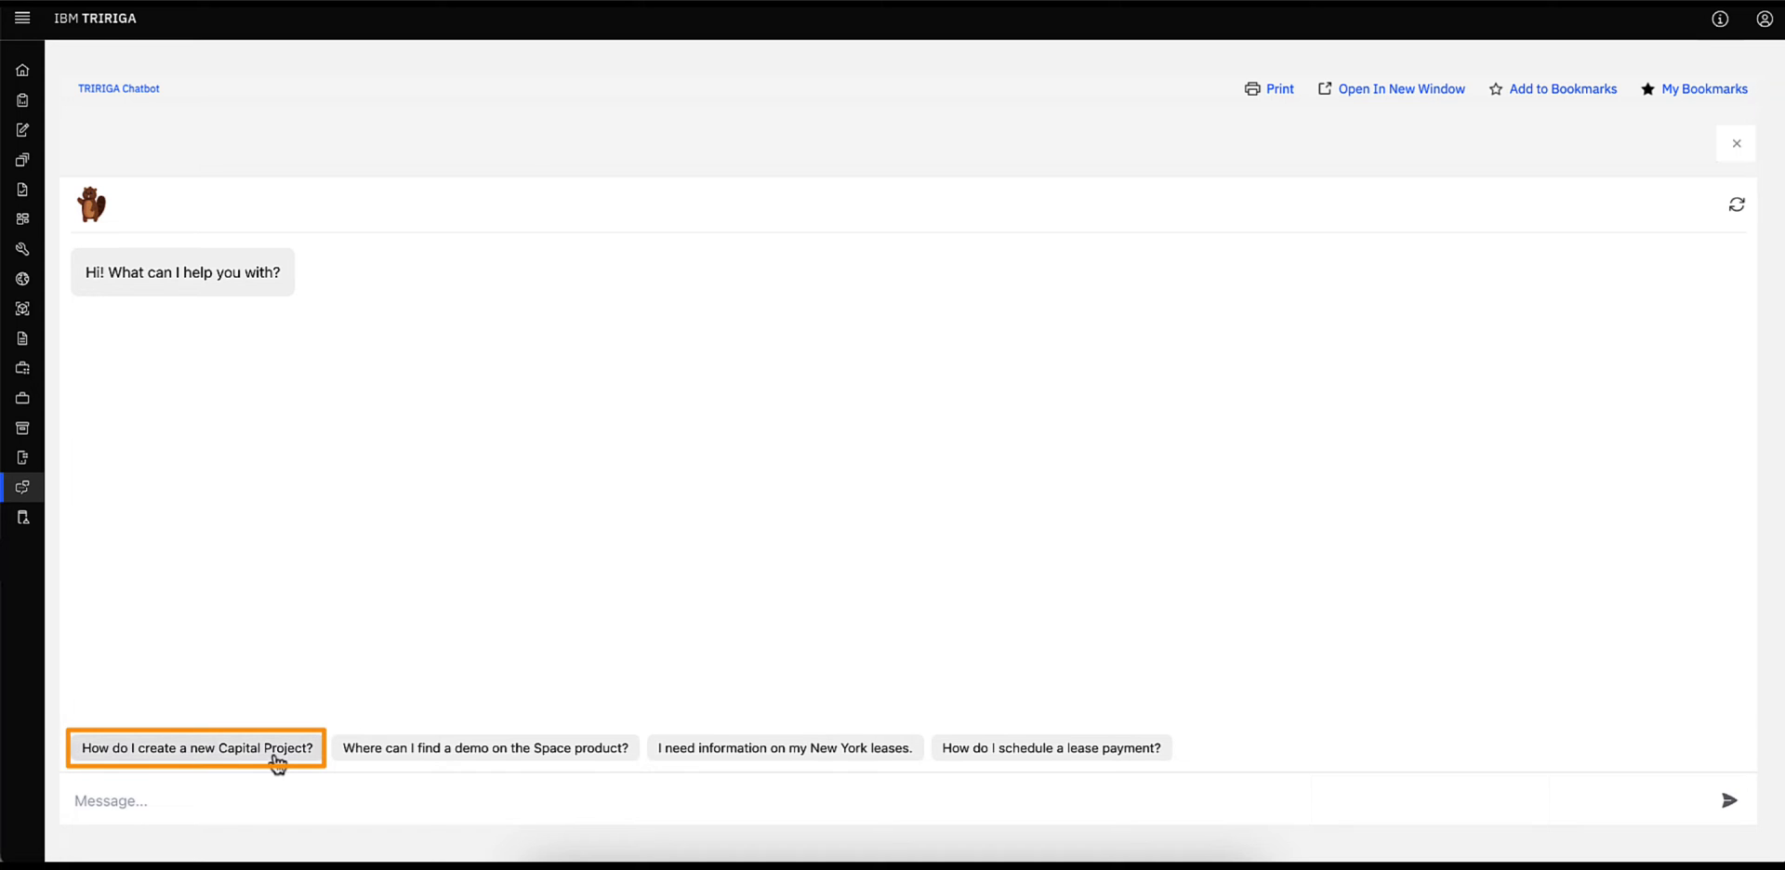
pyautogui.click(196, 747)
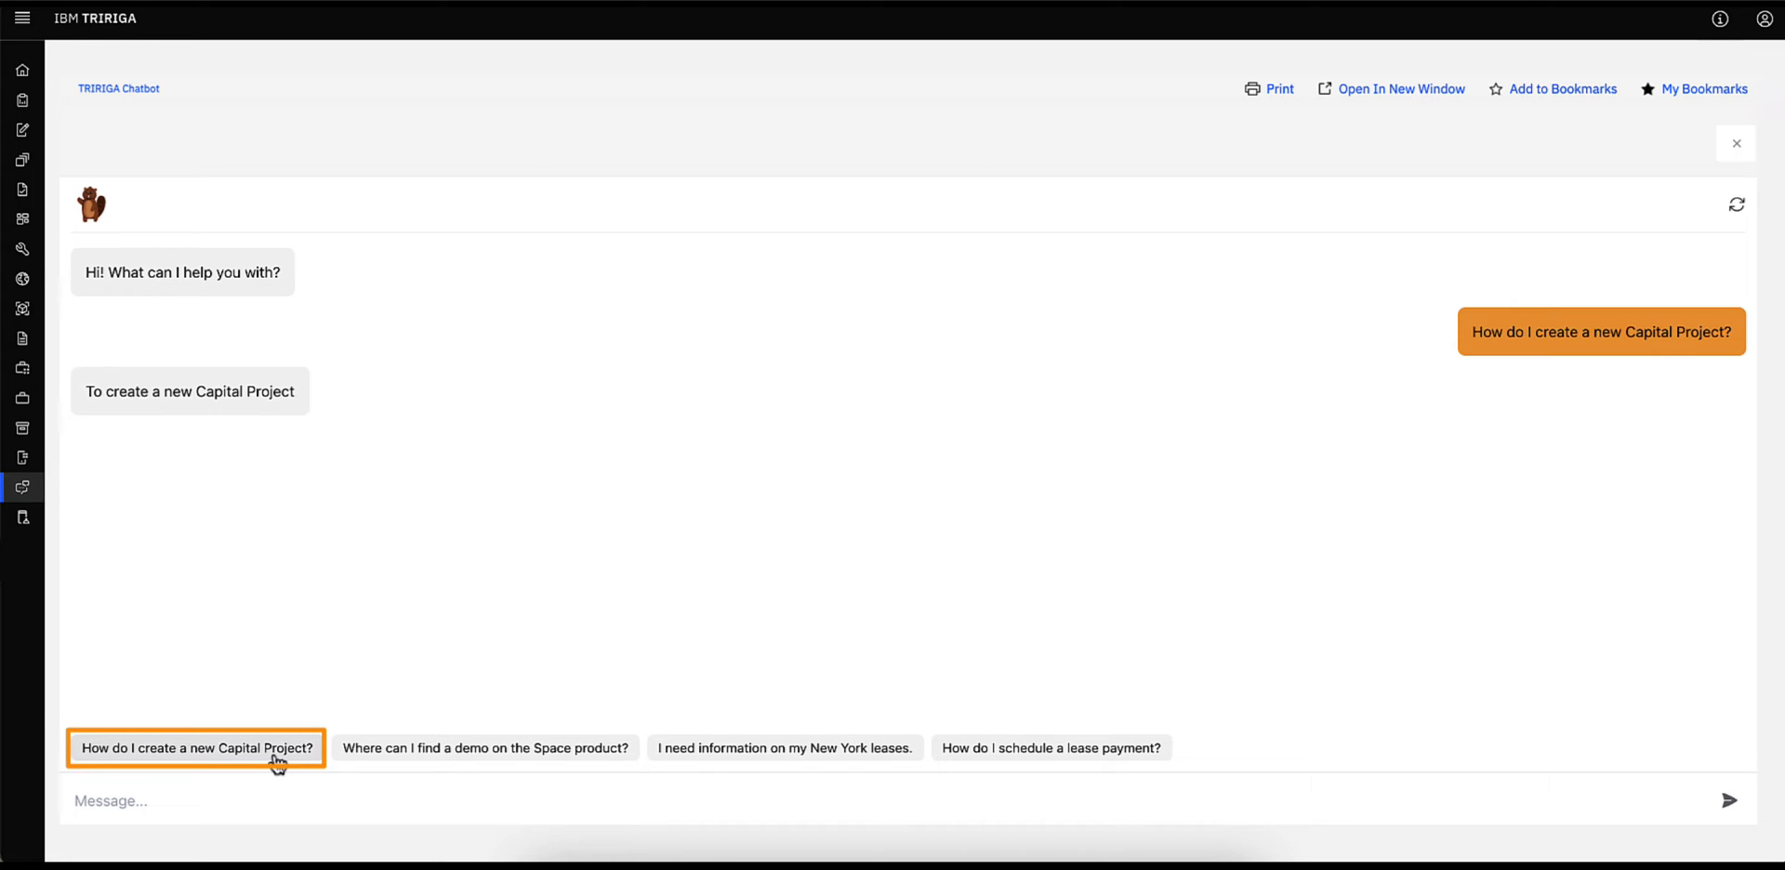
pyautogui.click(196, 748)
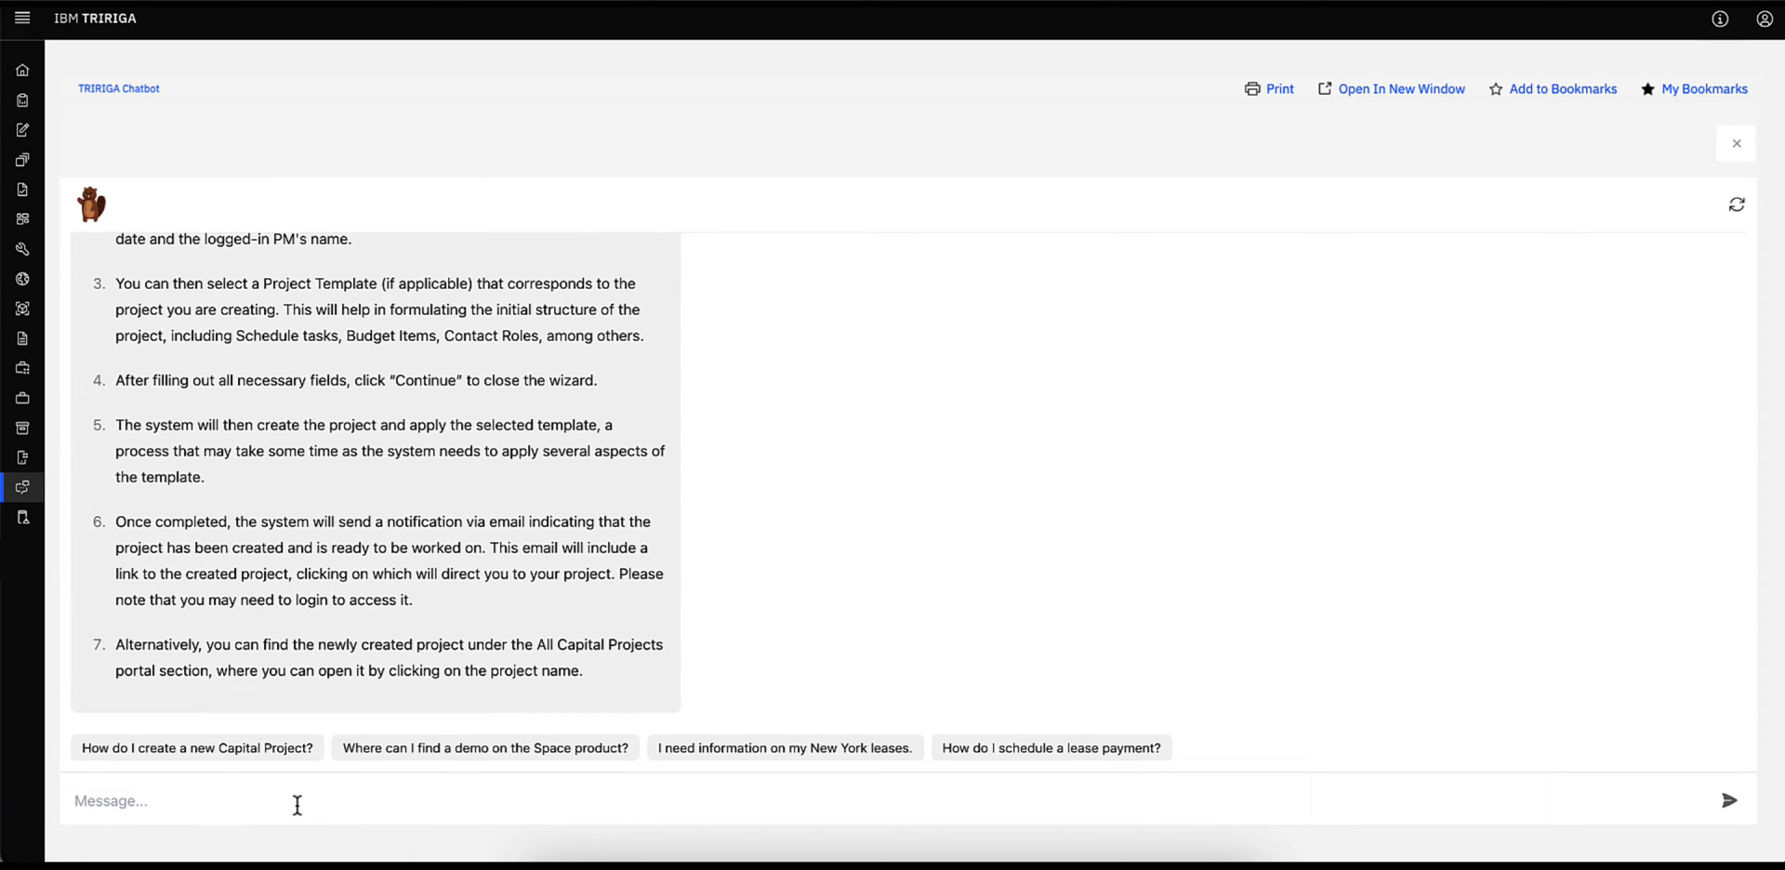
# - Ask the chatbot to shorten the Capital Project steps and view the seven-step reply
pyautogui.write('Can you shorten the ste')
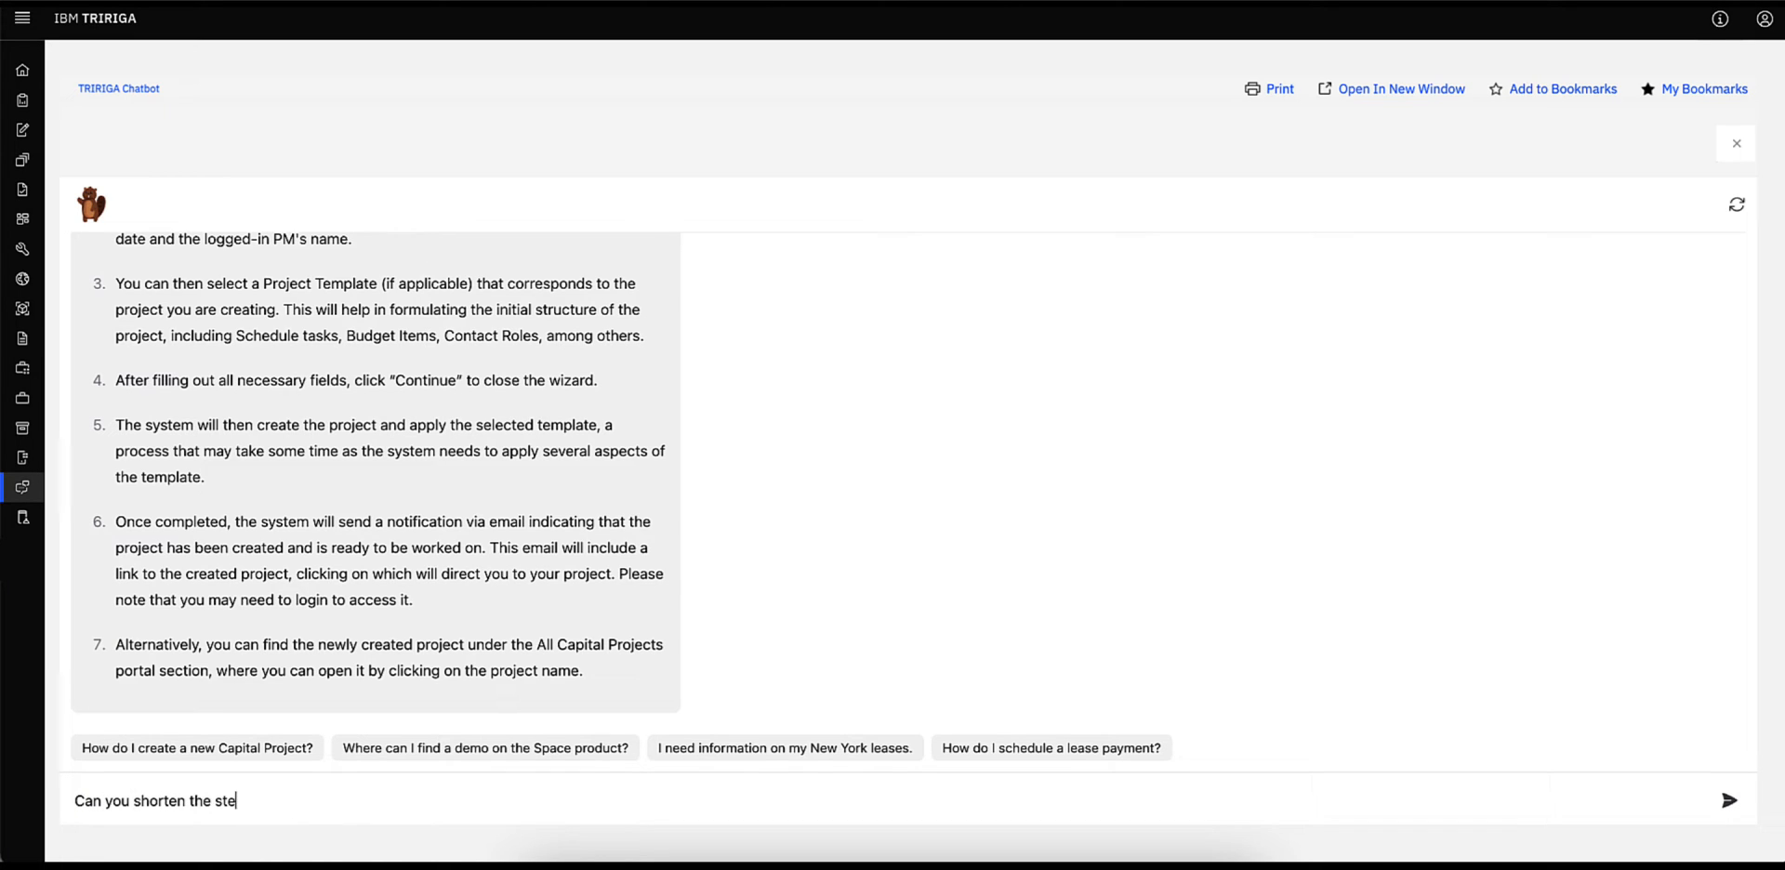
pyautogui.click(1734, 799)
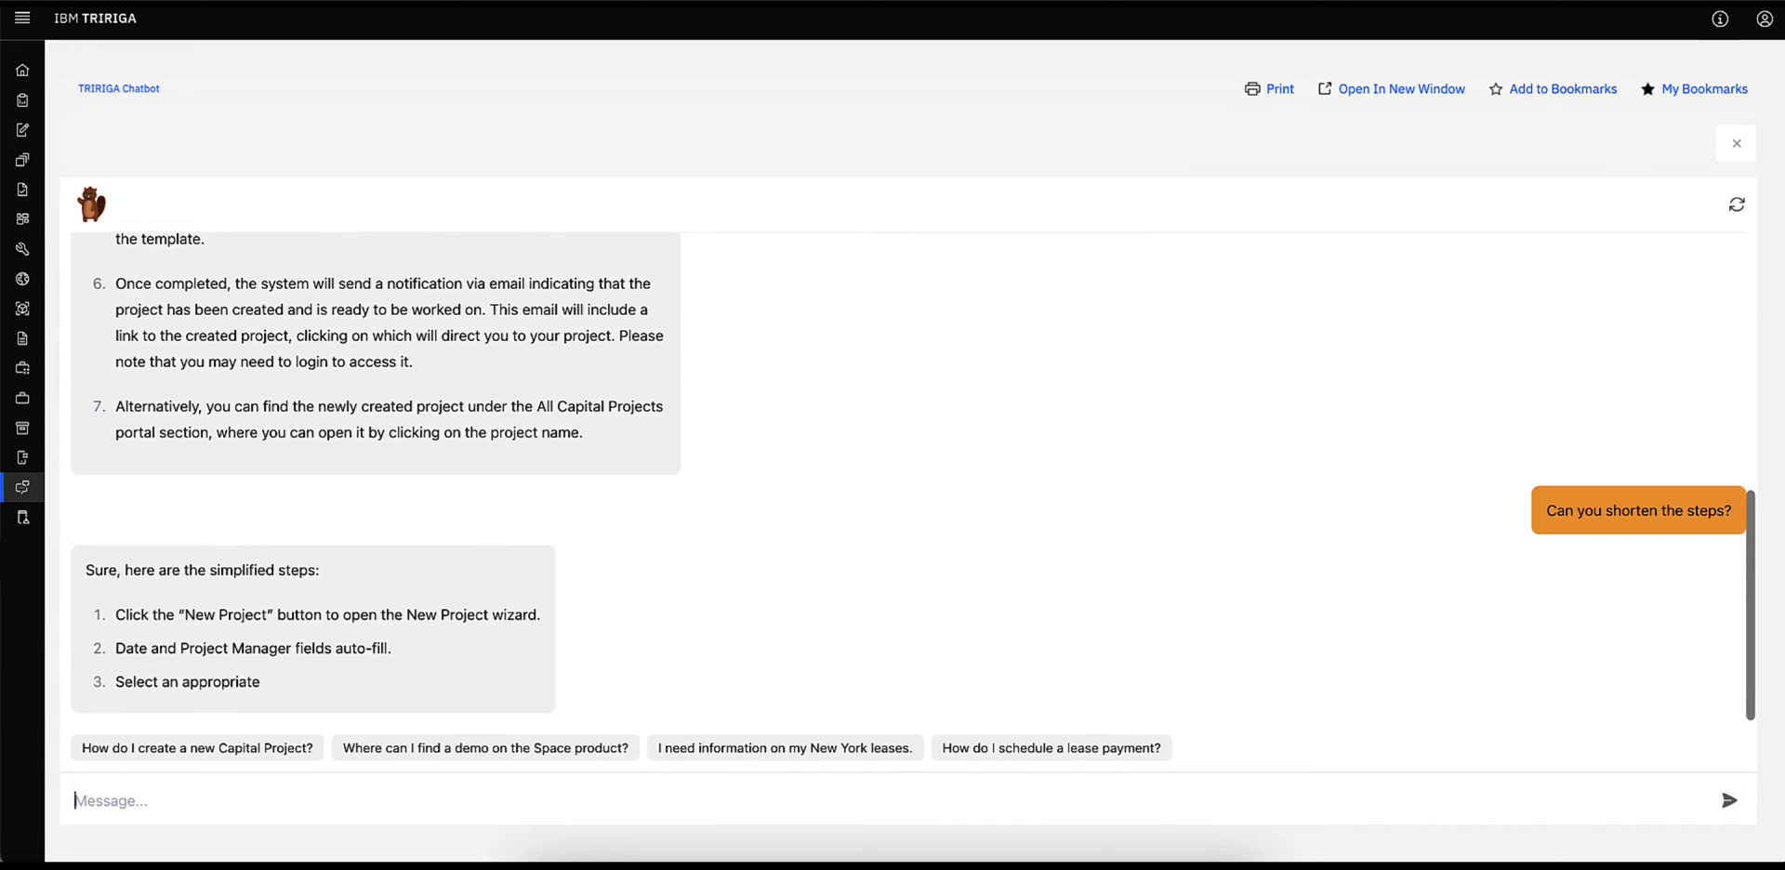
pyautogui.scroll(-3)
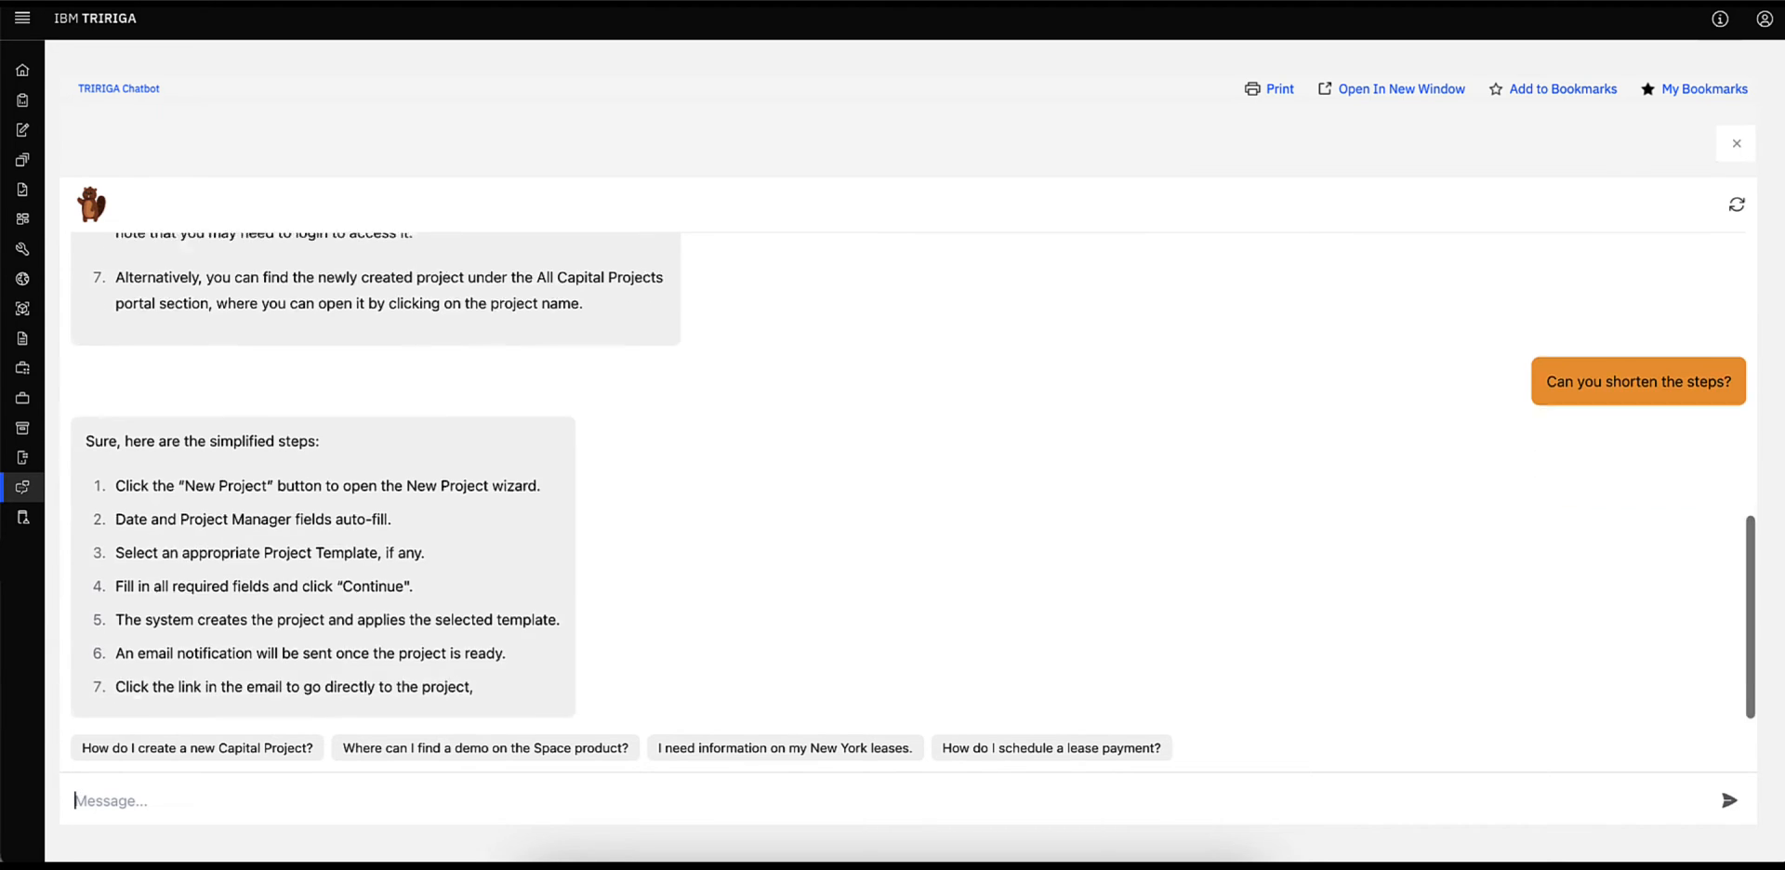
# - Ask 'How can I set up a budget for a Capital Project?' and read the reply
pyautogui.write('How')
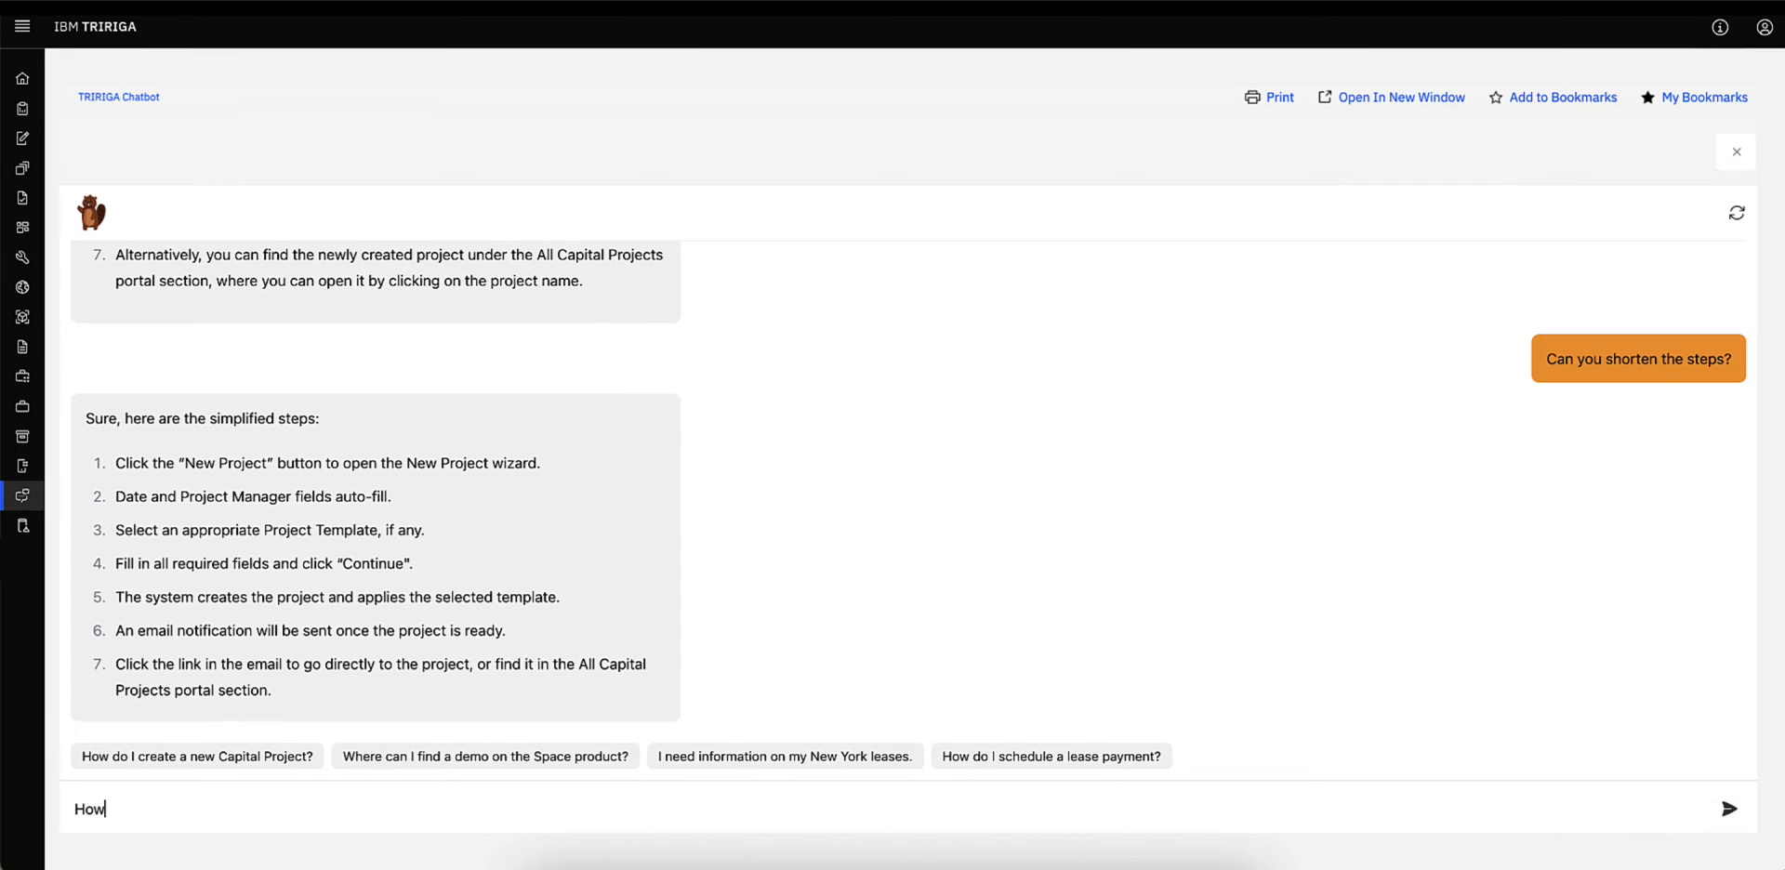
pyautogui.write('can I')
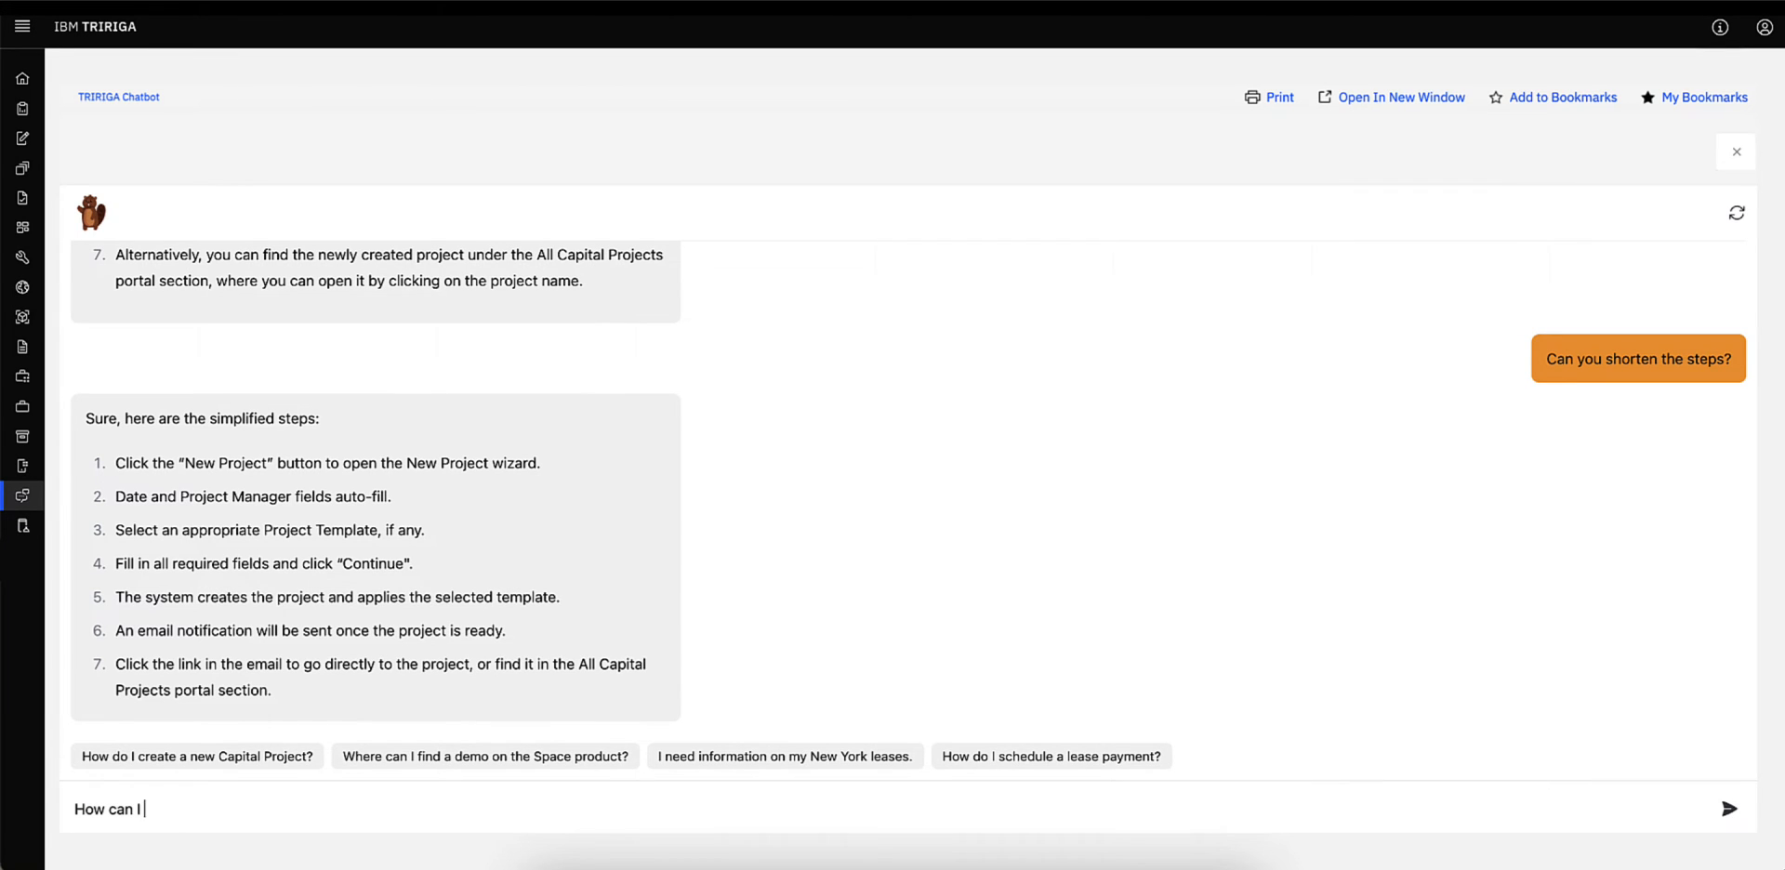
pyautogui.write('set up a budget fo')
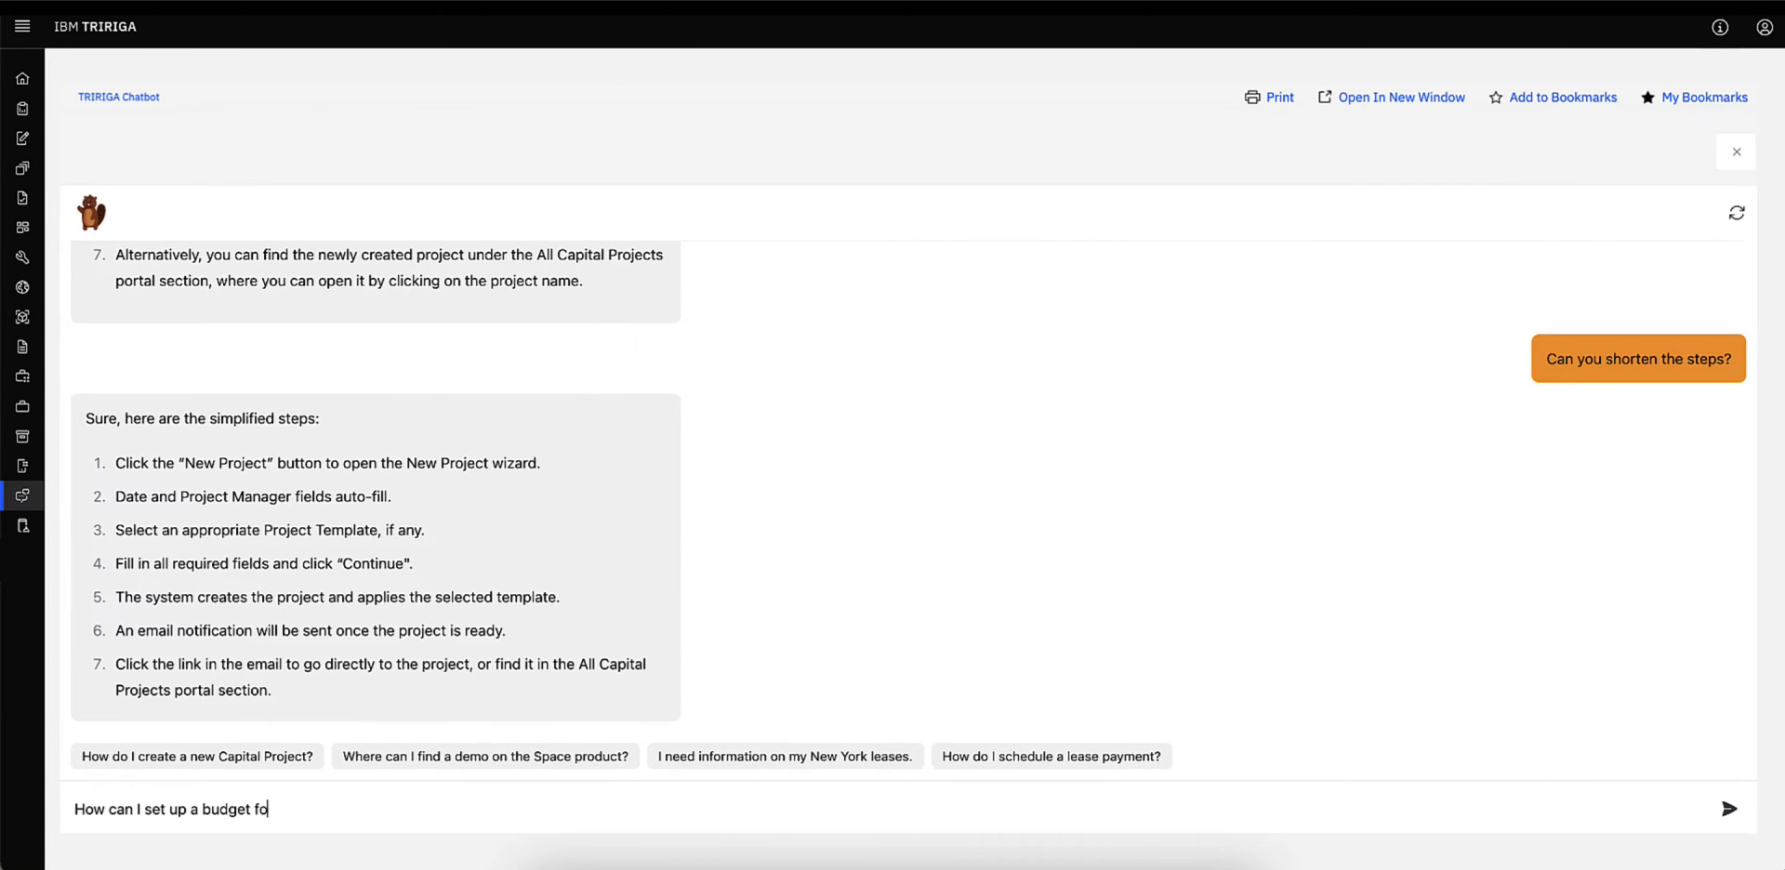
pyautogui.write('r a Capital P')
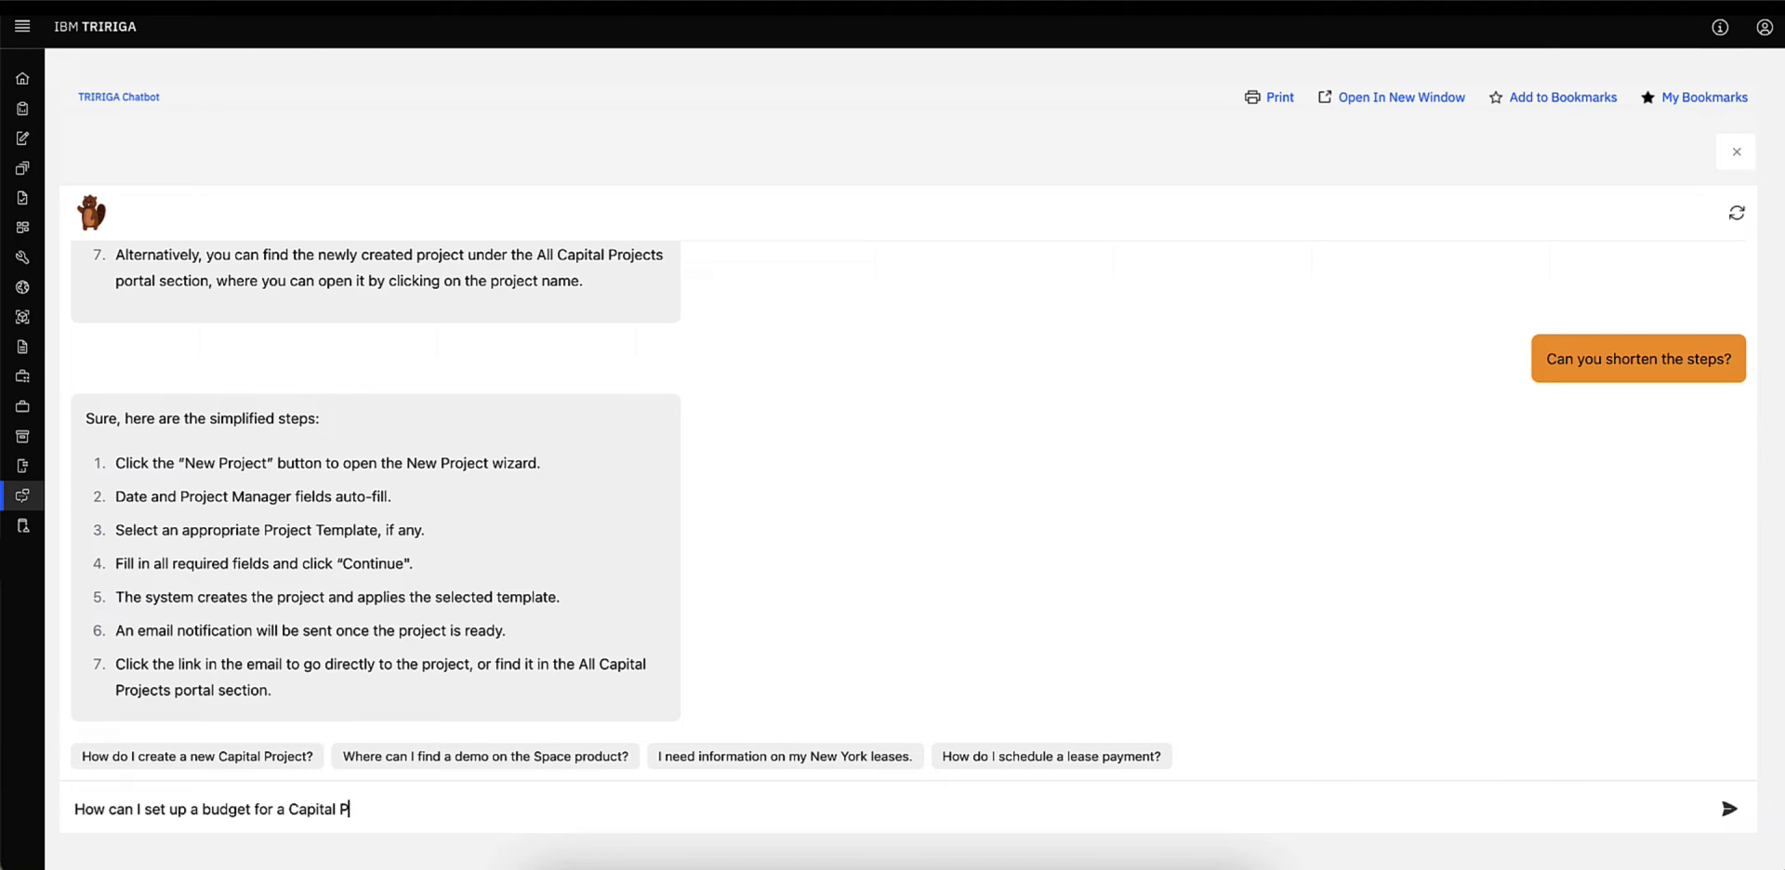
pyautogui.click(1730, 808)
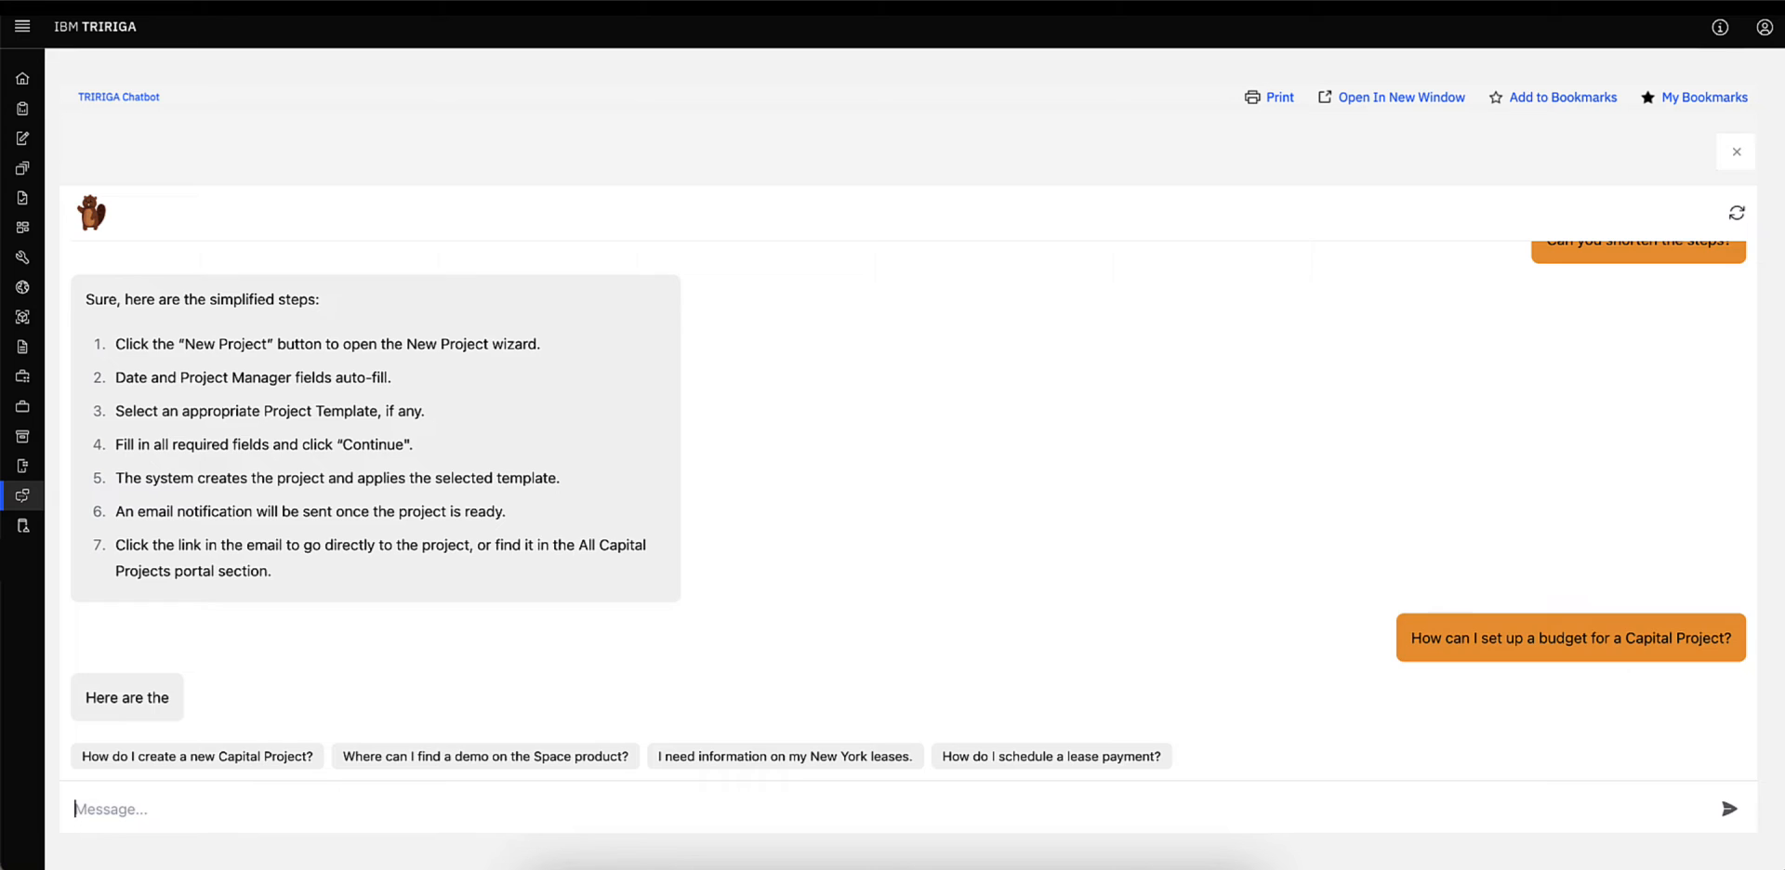
pyautogui.scroll(-3)
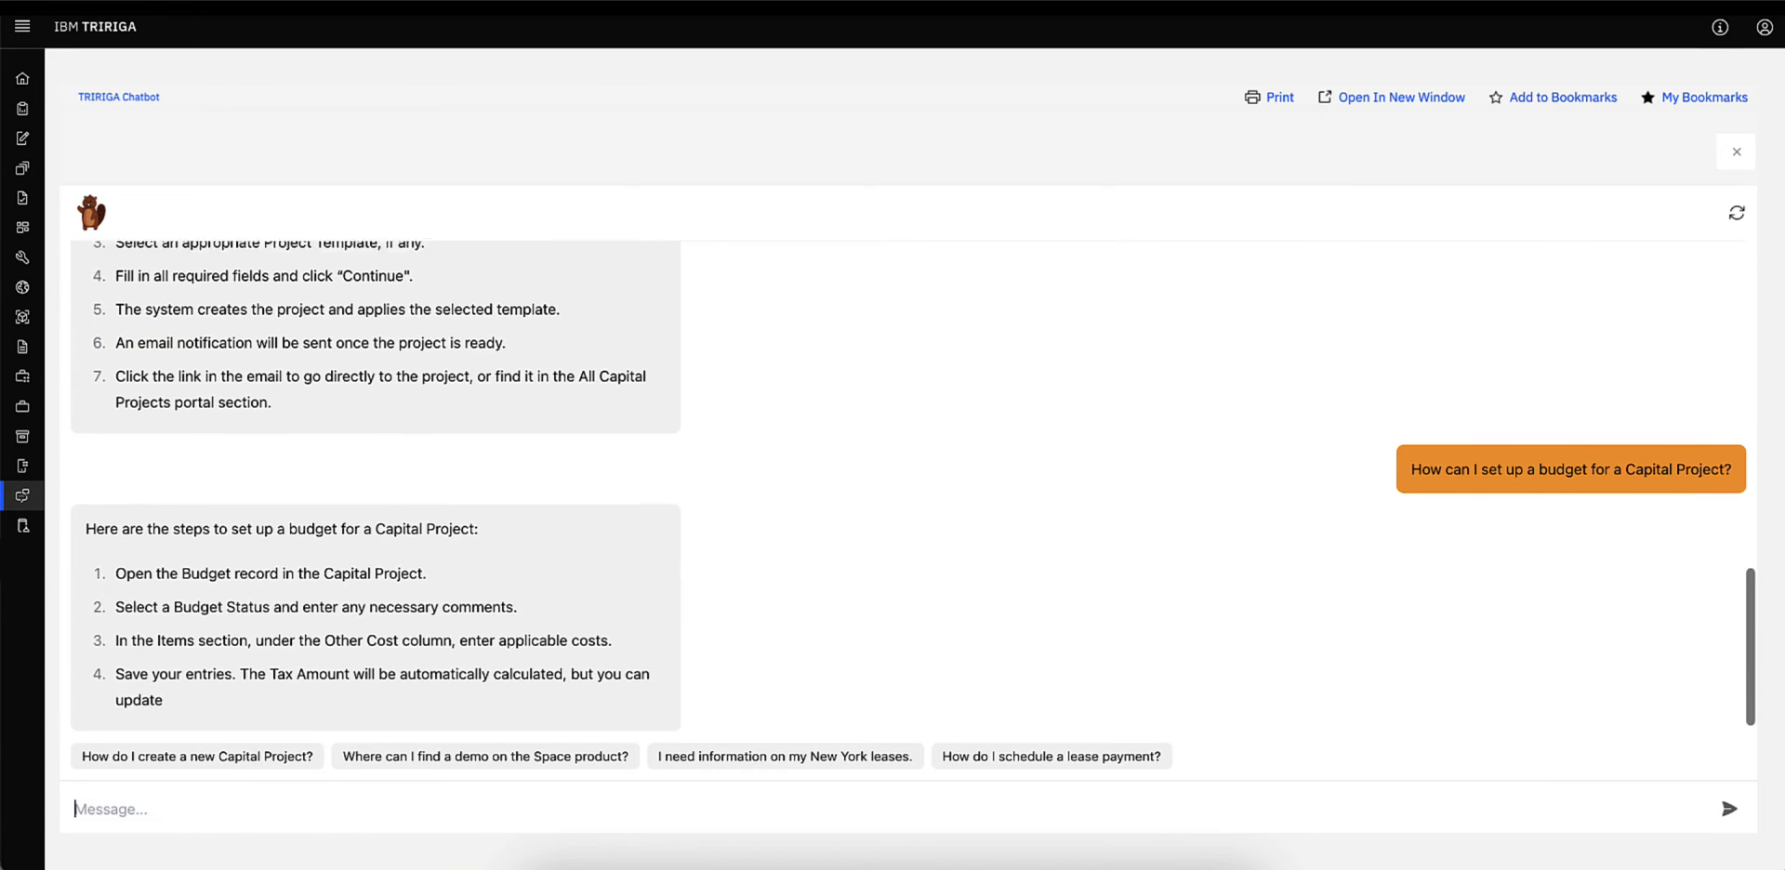
pyautogui.scroll(-3)
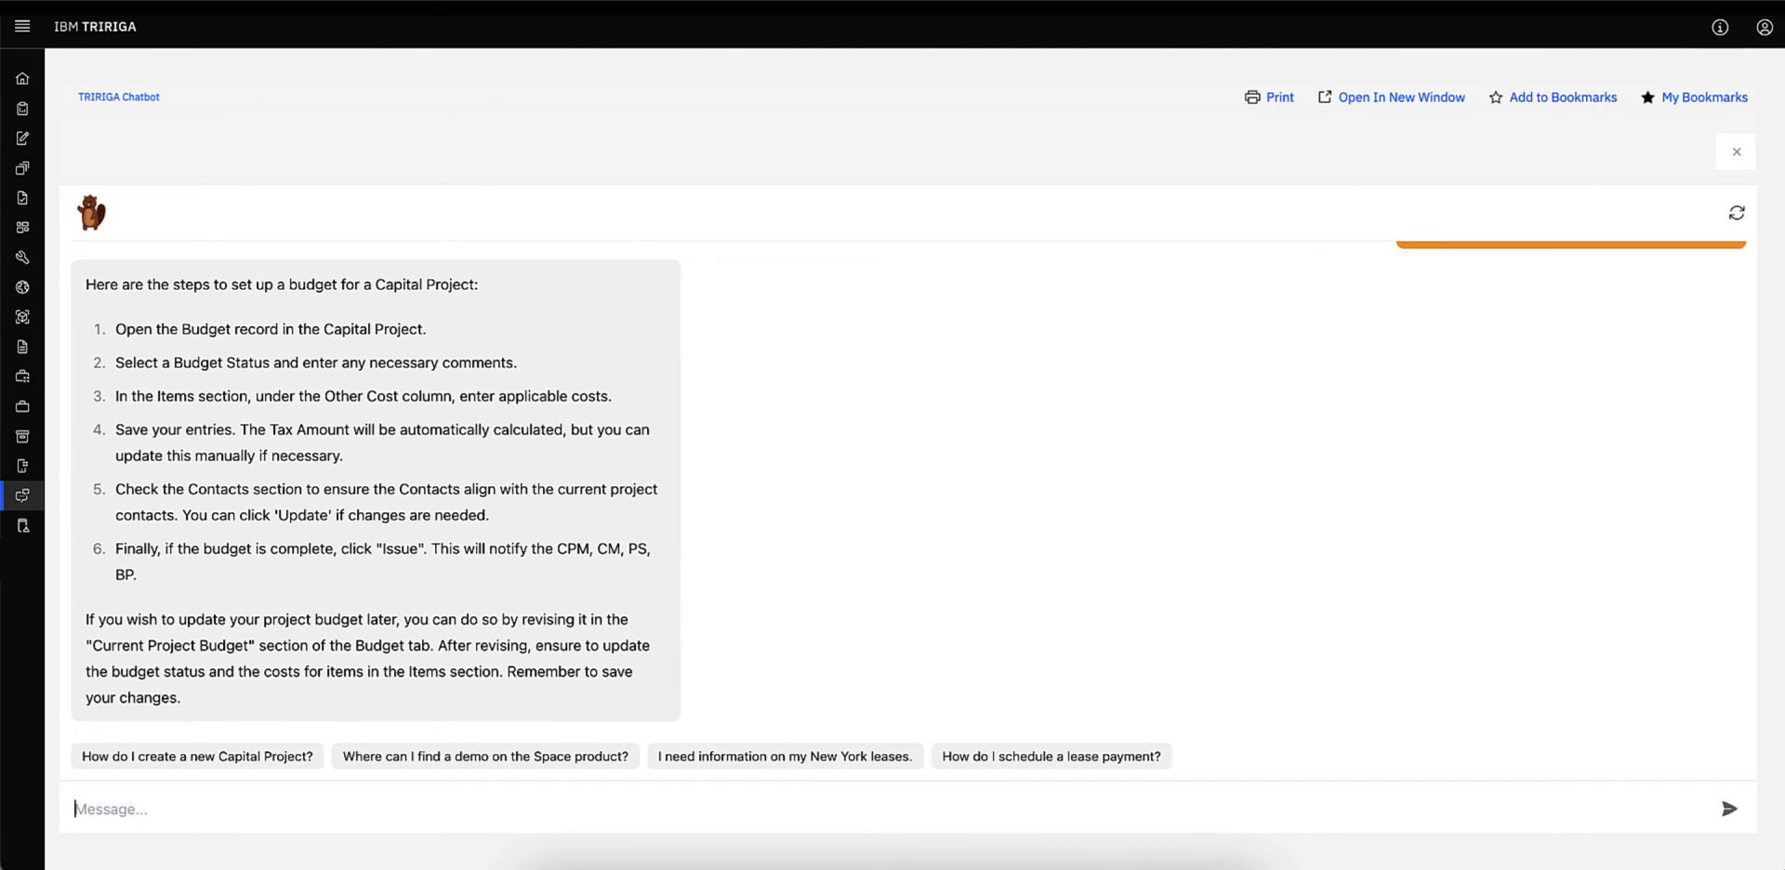
# - Request a French translation of the budget steps and scroll through it
pyautogui.write('Please tran')
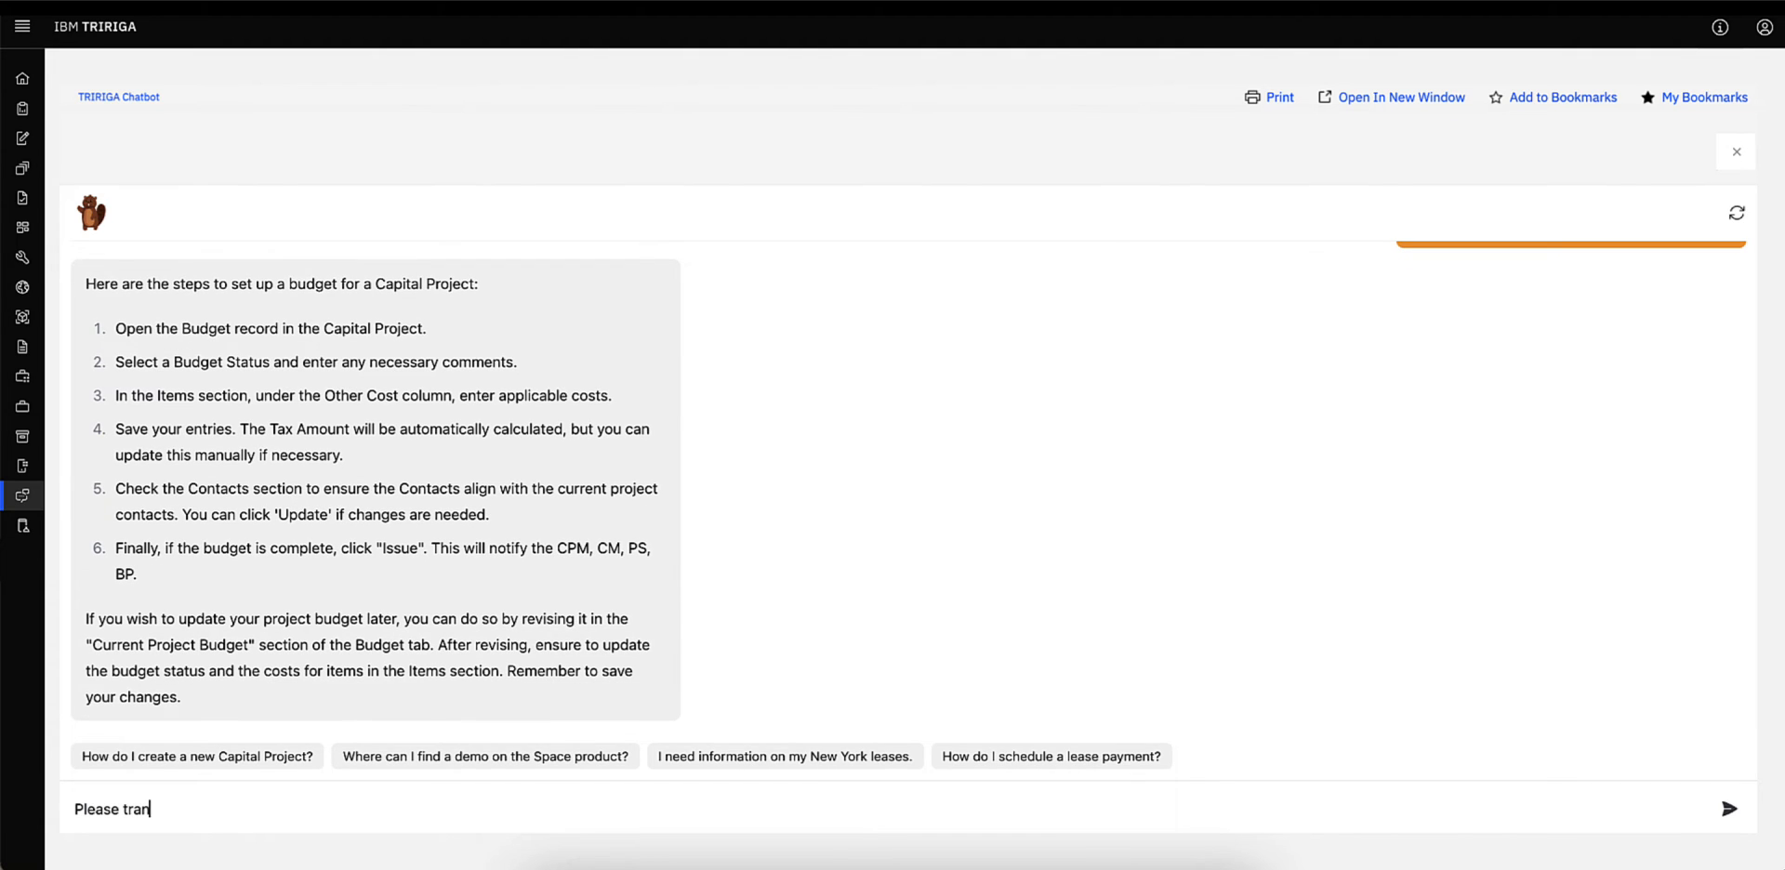
pyautogui.write('slate this to Fren')
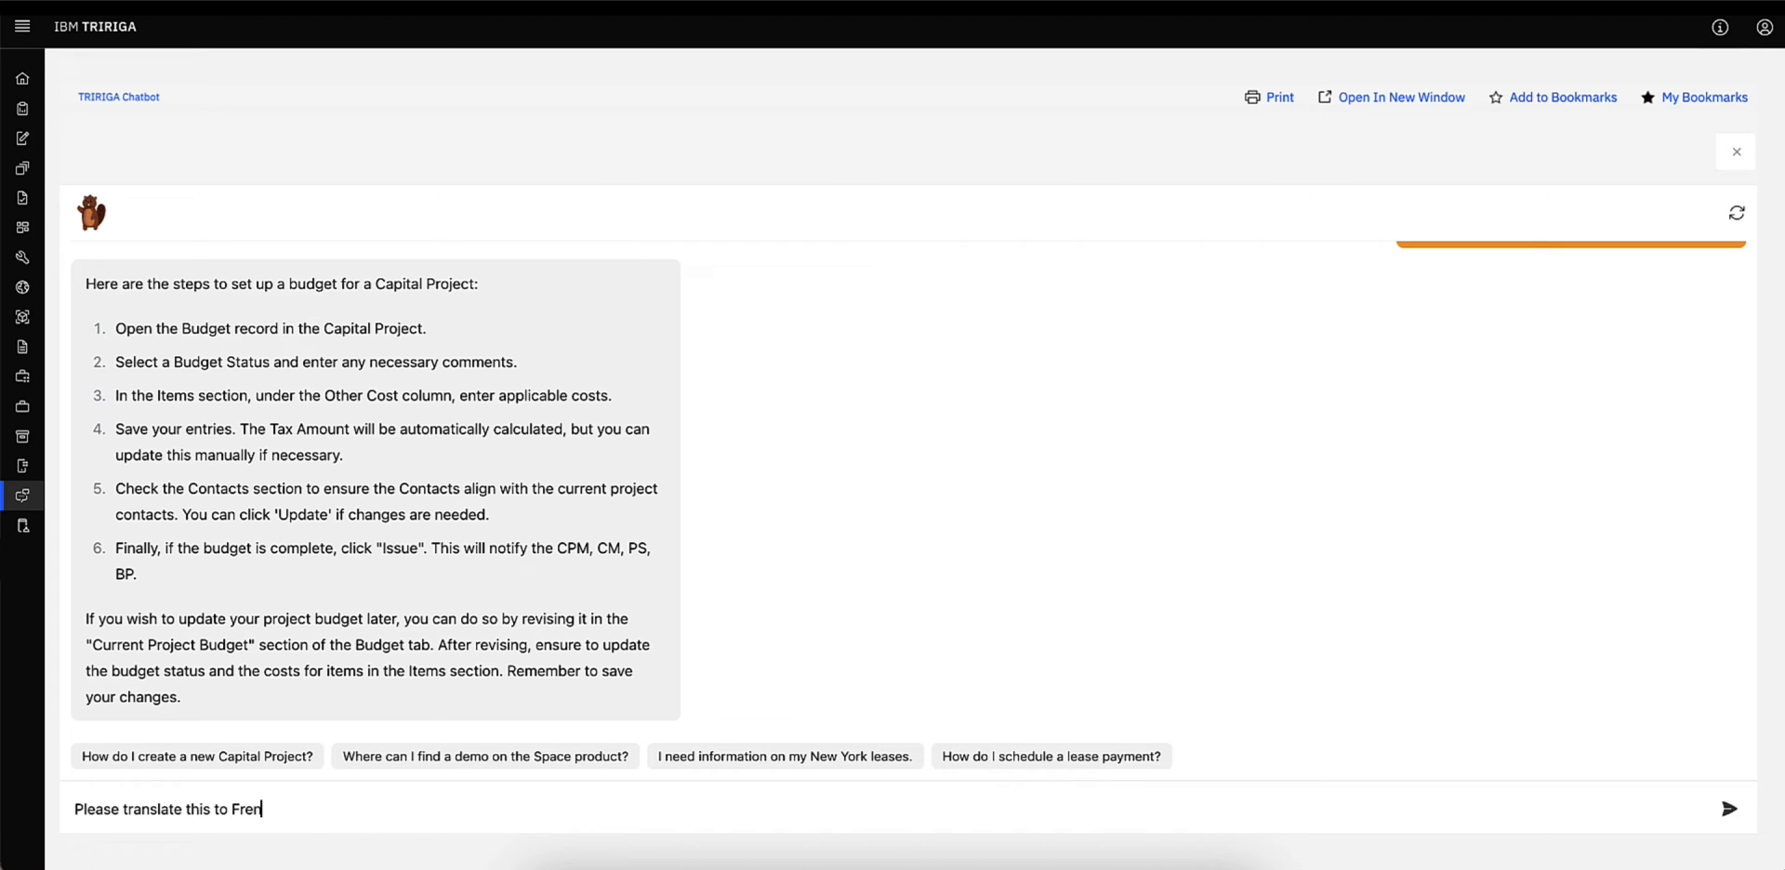
pyautogui.click(1729, 809)
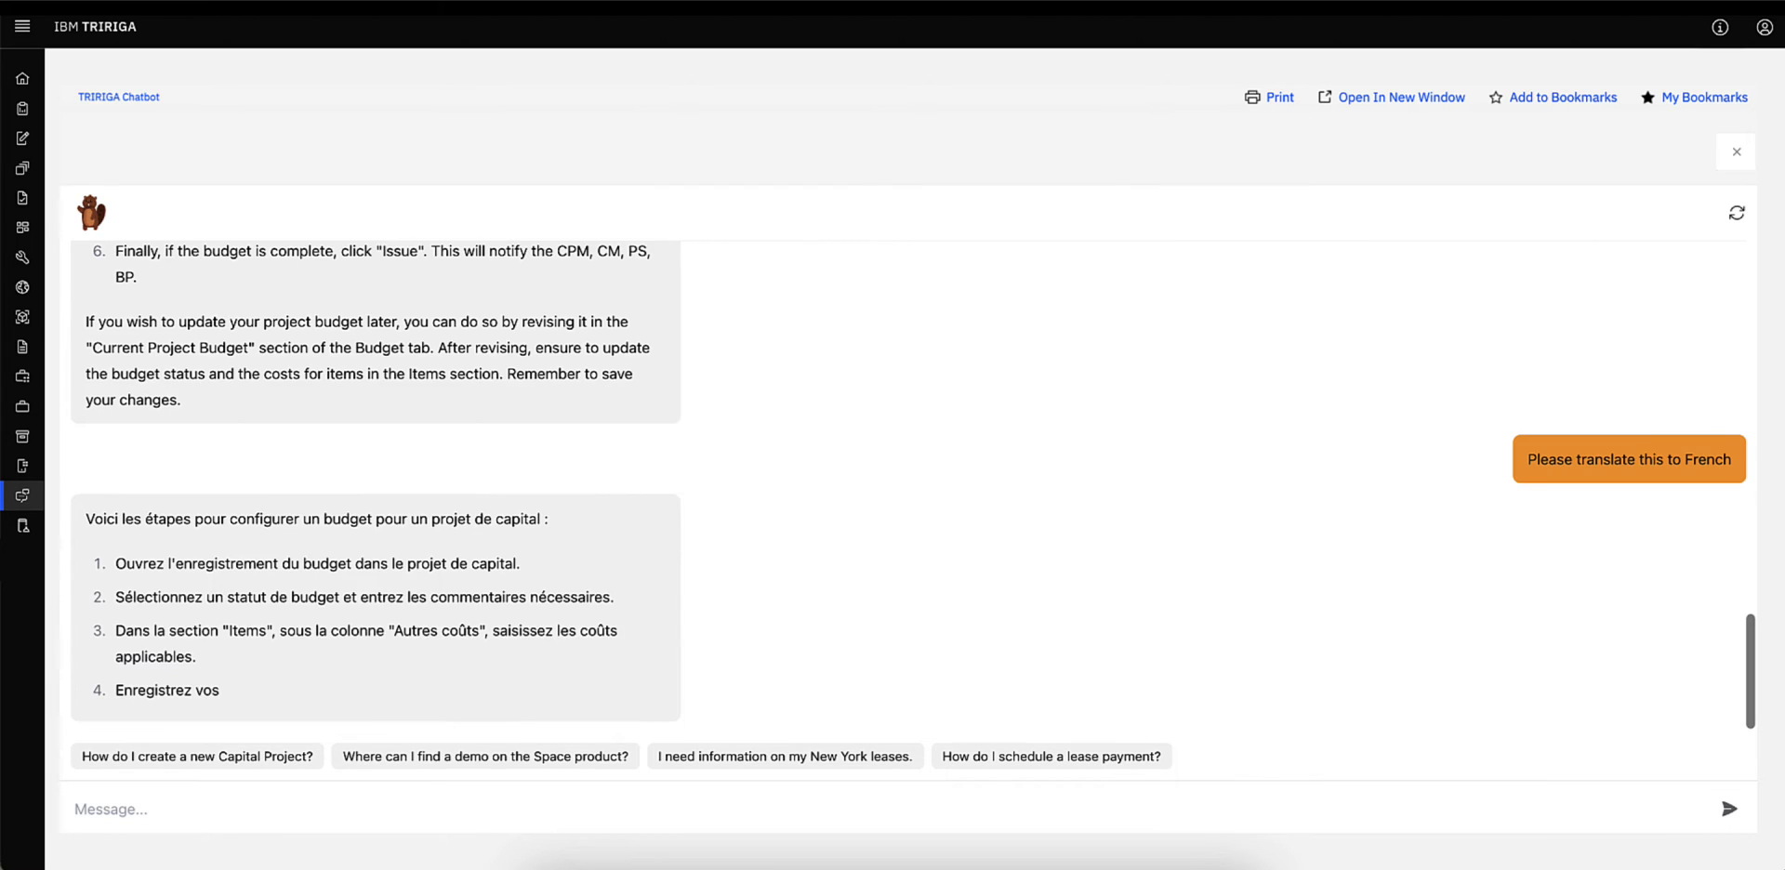
pyautogui.scroll(-3)
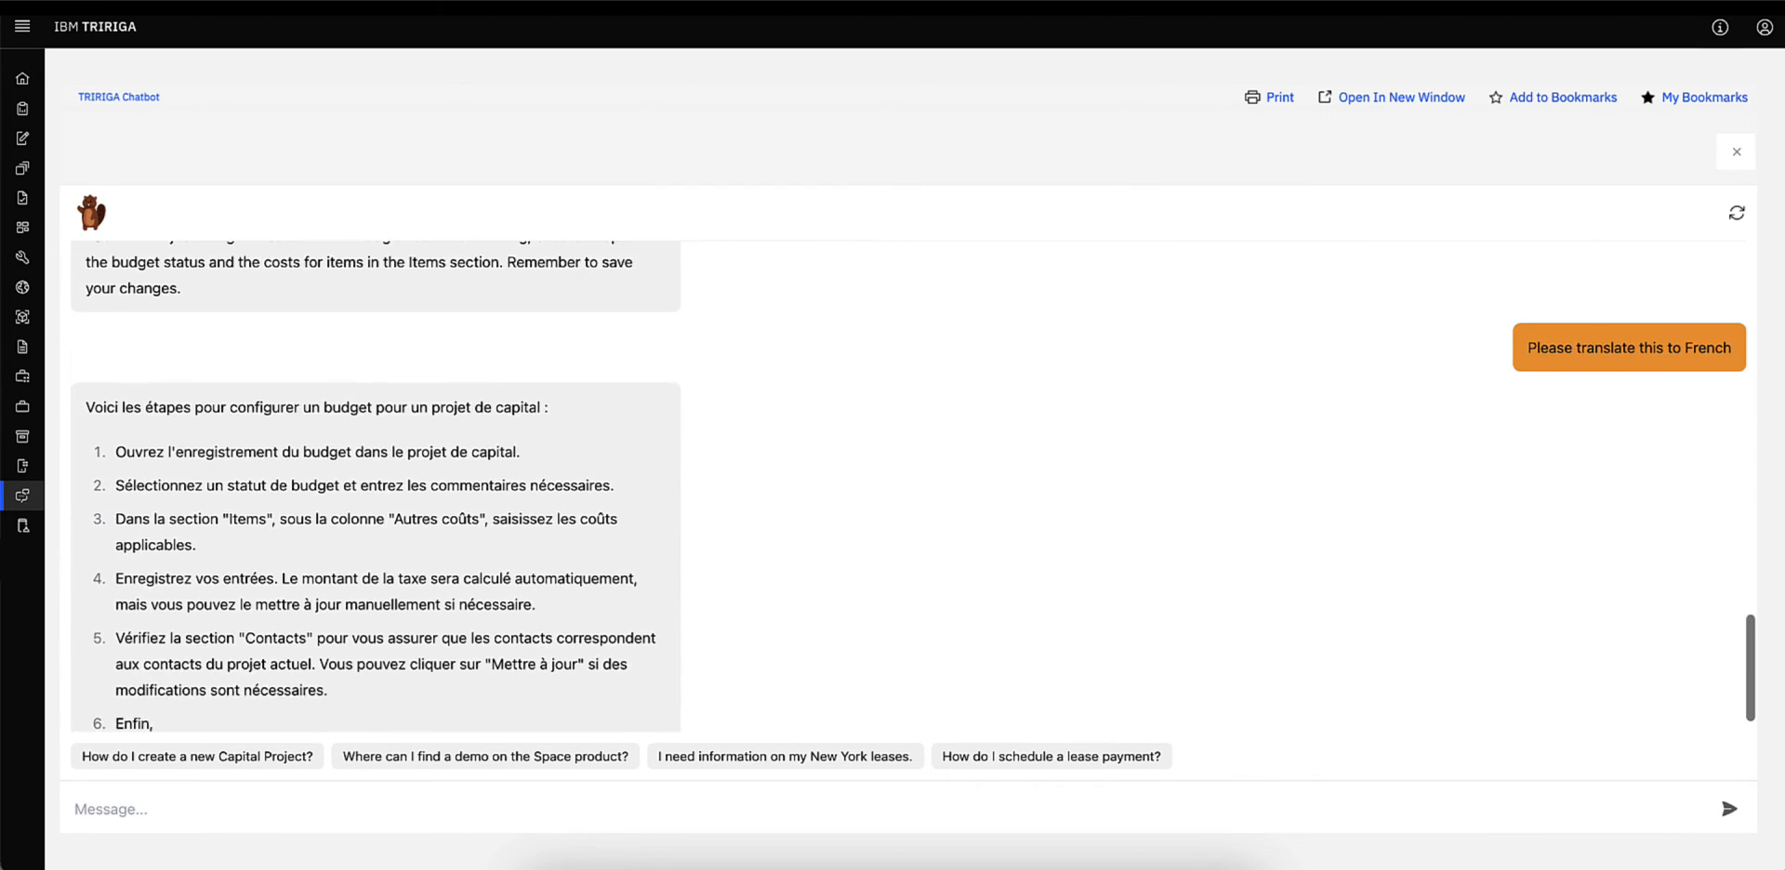
pyautogui.scroll(-3)
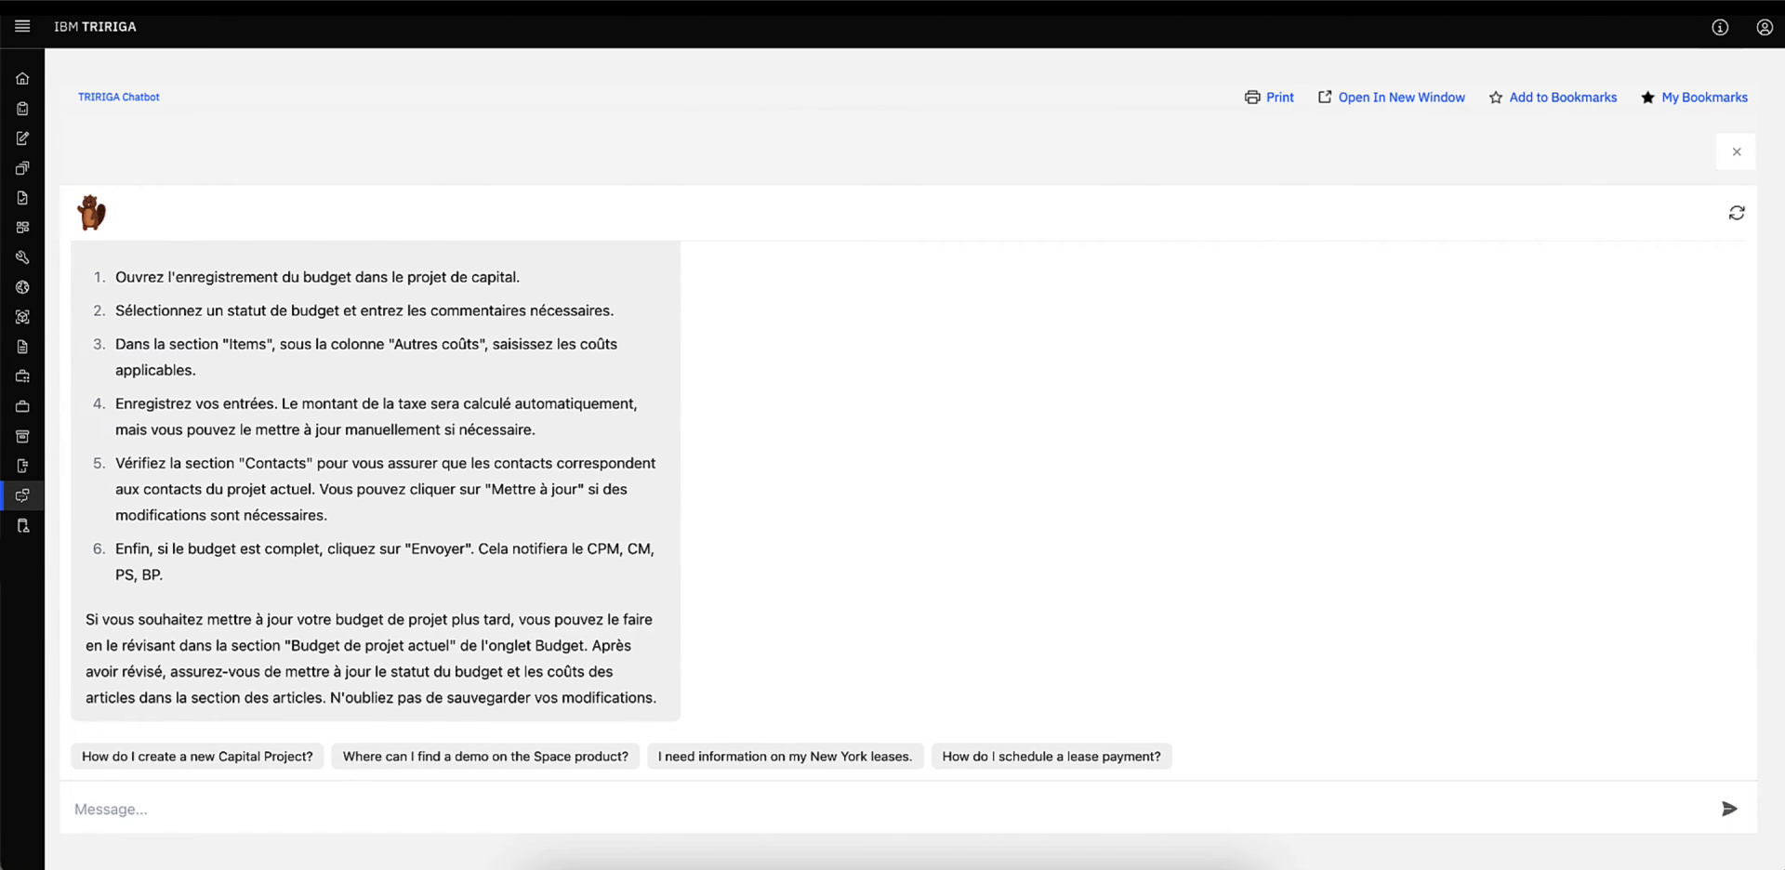
# - Ask 'How can I transfer a project budget' and scroll through the eleven-step answer
pyautogui.write('H')
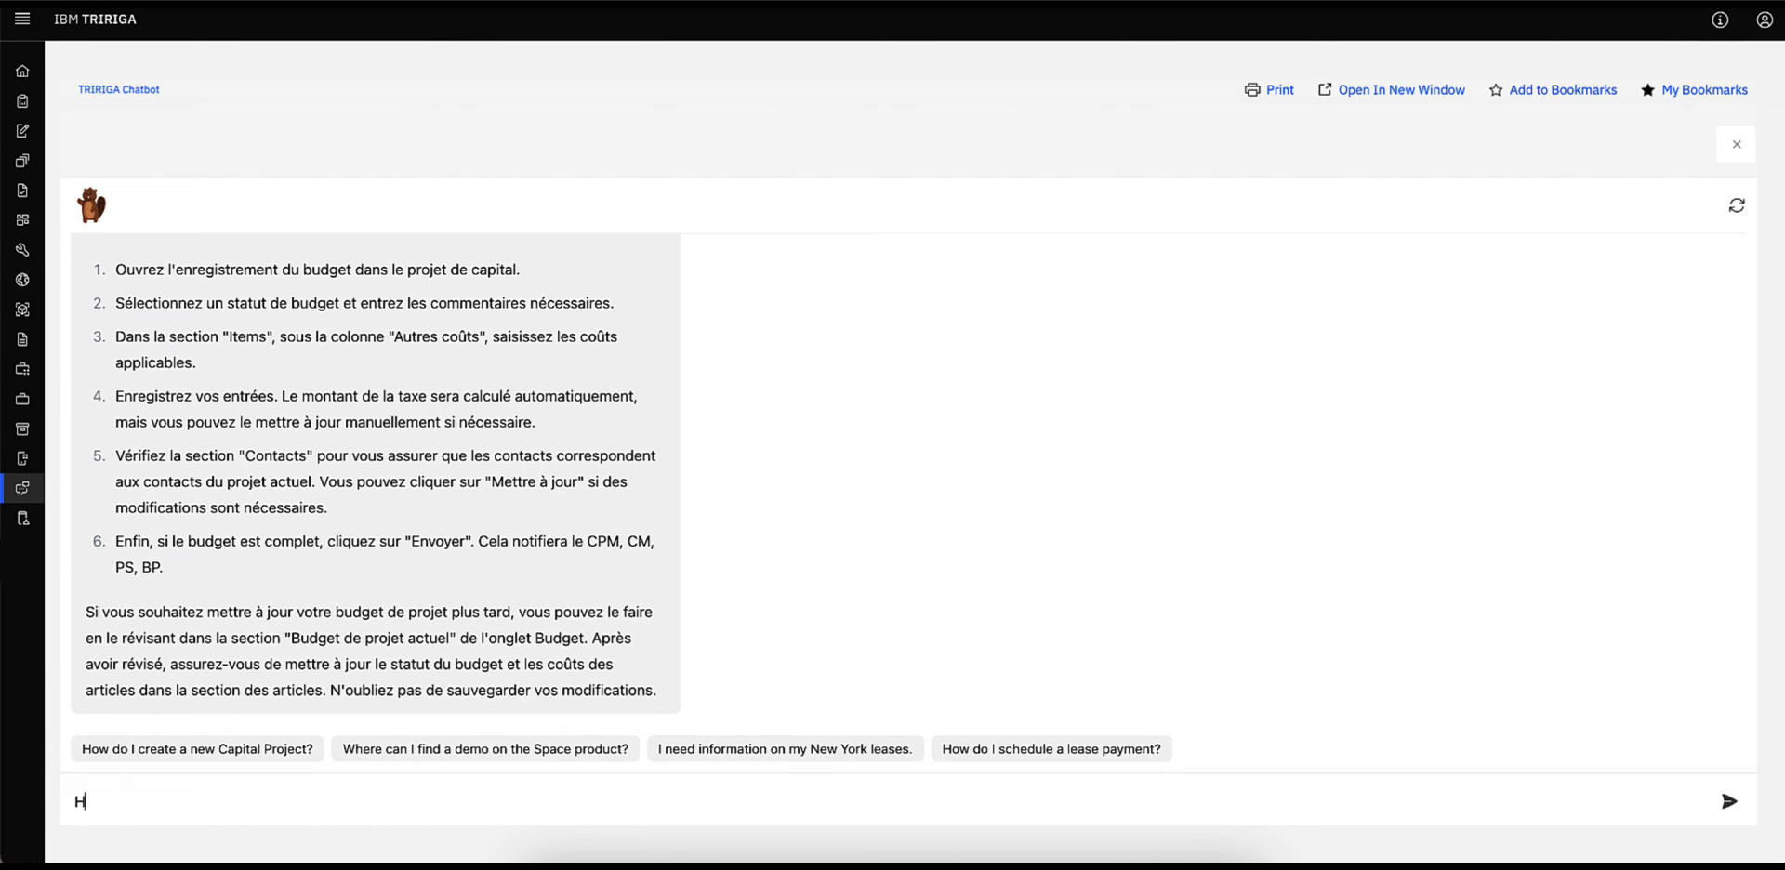
pyautogui.write('ow can I t')
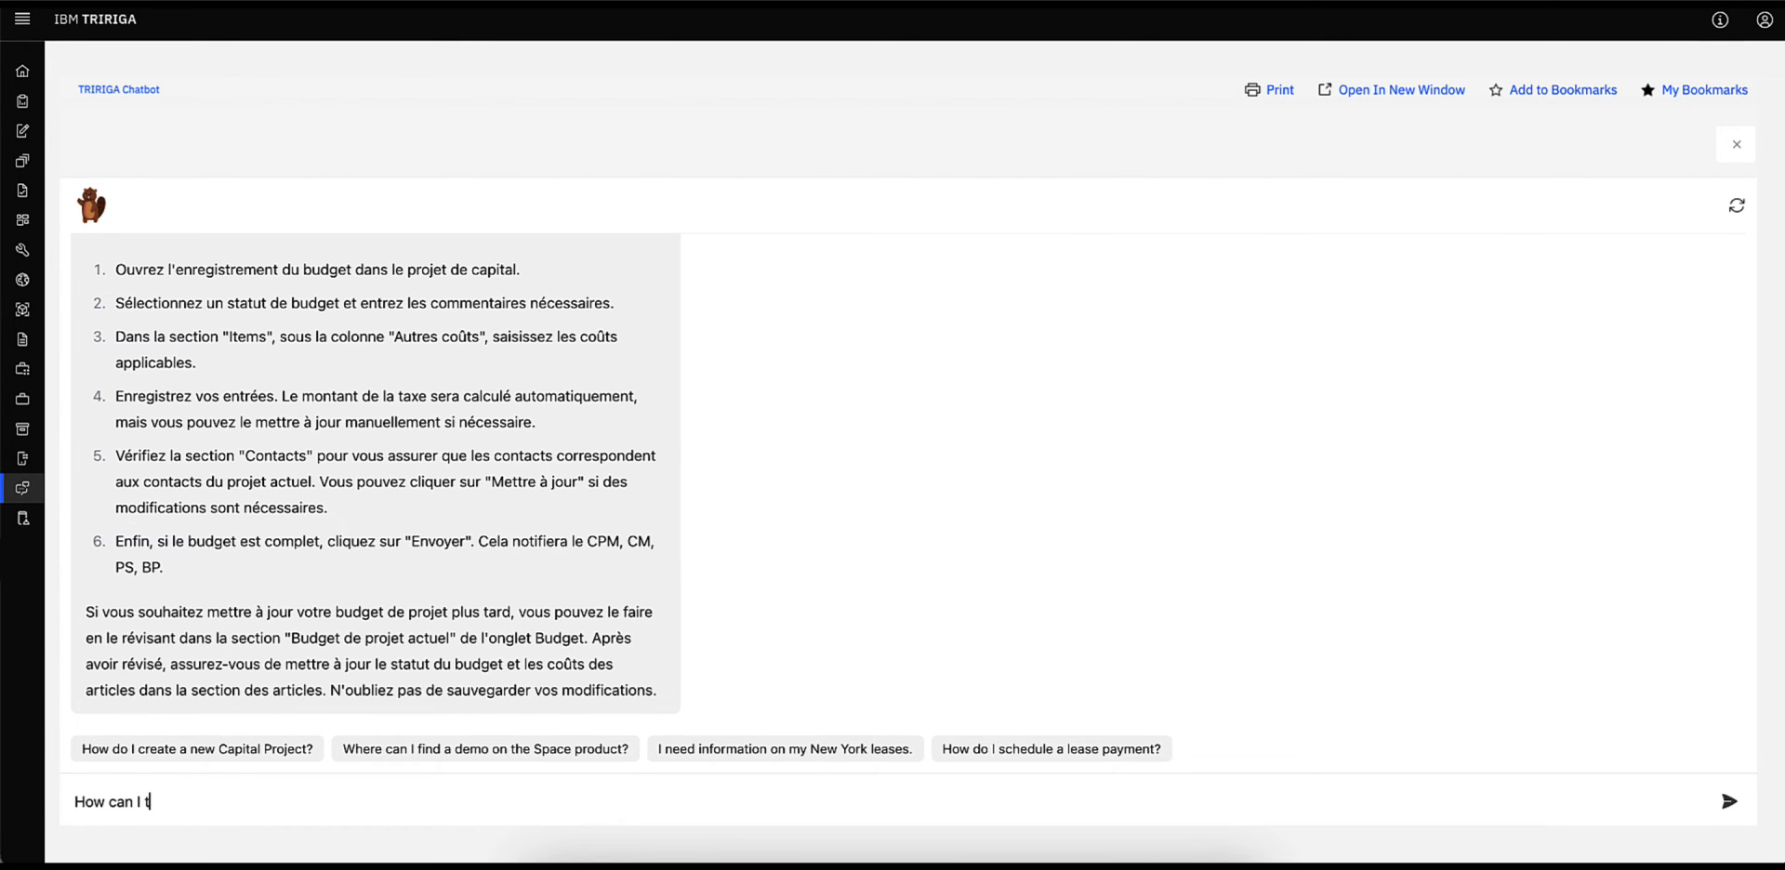
pyautogui.write('ransfer a')
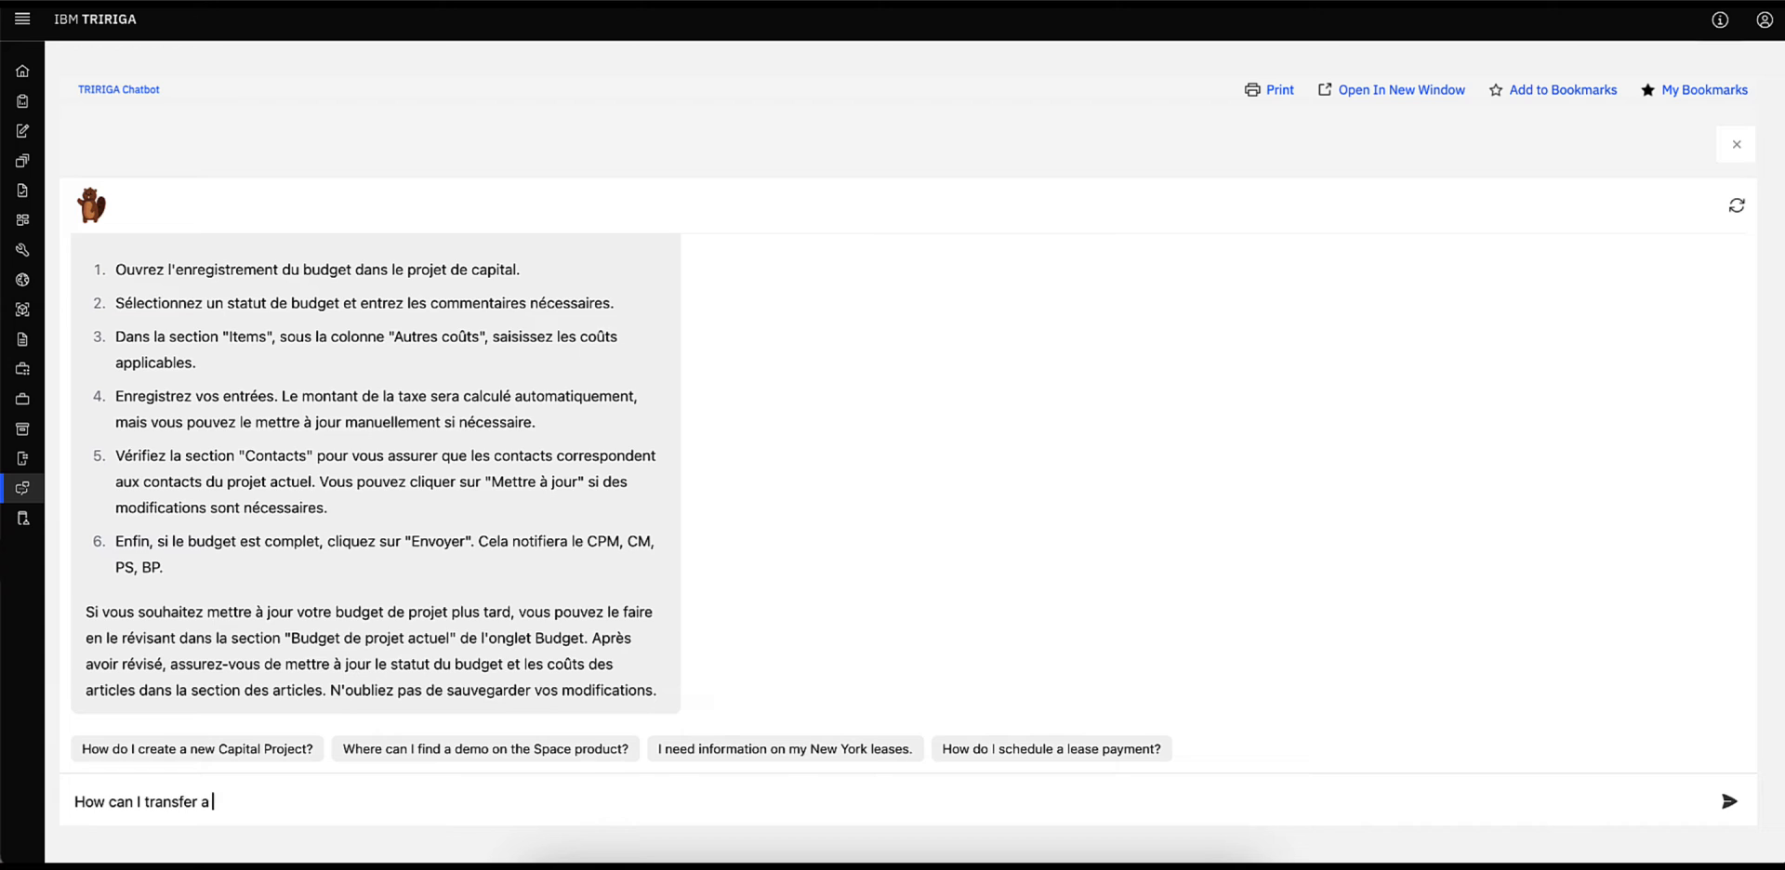
pyautogui.write('project budget')
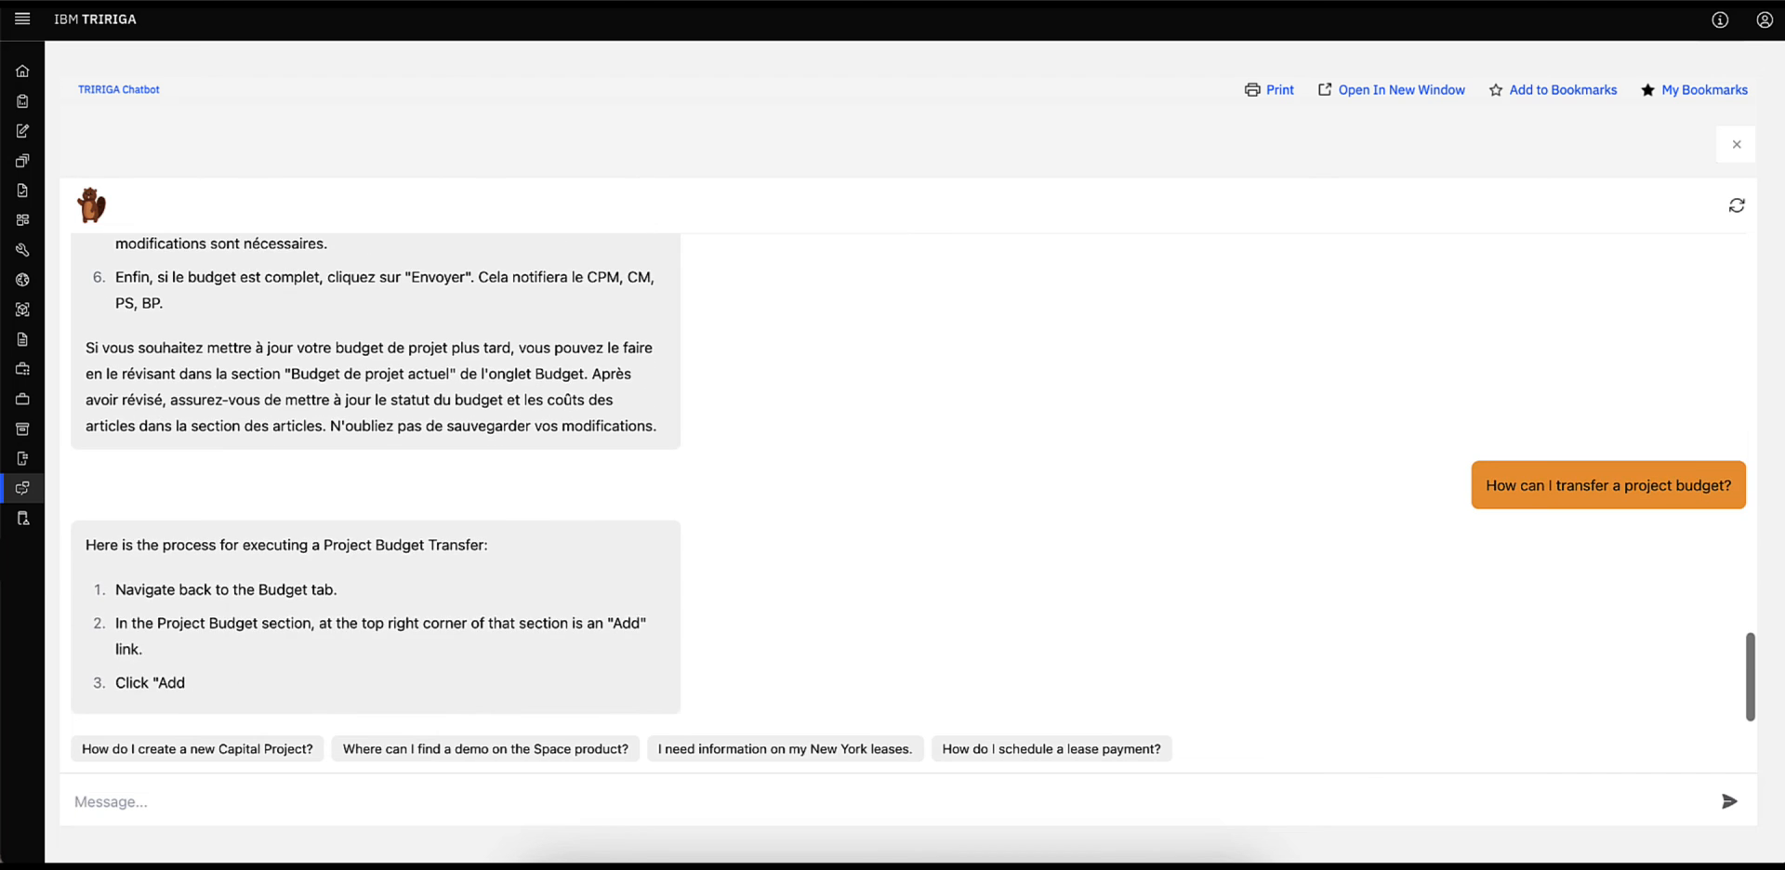
pyautogui.scroll(-3)
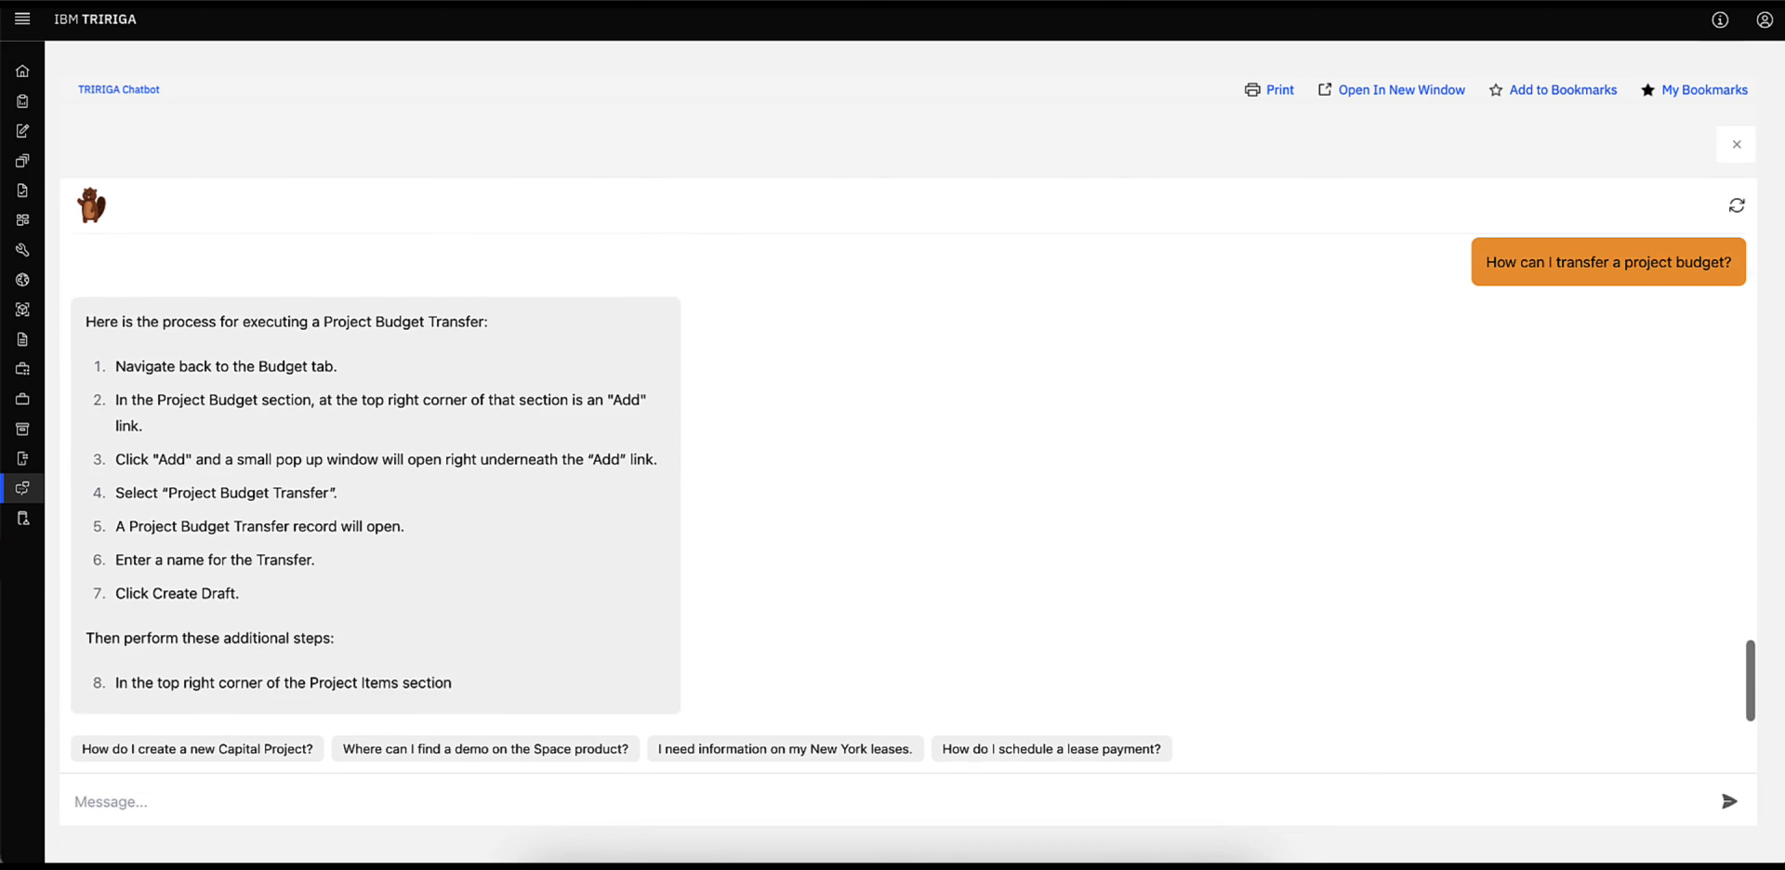
pyautogui.scroll(-3)
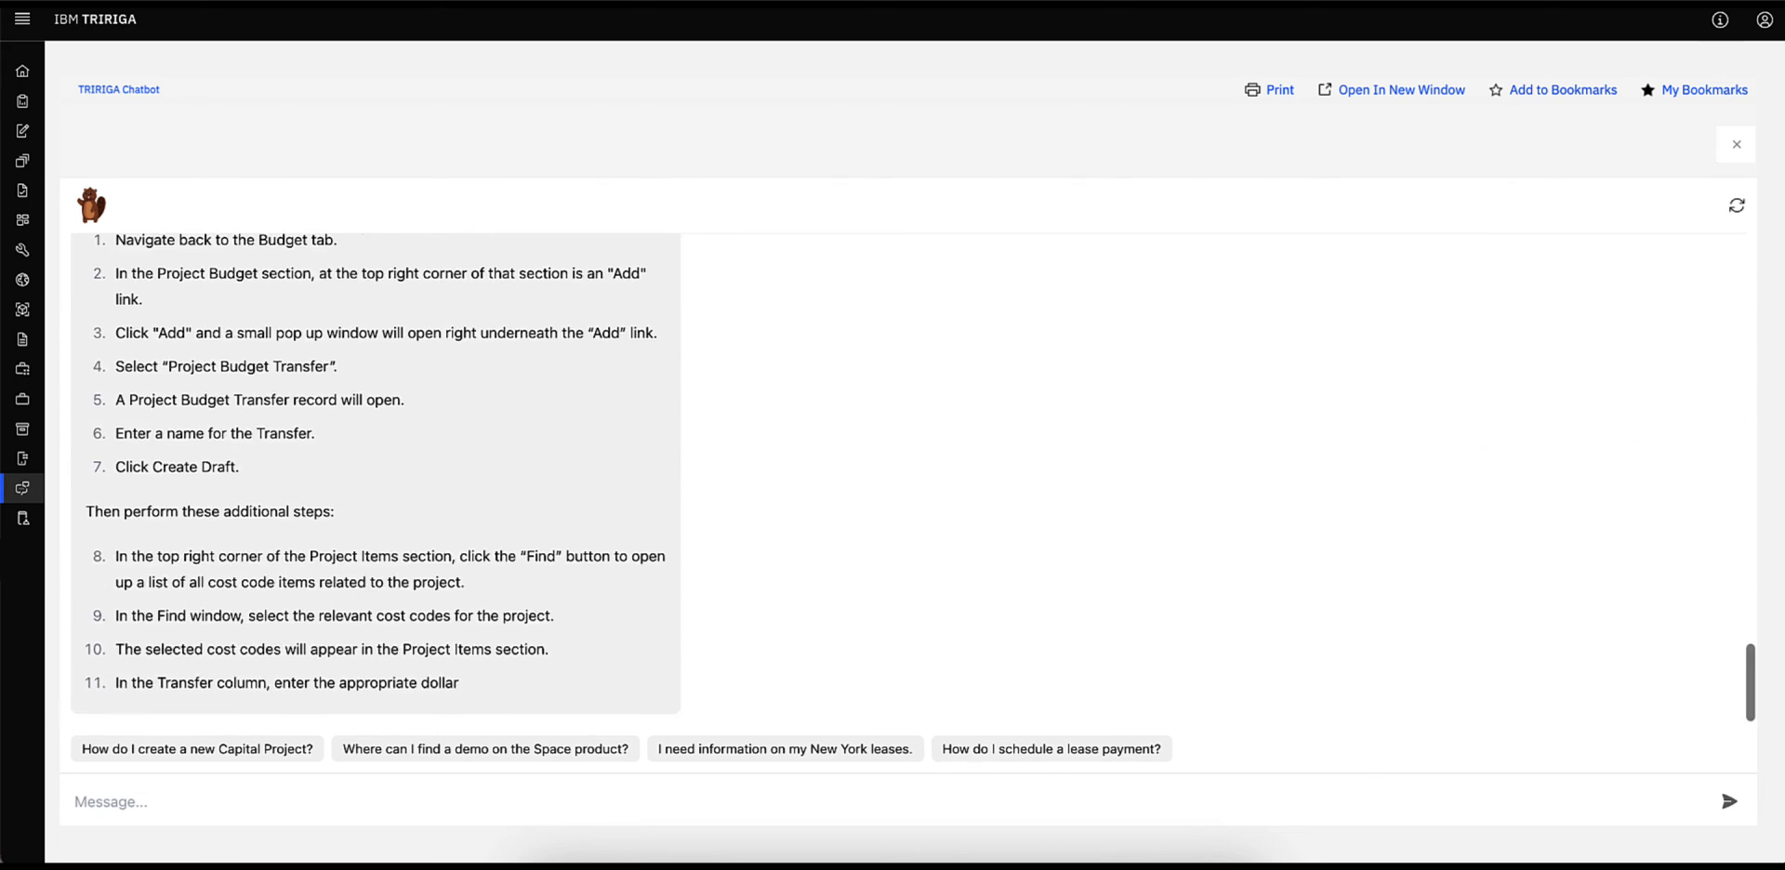
pyautogui.scroll(-3)
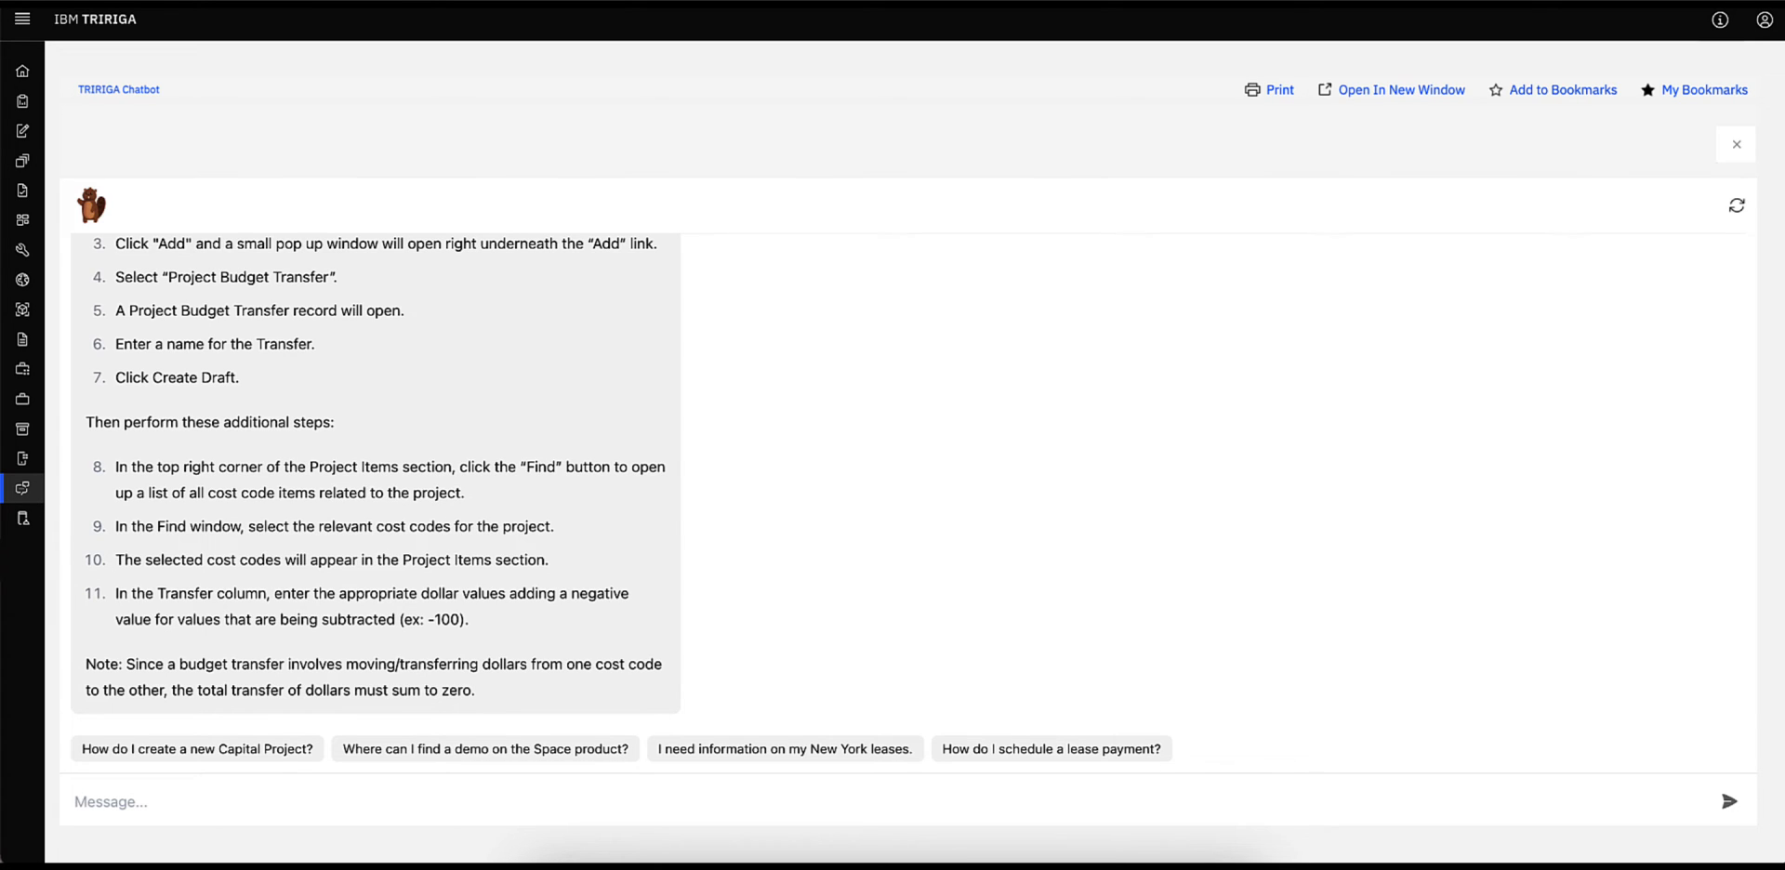
pyautogui.moveTo(782, 748)
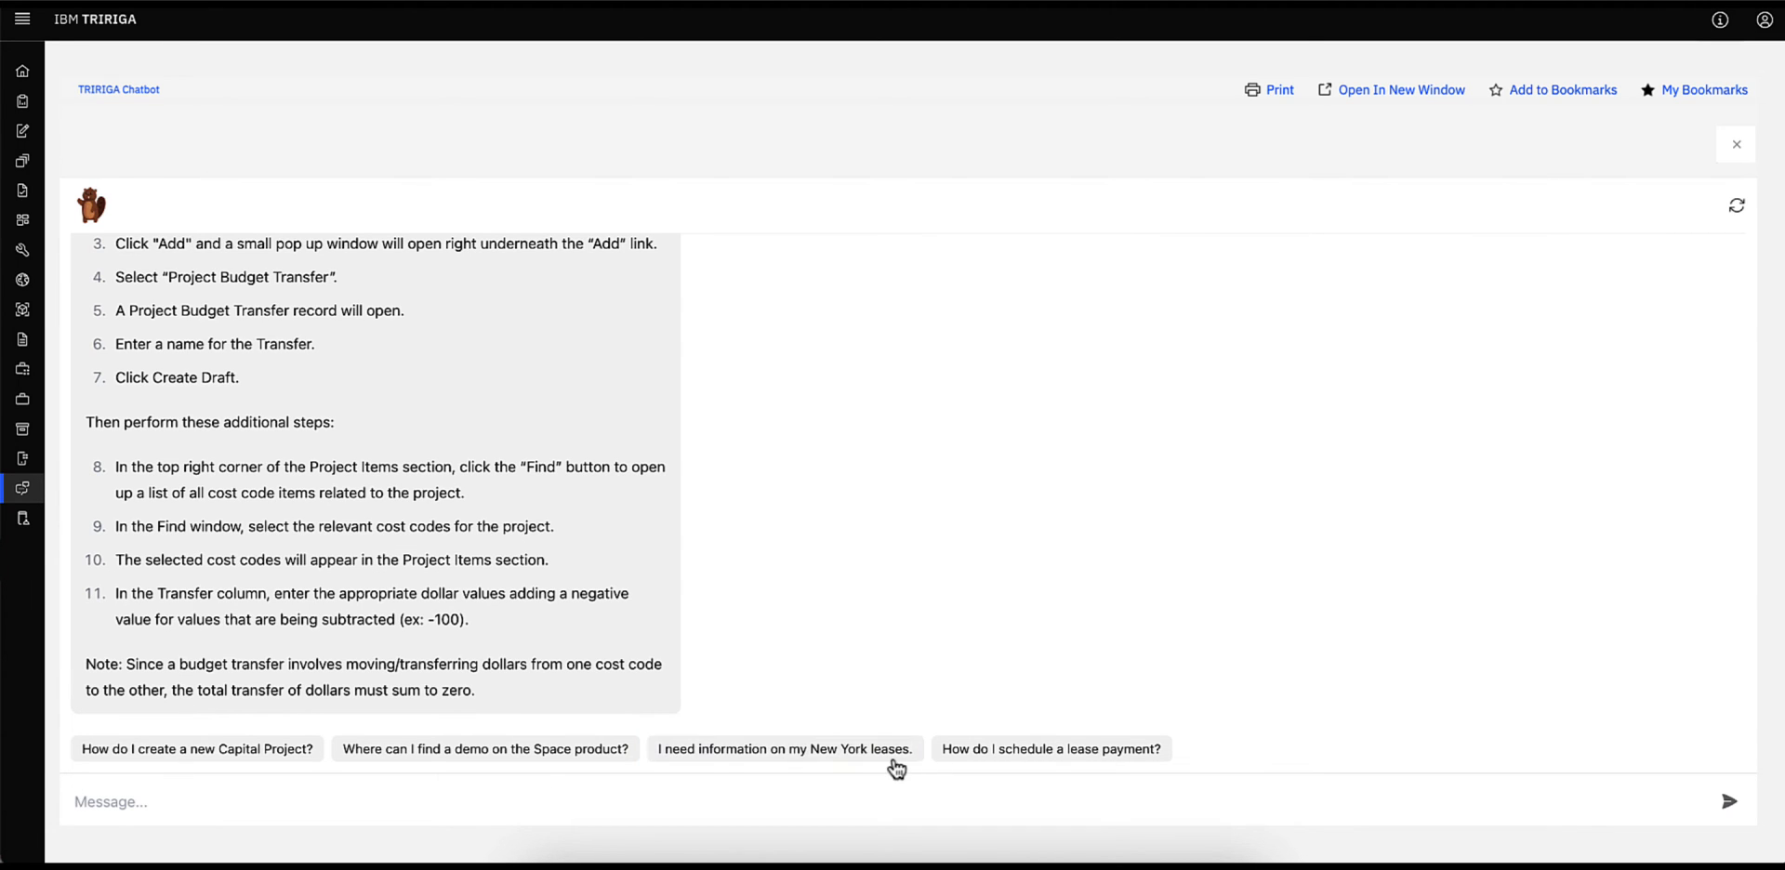
# - Ask for information on New York leases and scroll through the listed lease details
pyautogui.click(782, 748)
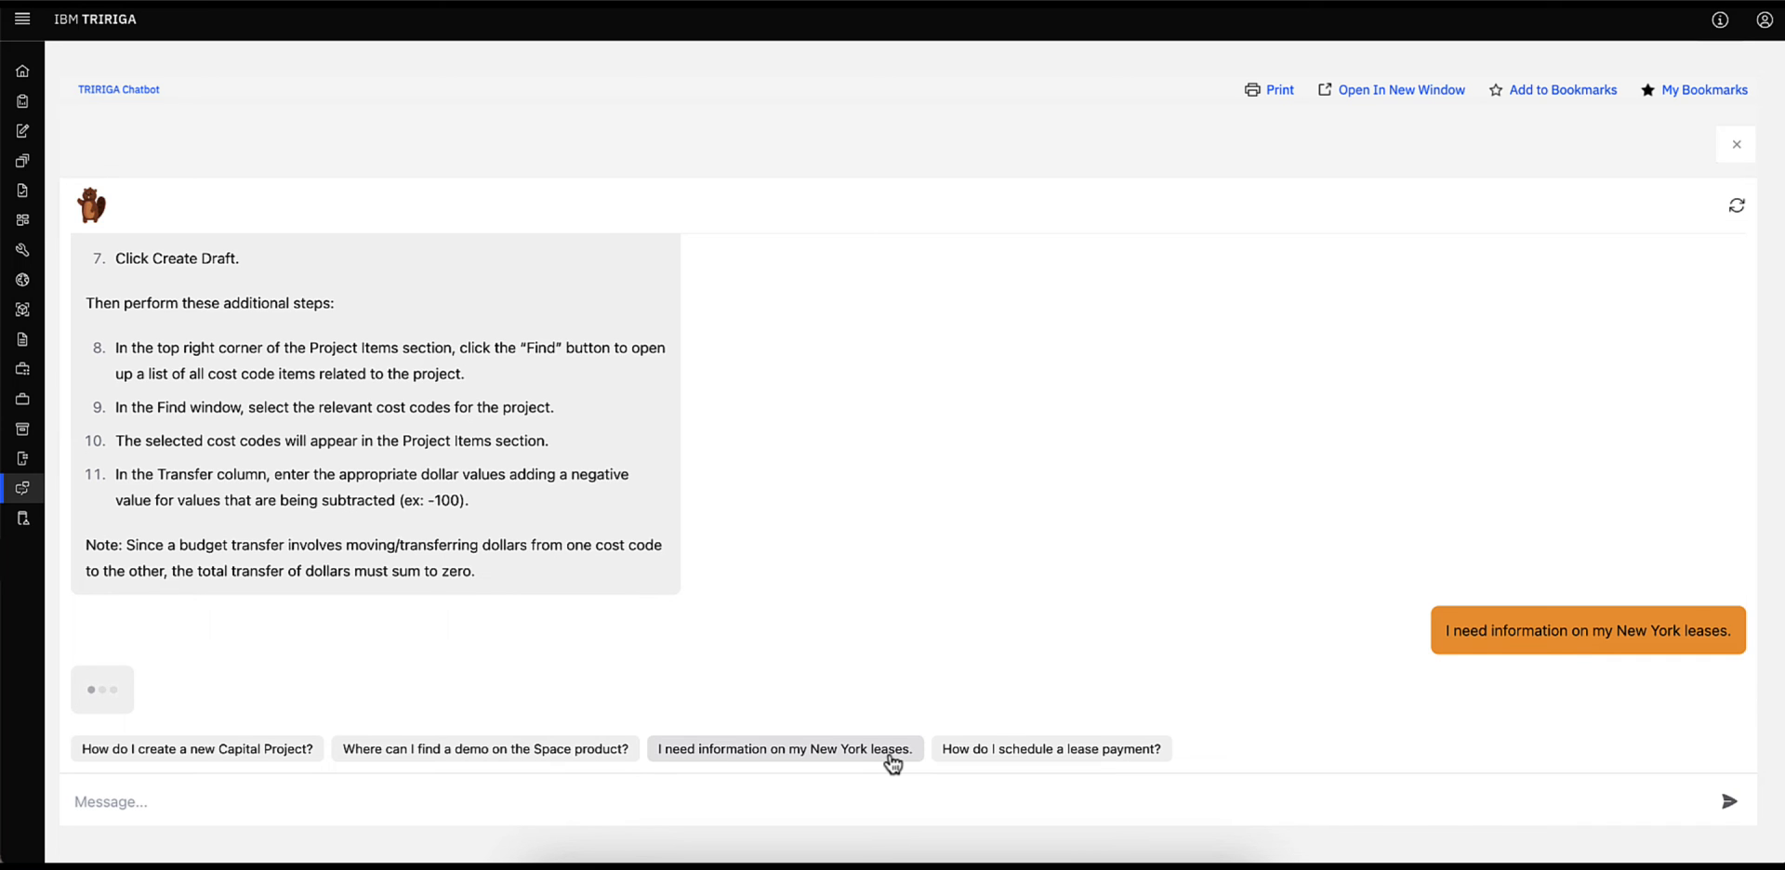
pyautogui.click(782, 748)
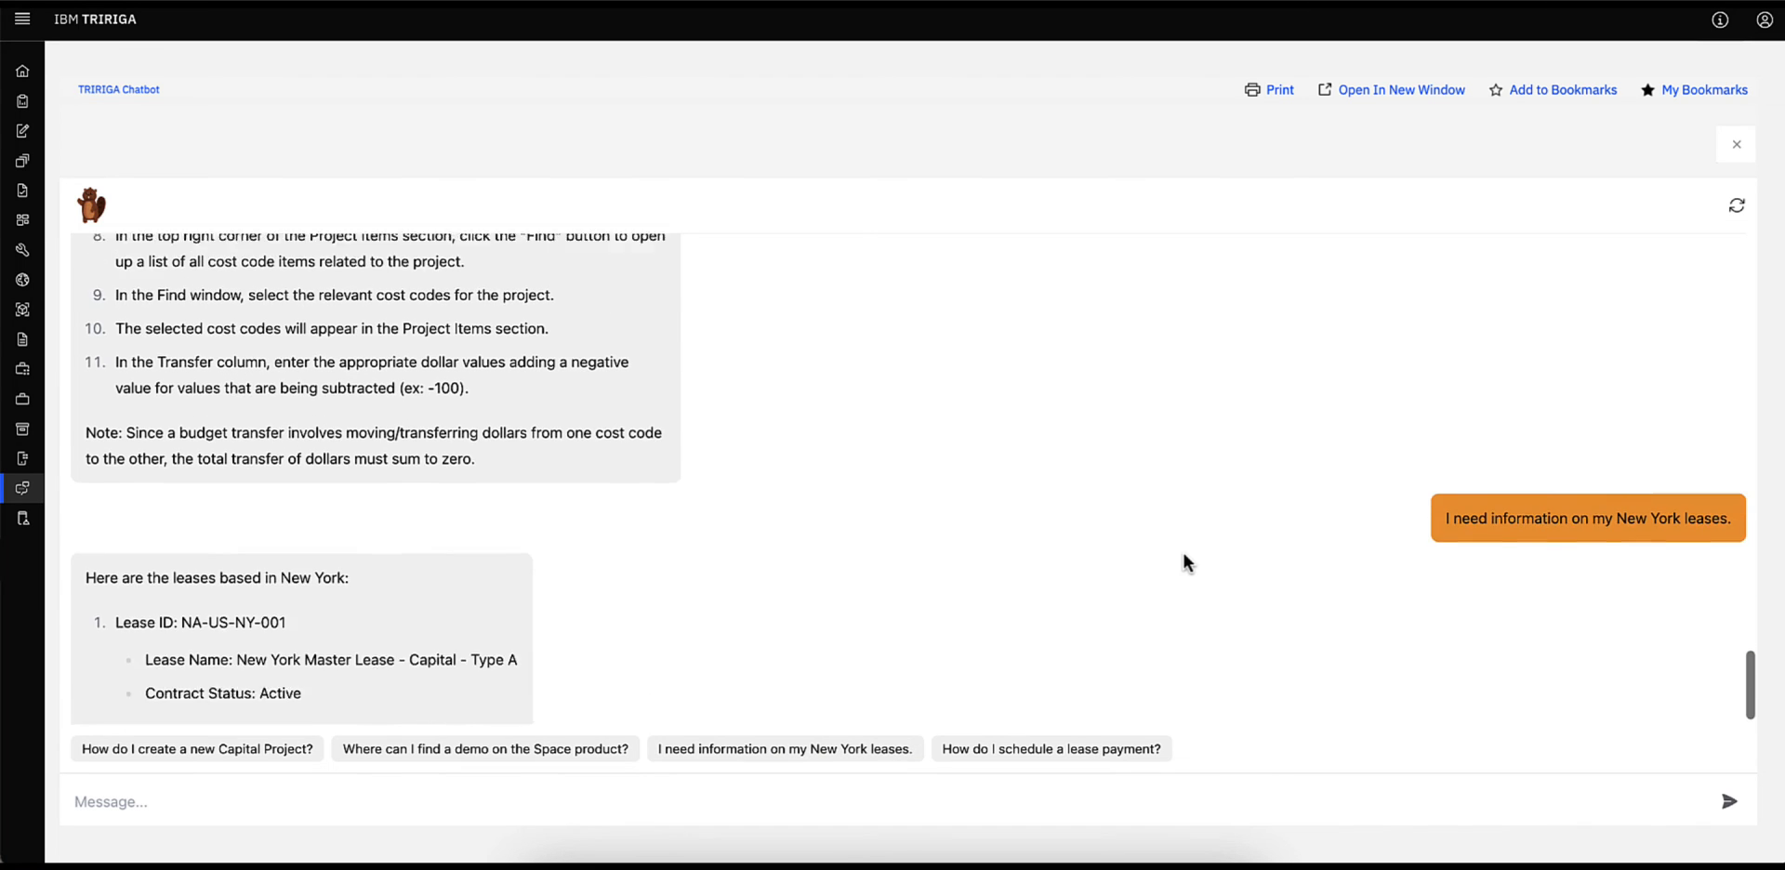
pyautogui.scroll(-3)
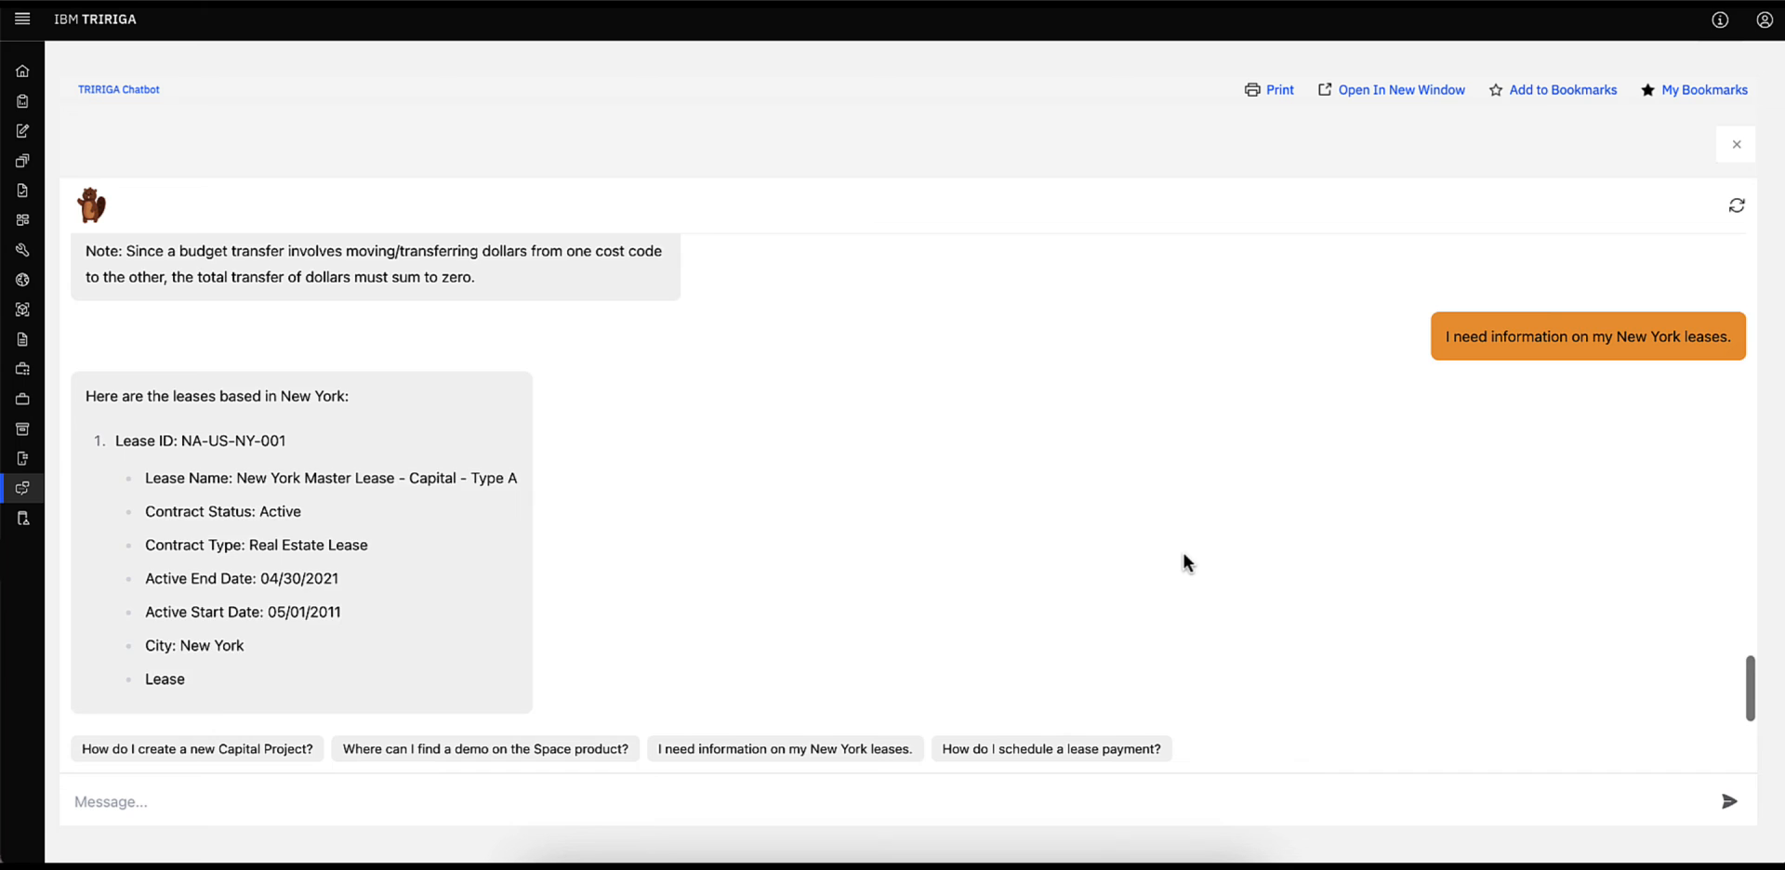
pyautogui.scroll(-3)
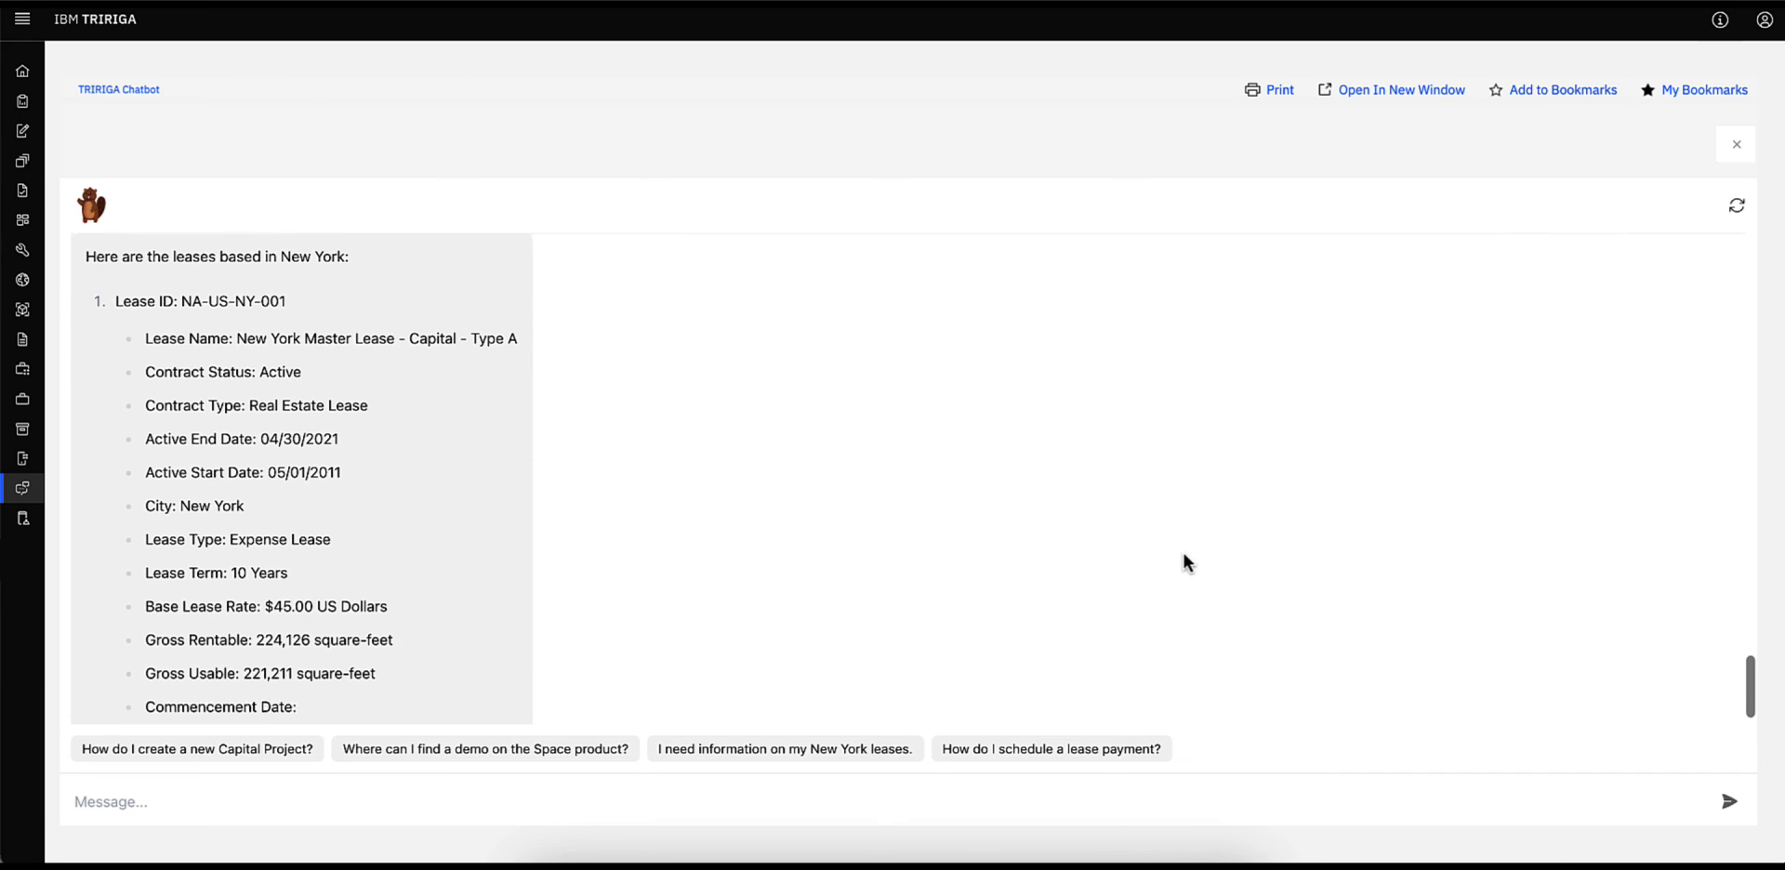
pyautogui.scroll(-3)
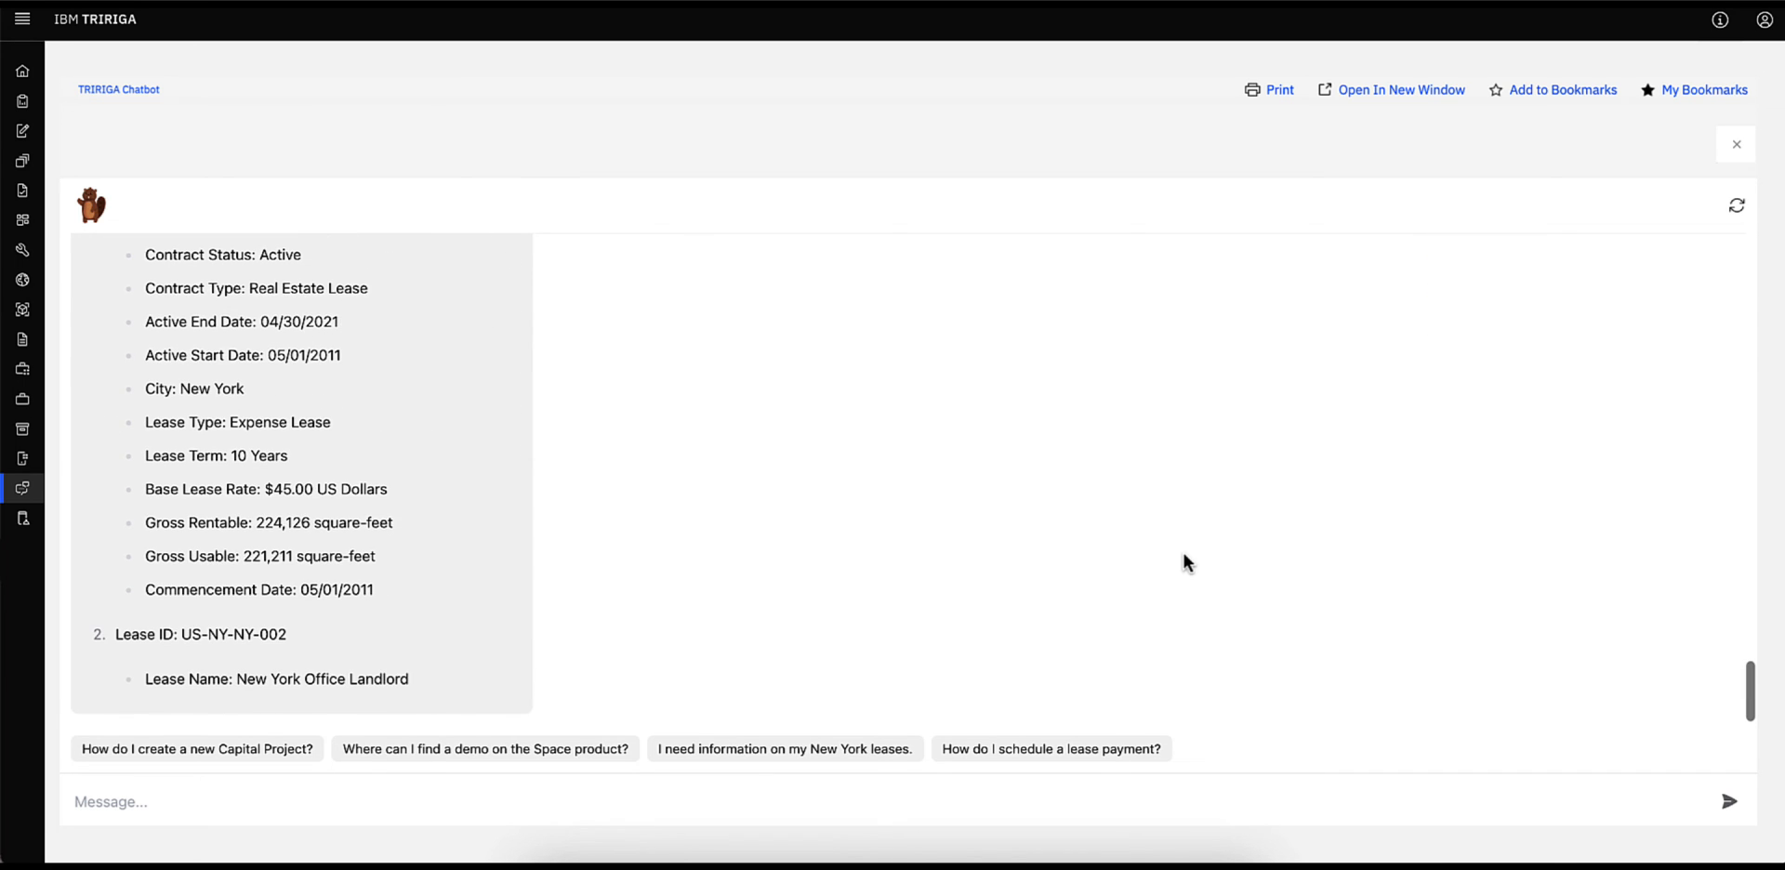
pyautogui.scroll(-3)
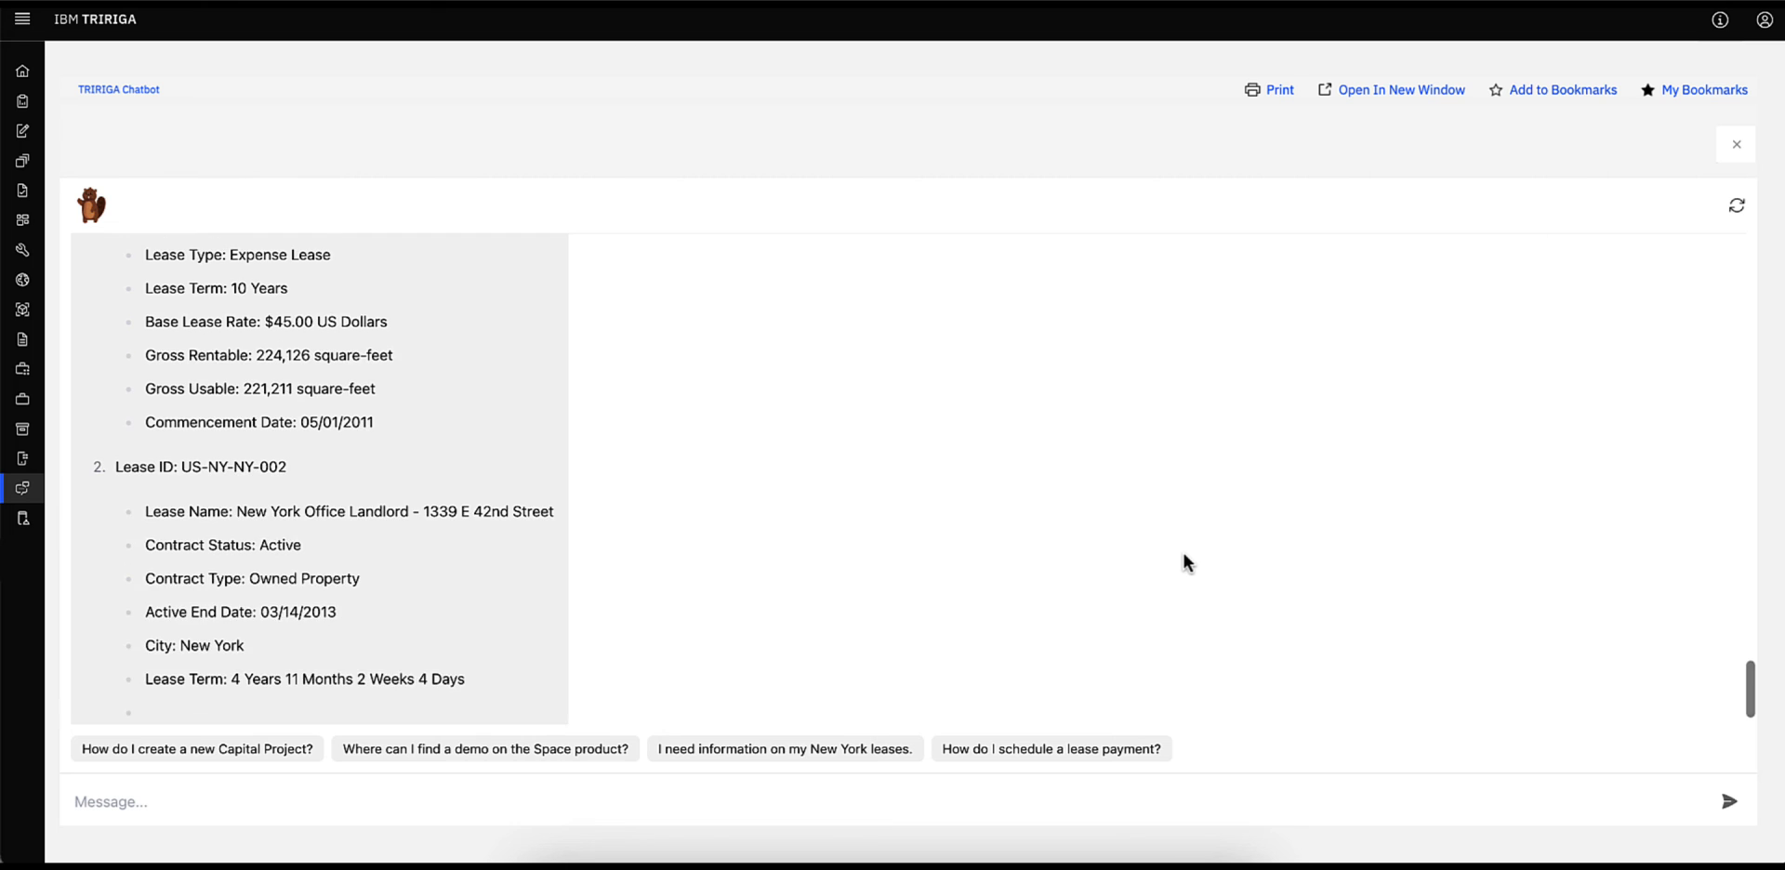
pyautogui.scroll(-3)
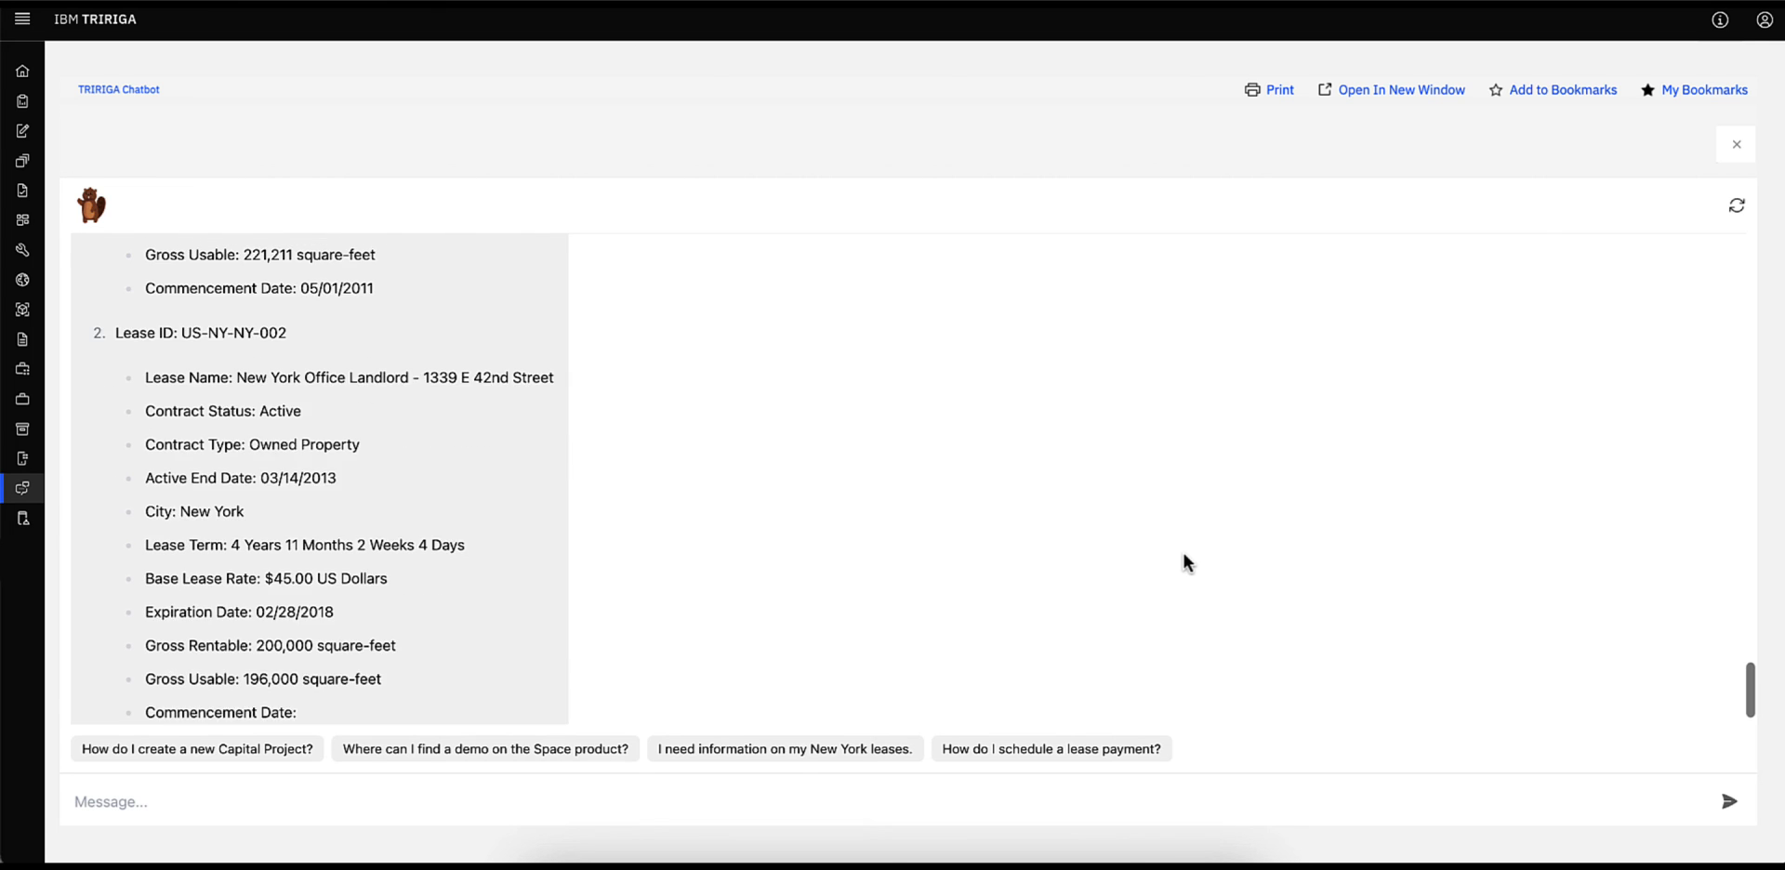
pyautogui.scroll(-3)
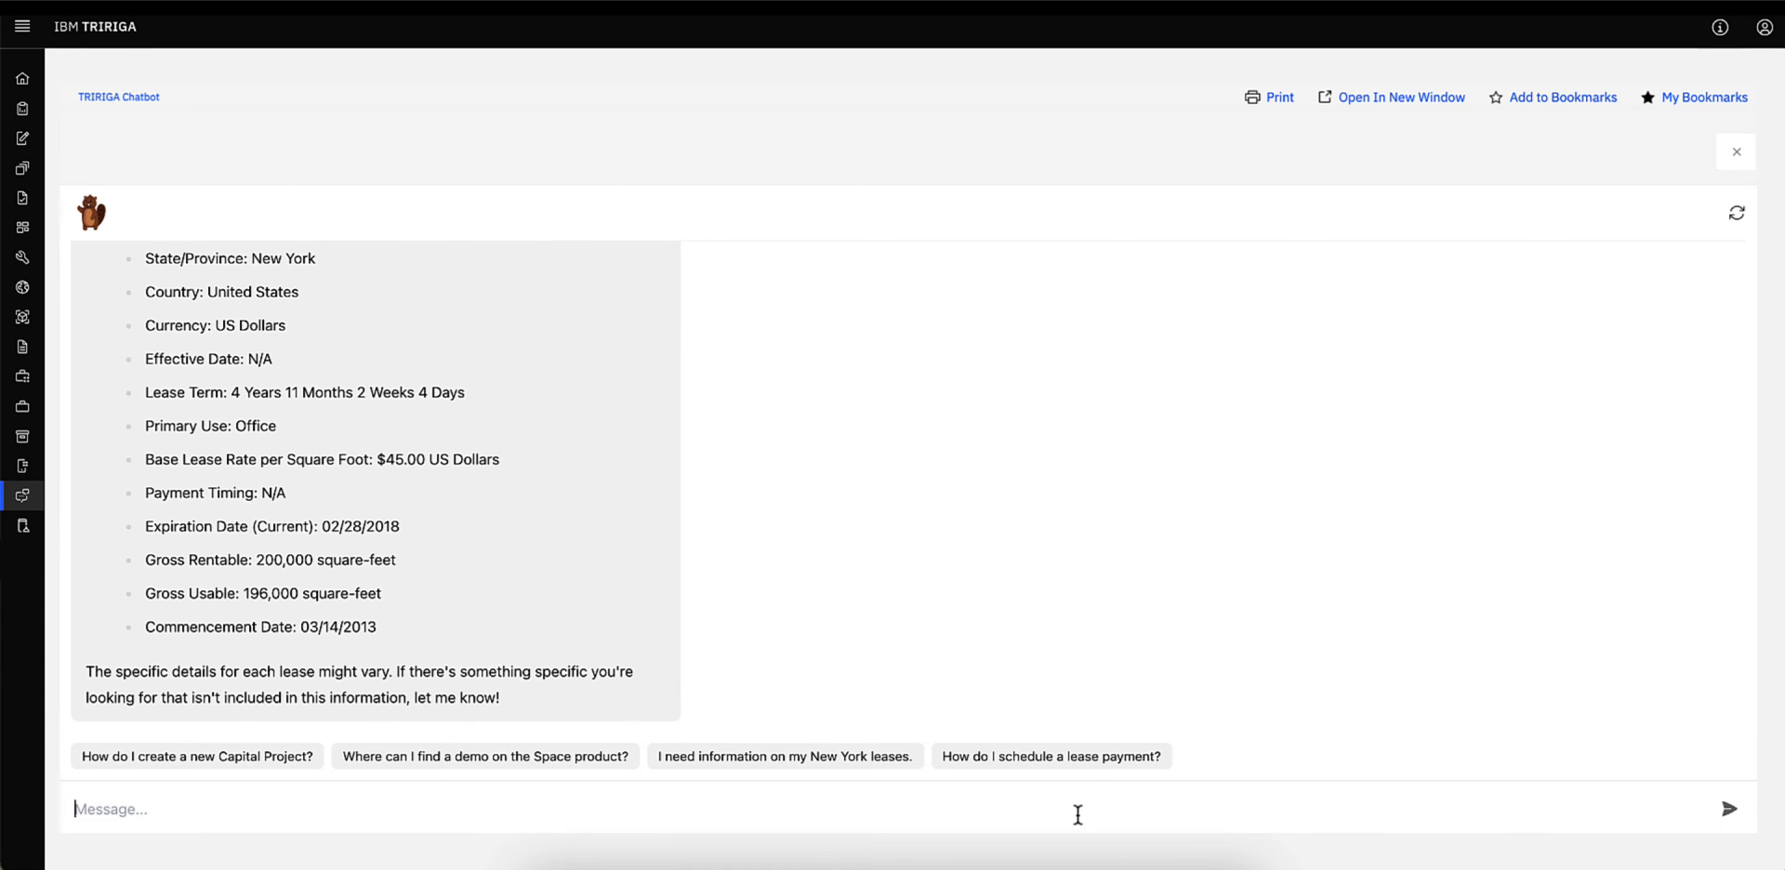
# - Ask how much the New York Master Lease costs
pyautogui.write('How muc')
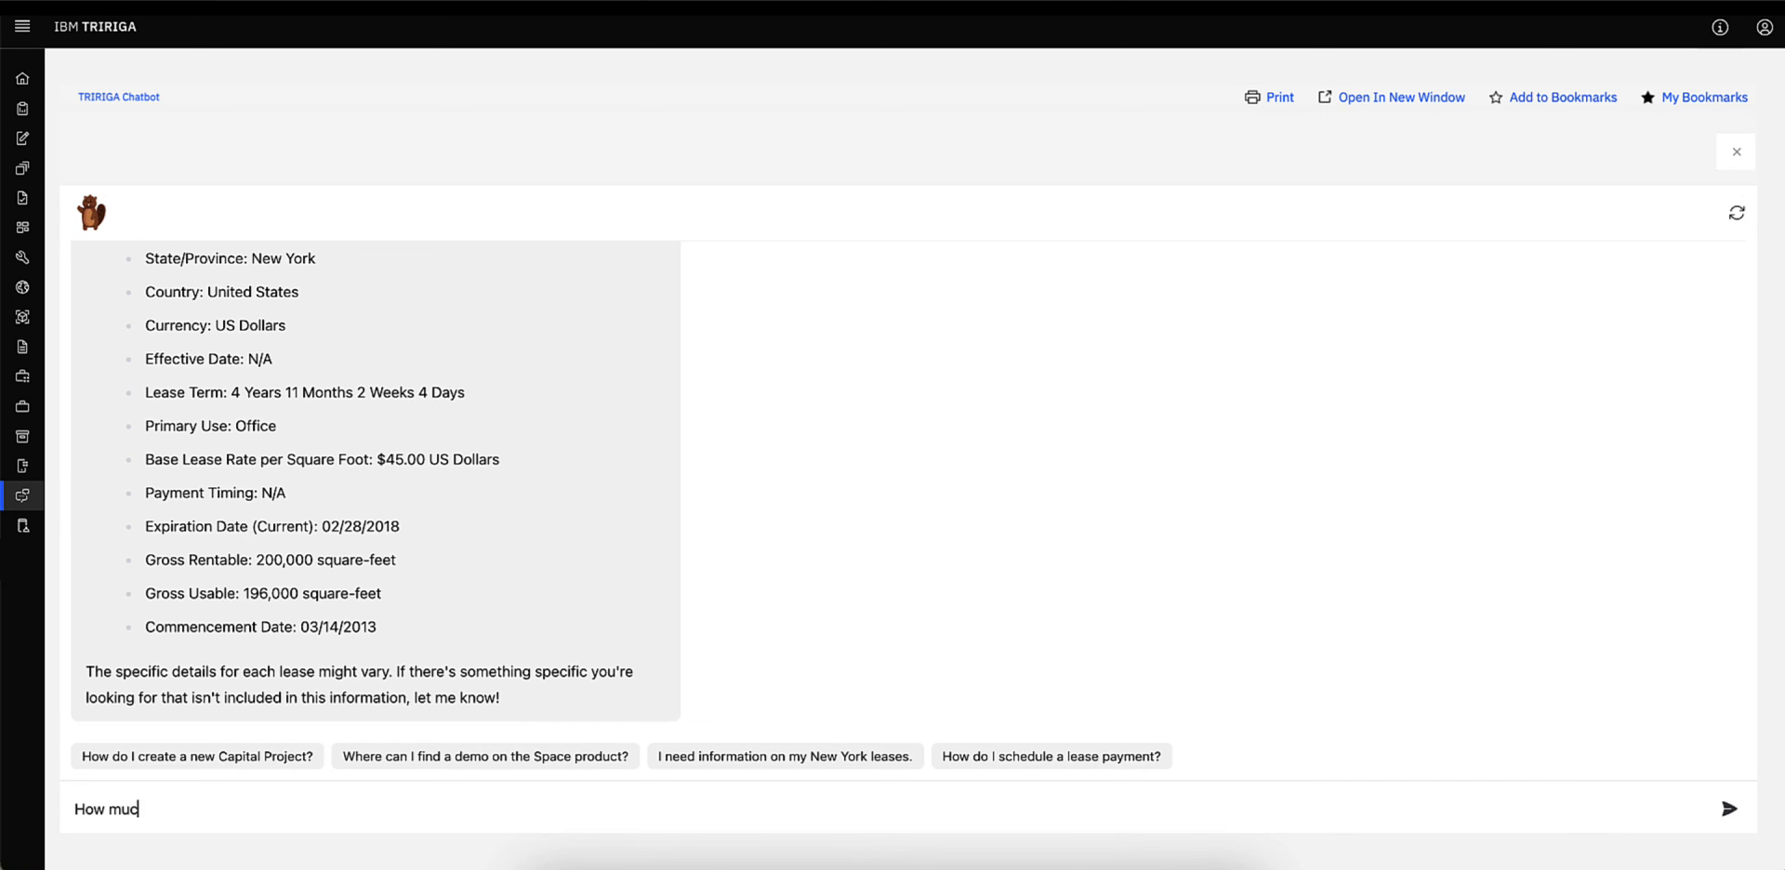
pyautogui.write('h am I paying for')
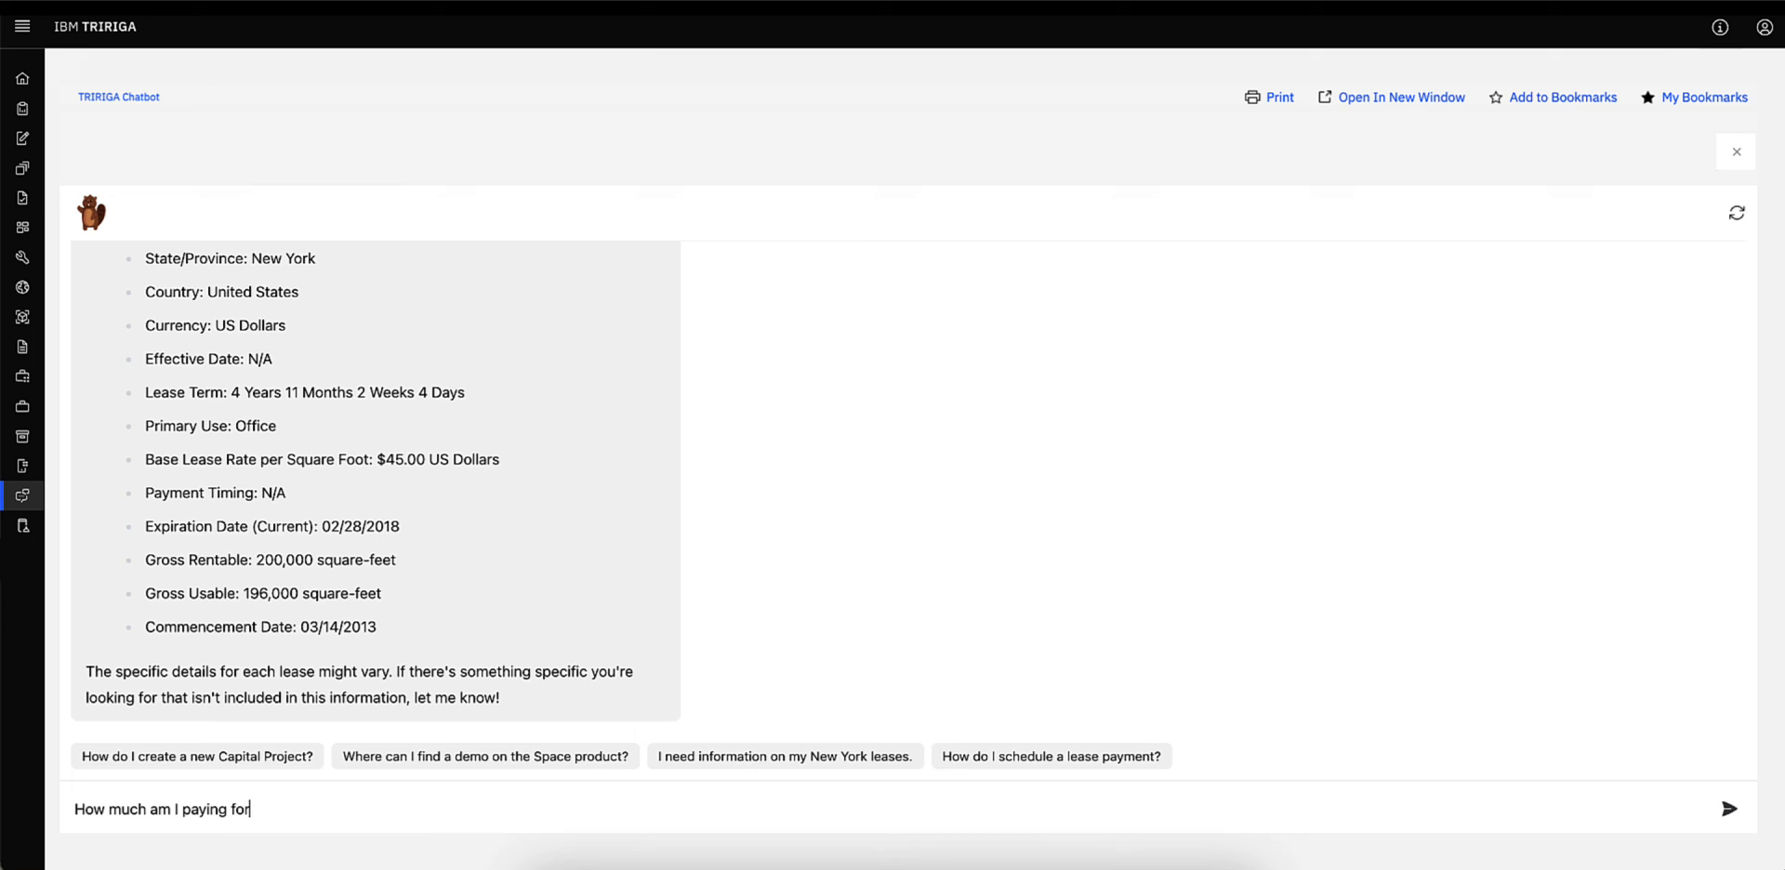
pyautogui.write('the New York')
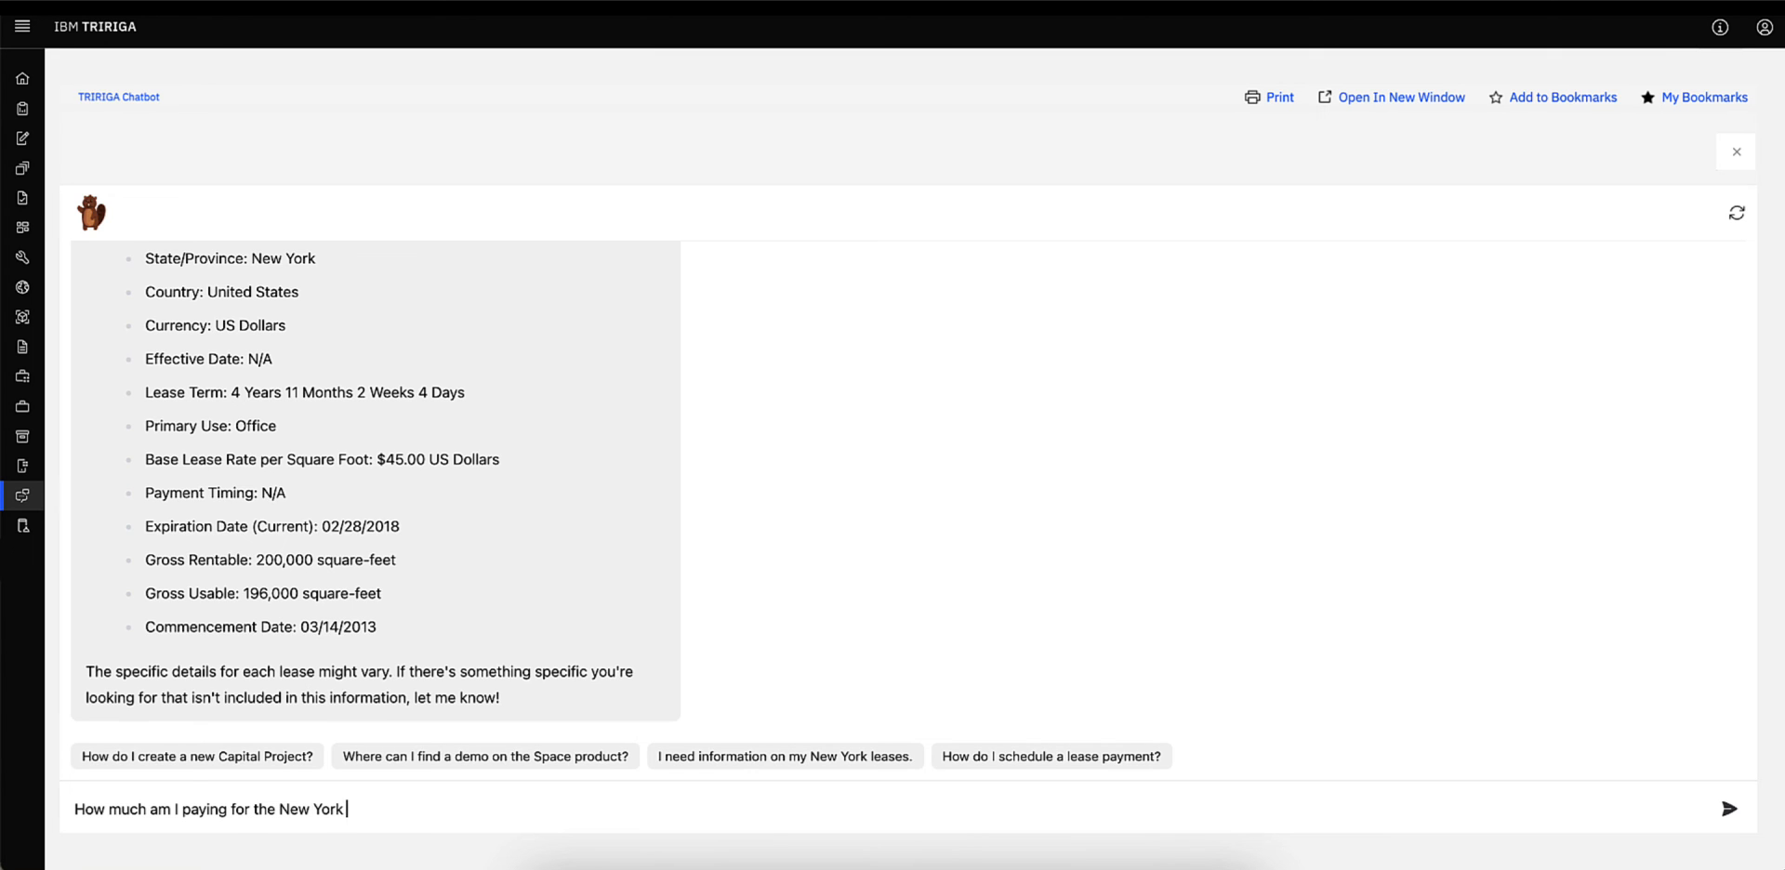
pyautogui.write('Master Lease?')
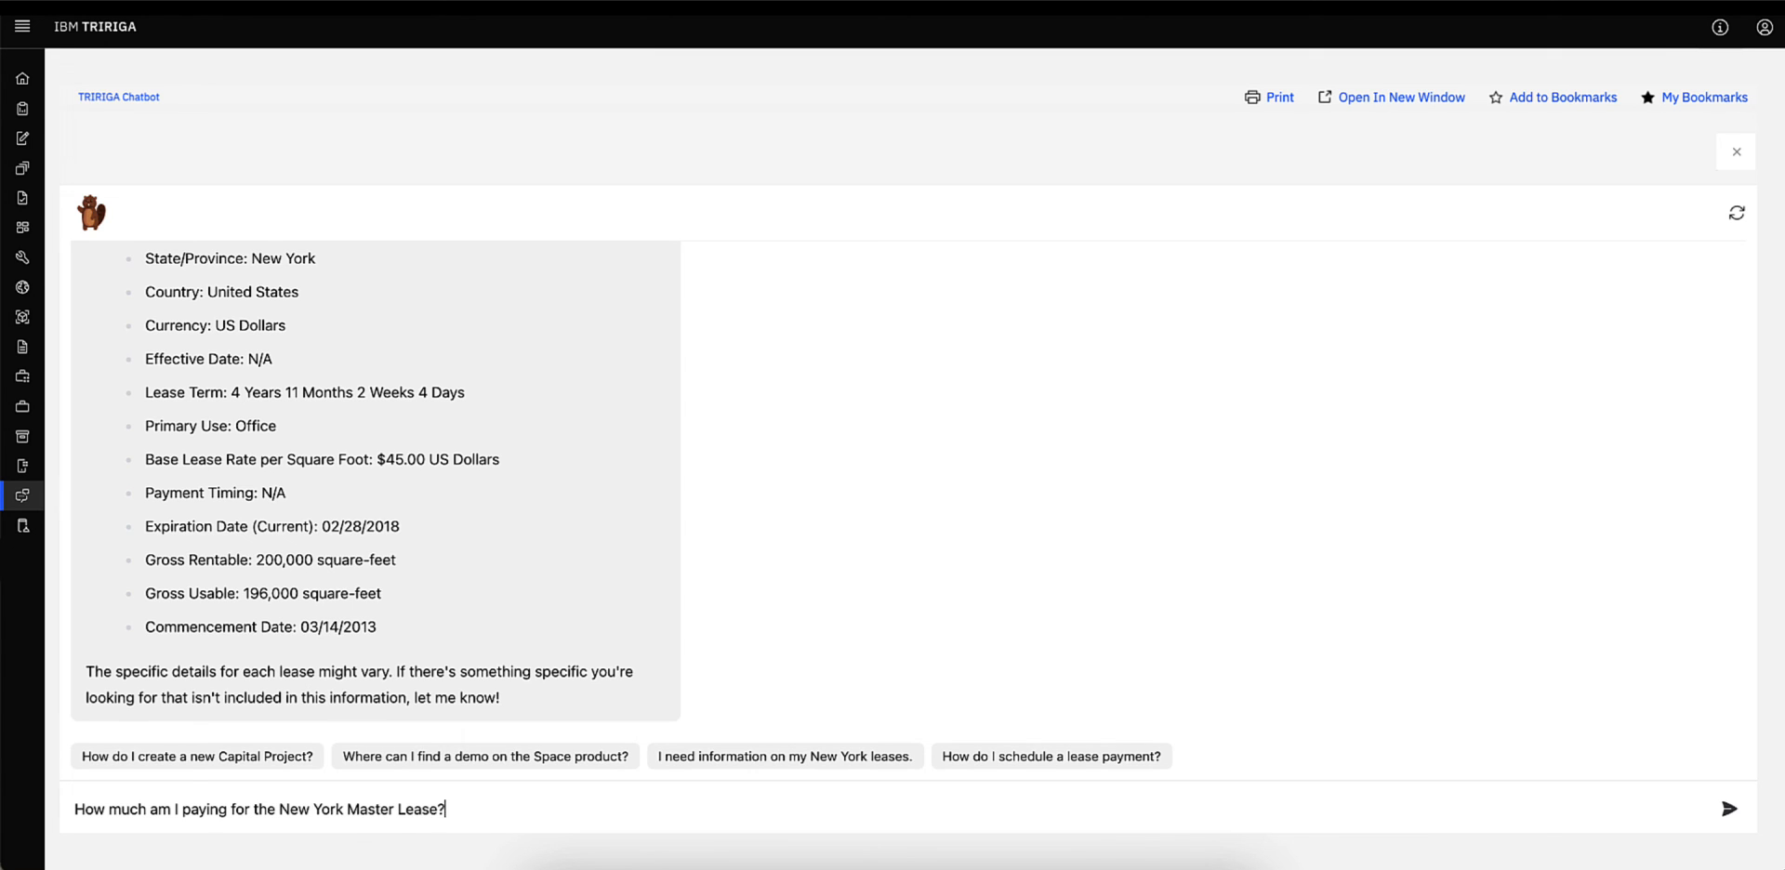
pyautogui.click(1728, 809)
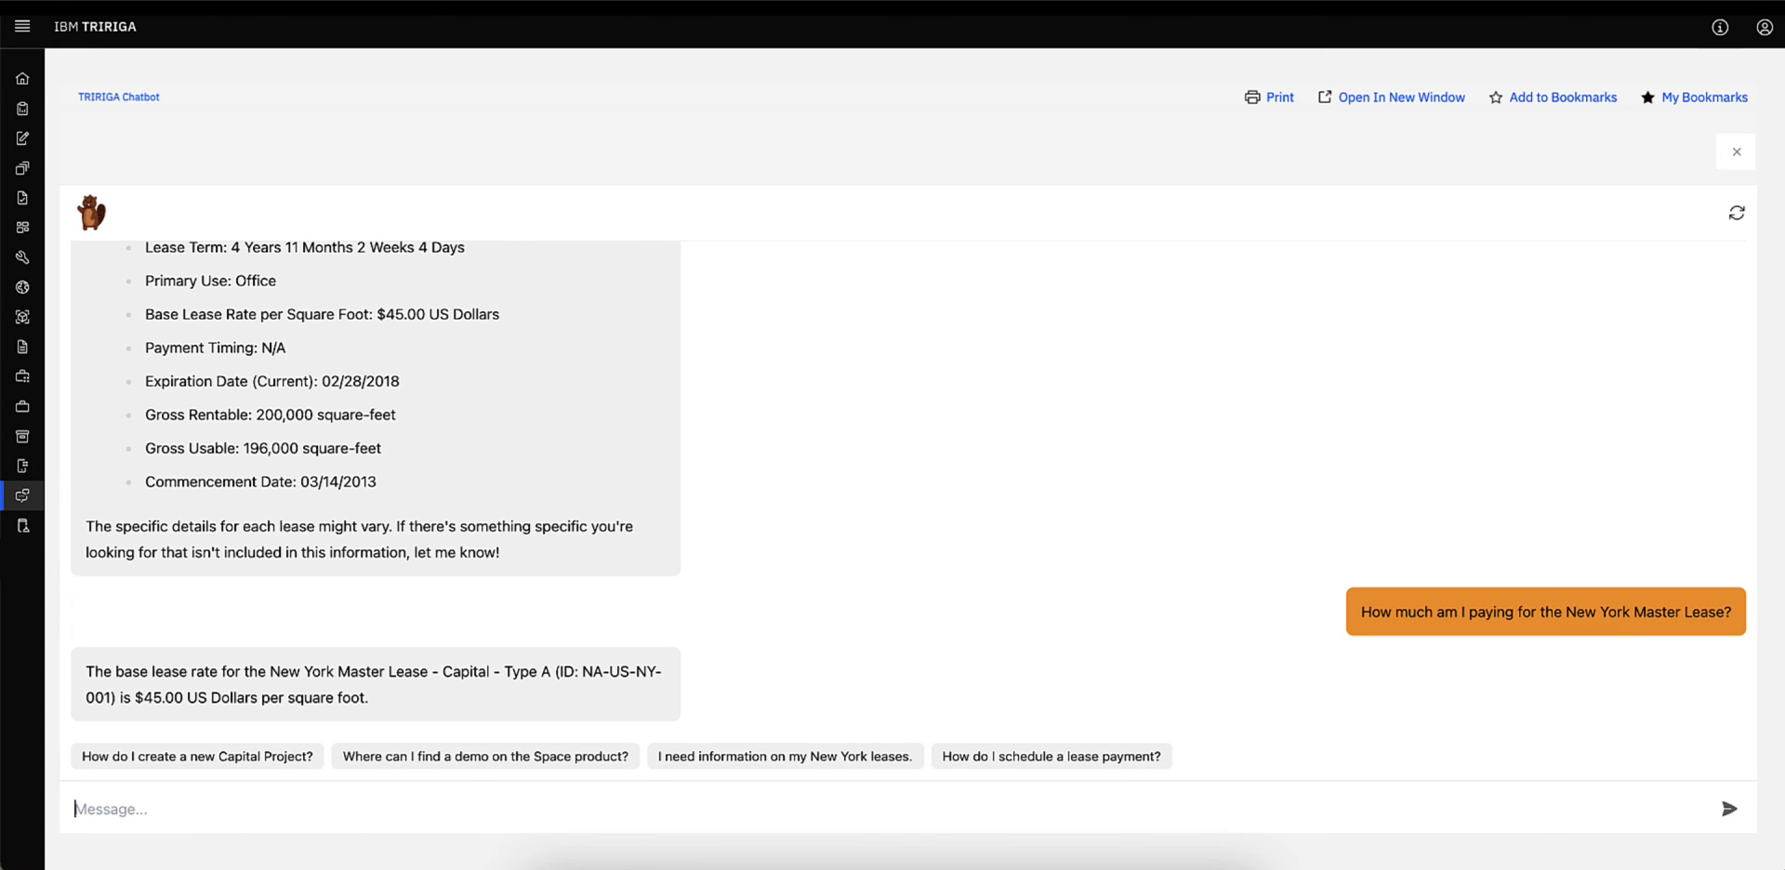
# - Ask 'How can I find a demo on the Space Product?' in the chatbot
pyautogui.write('How can')
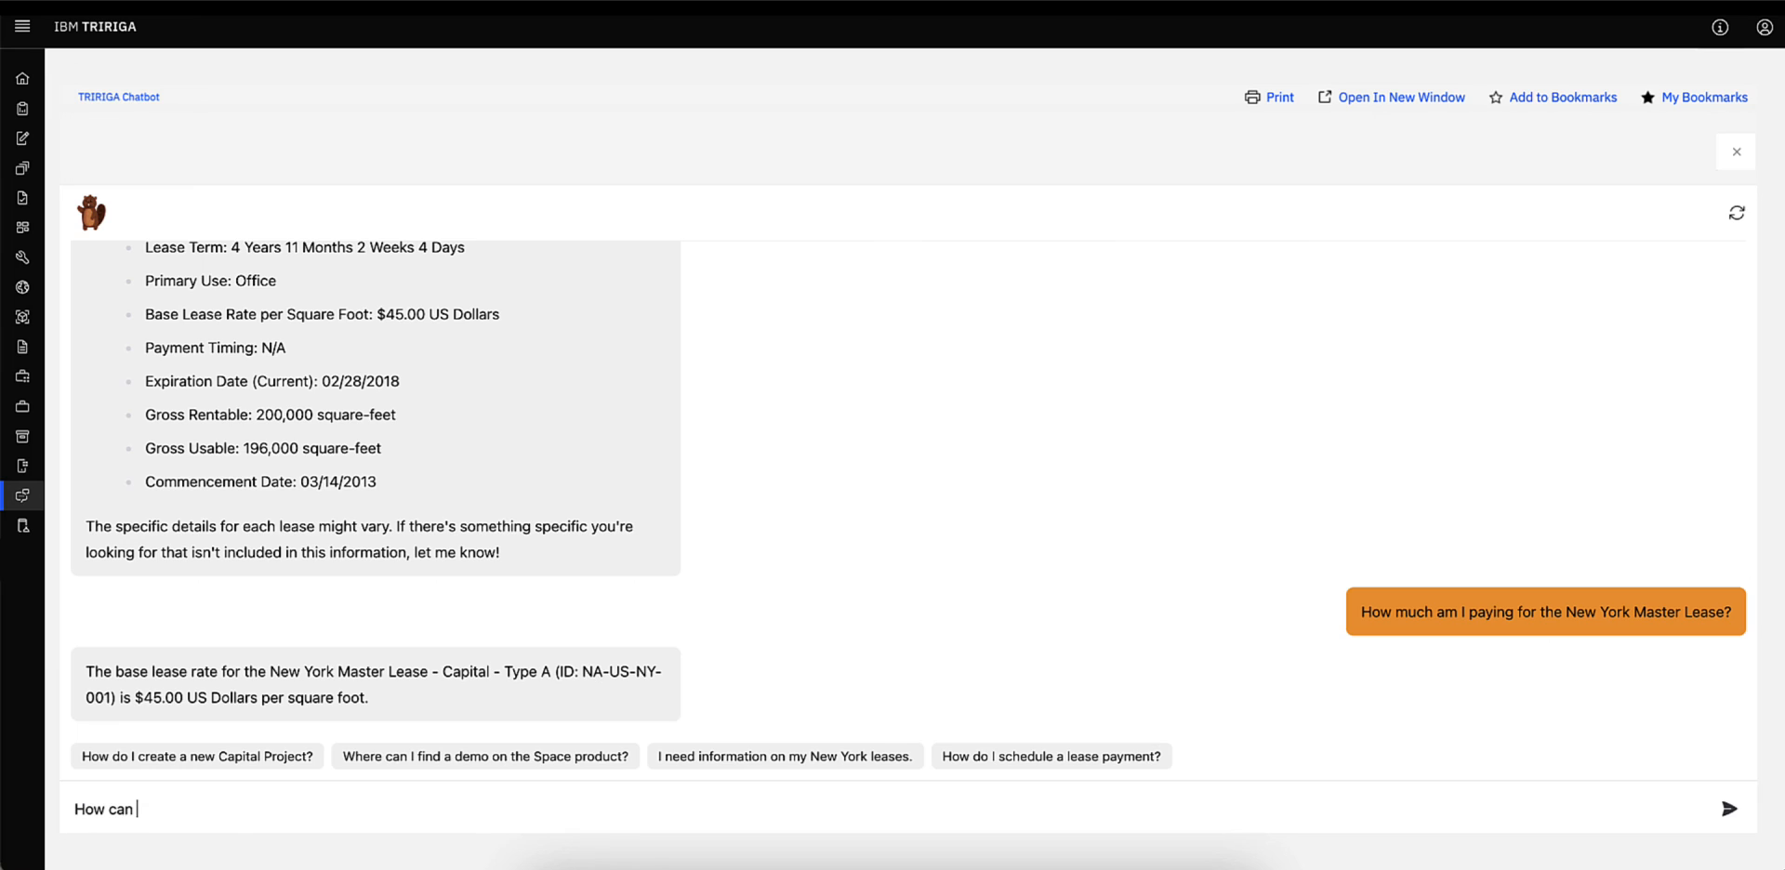
pyautogui.write('I find')
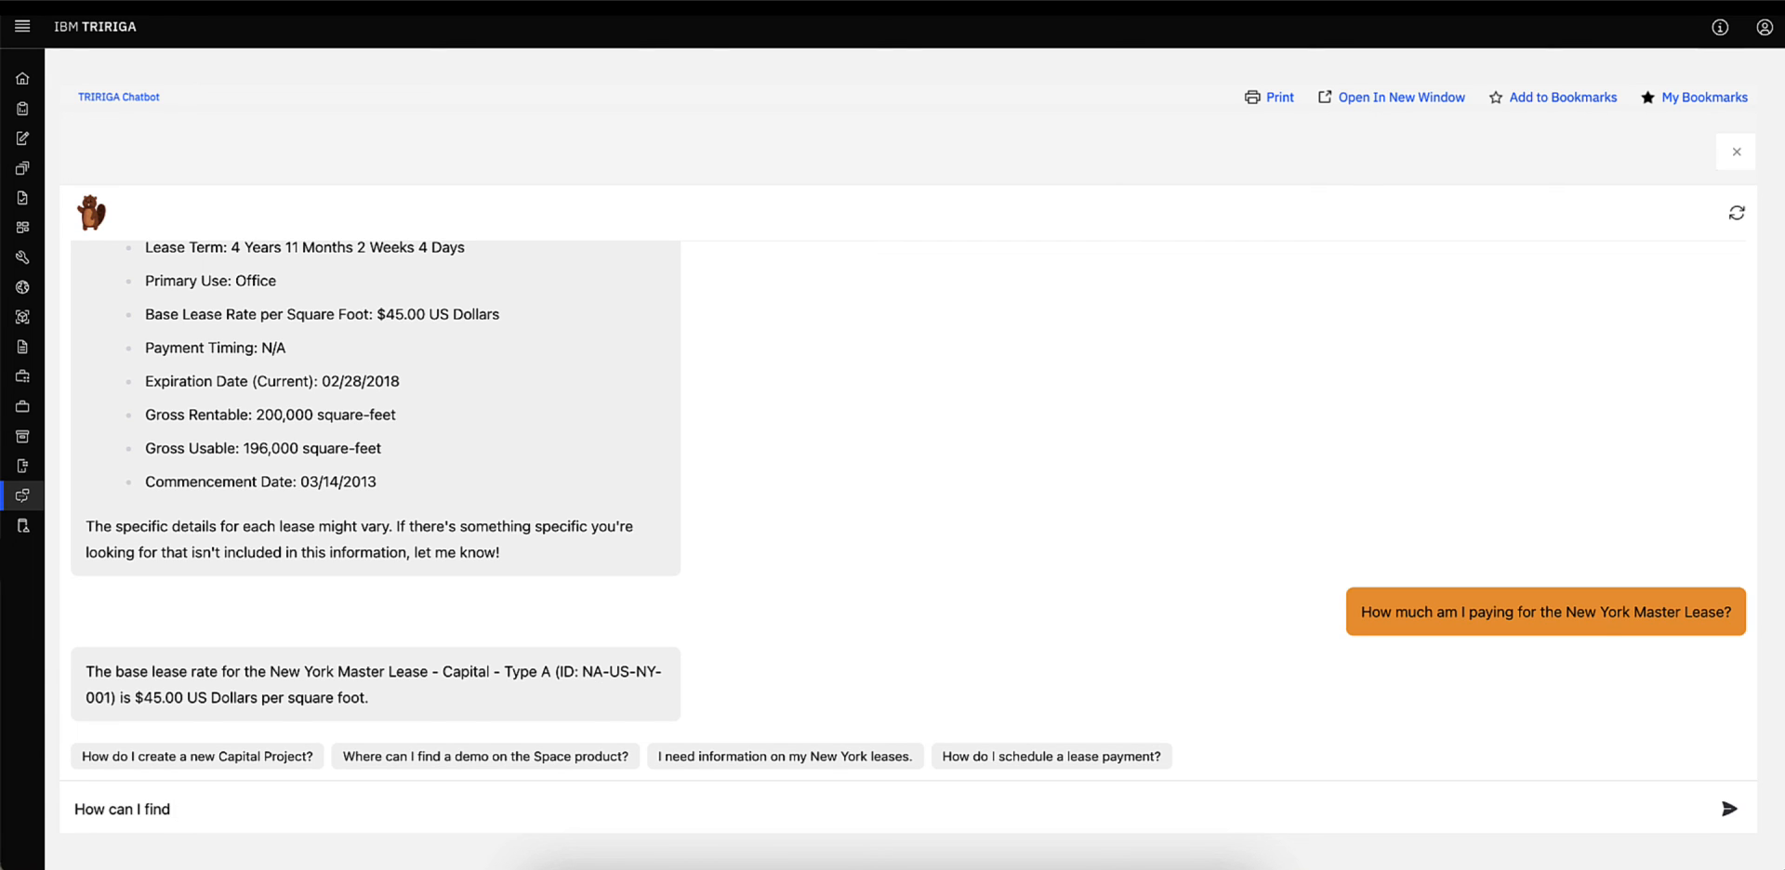
pyautogui.write('a demo on the')
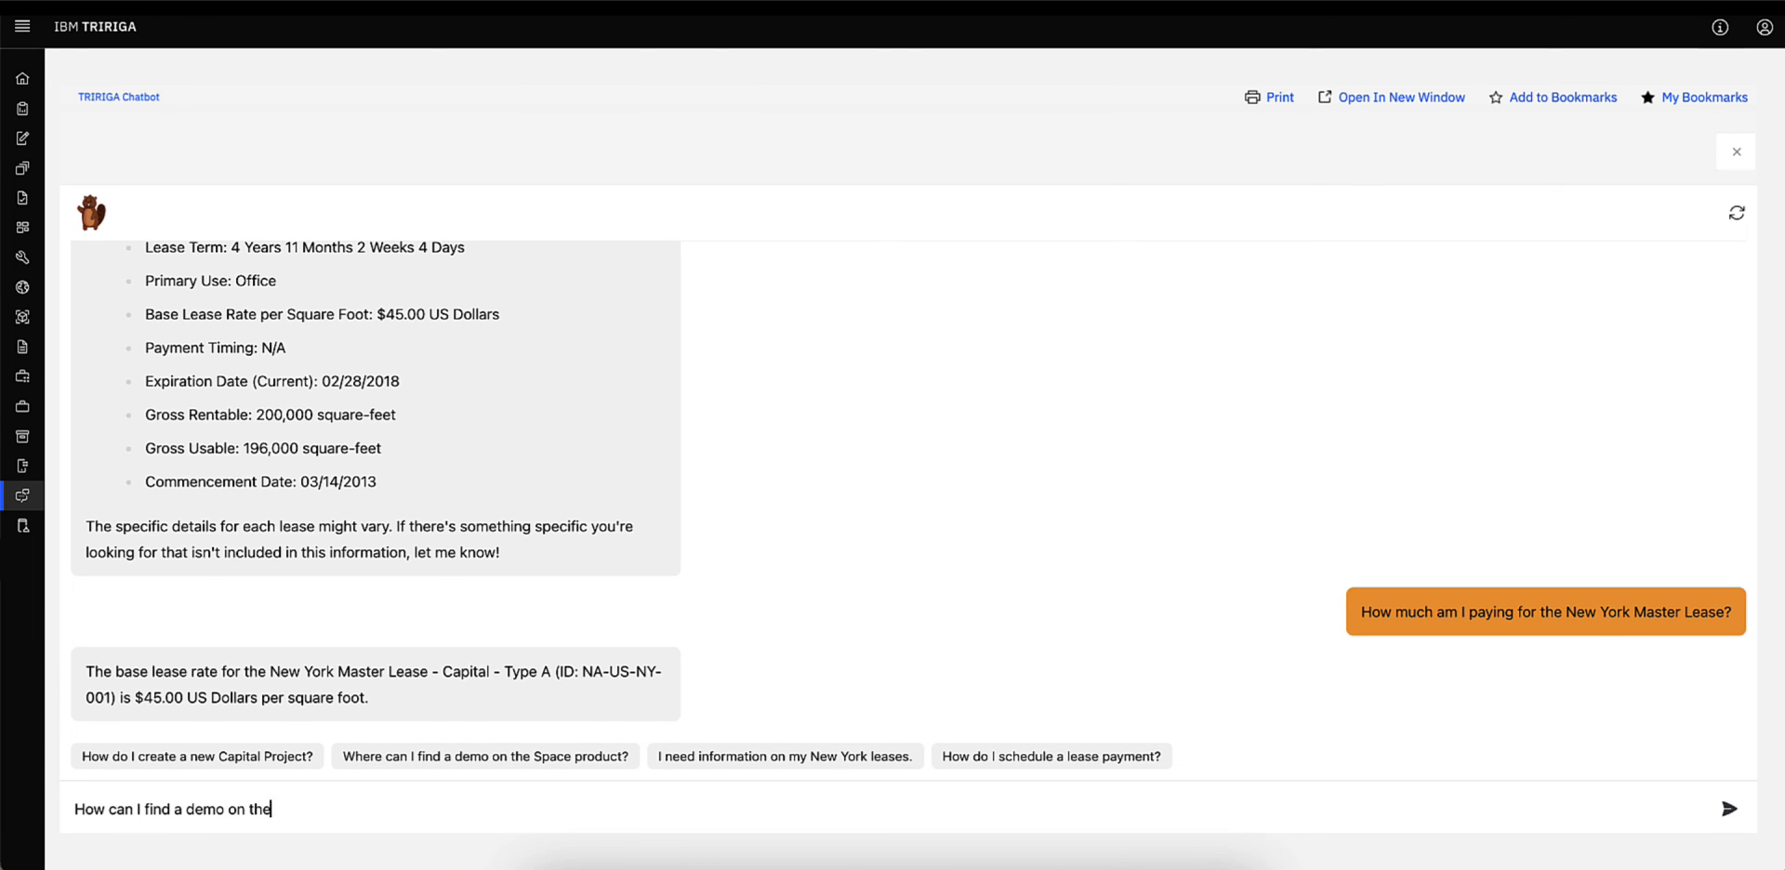
pyautogui.write('Space Prod')
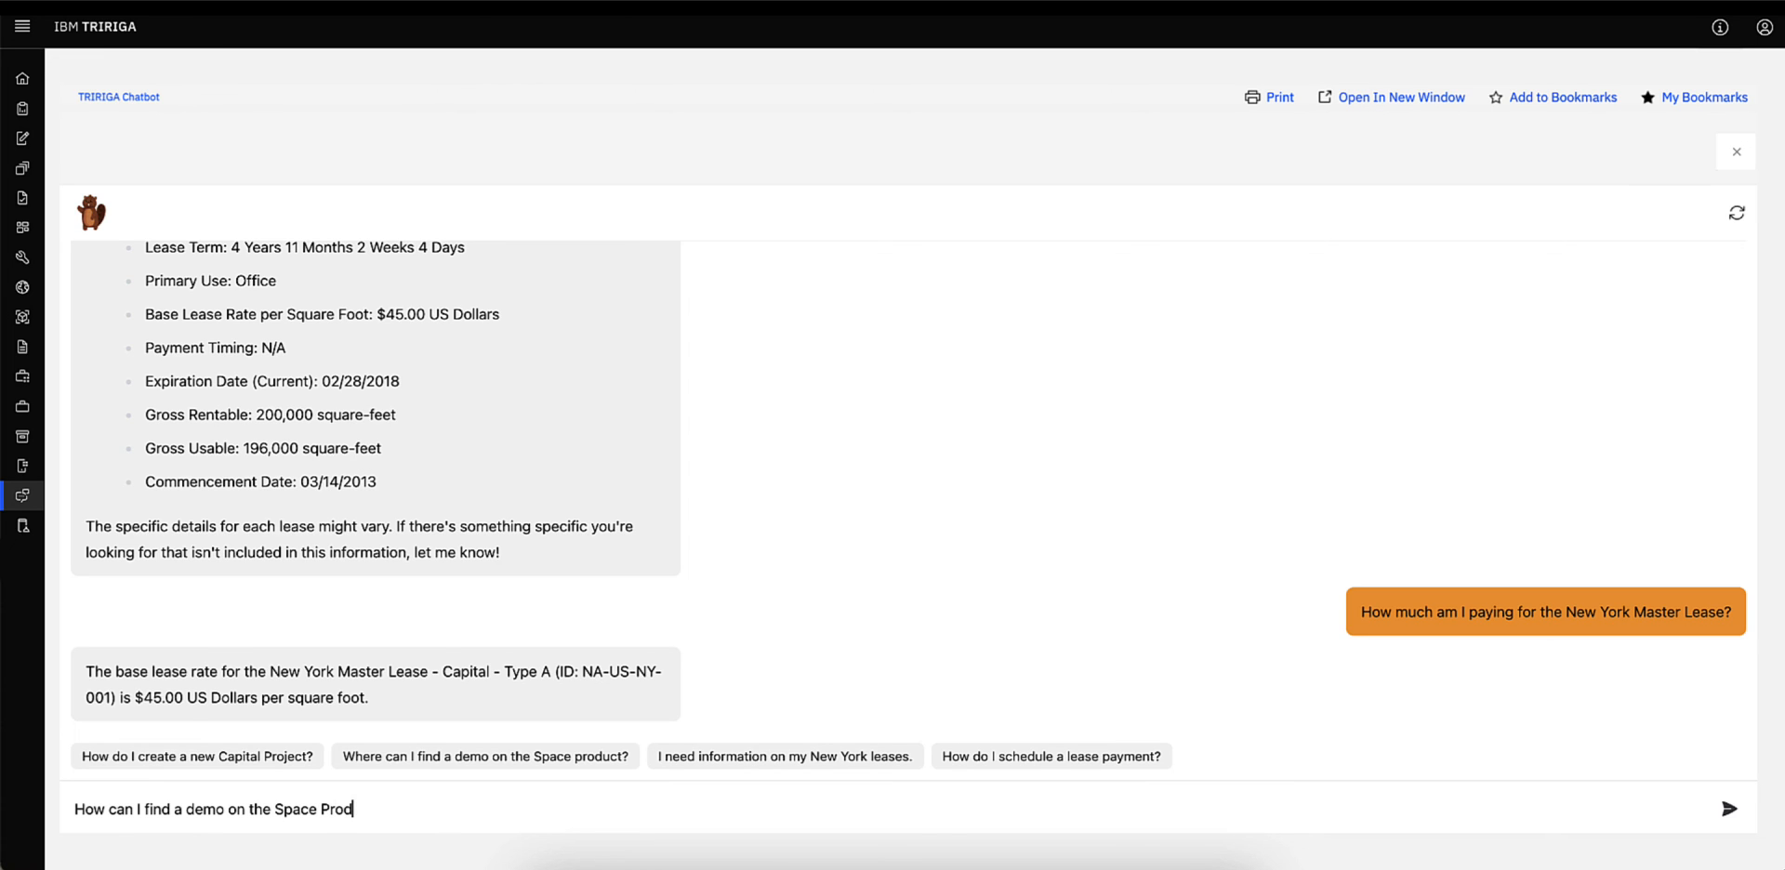
pyautogui.click(1729, 809)
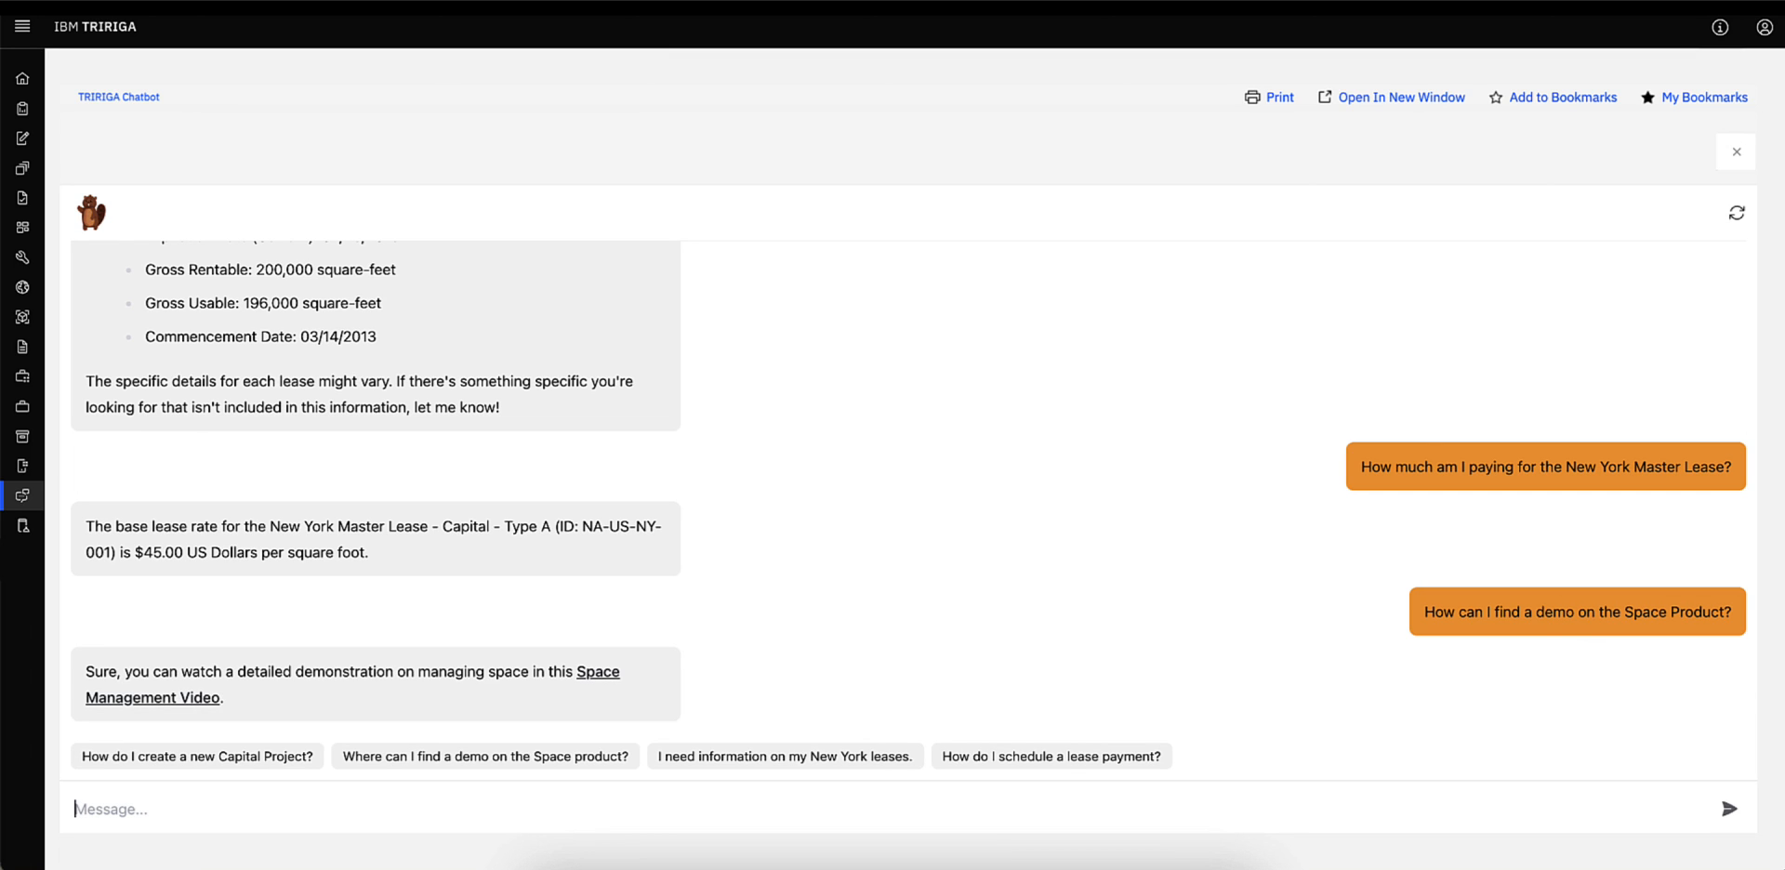
pyautogui.moveTo(825, 451)
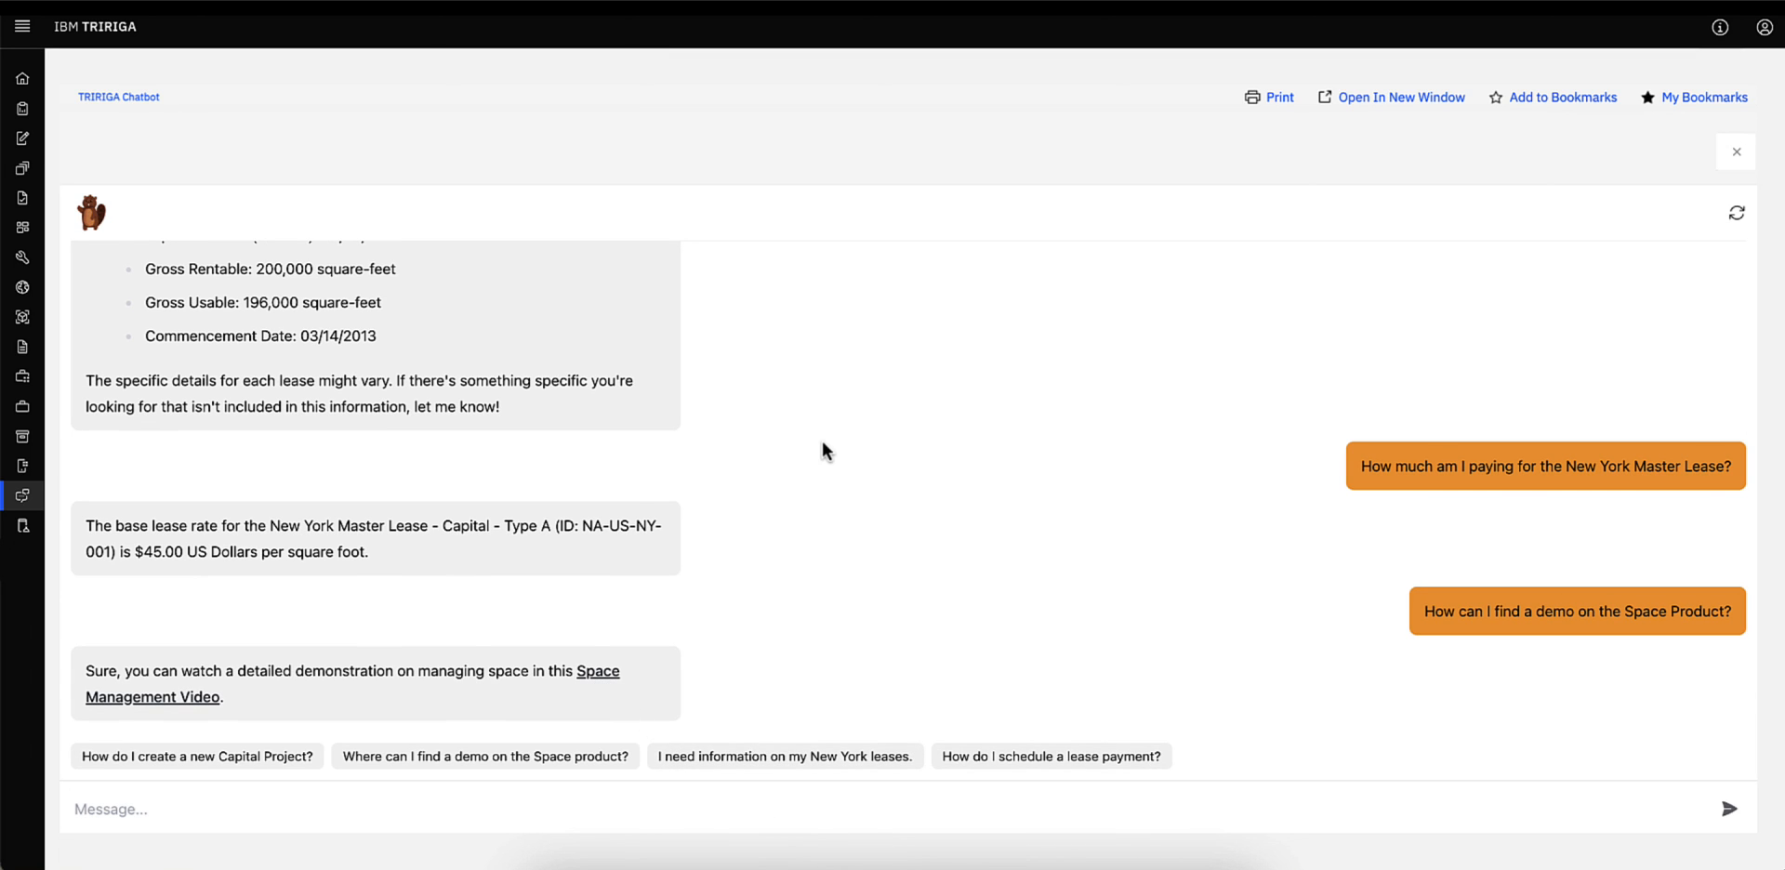